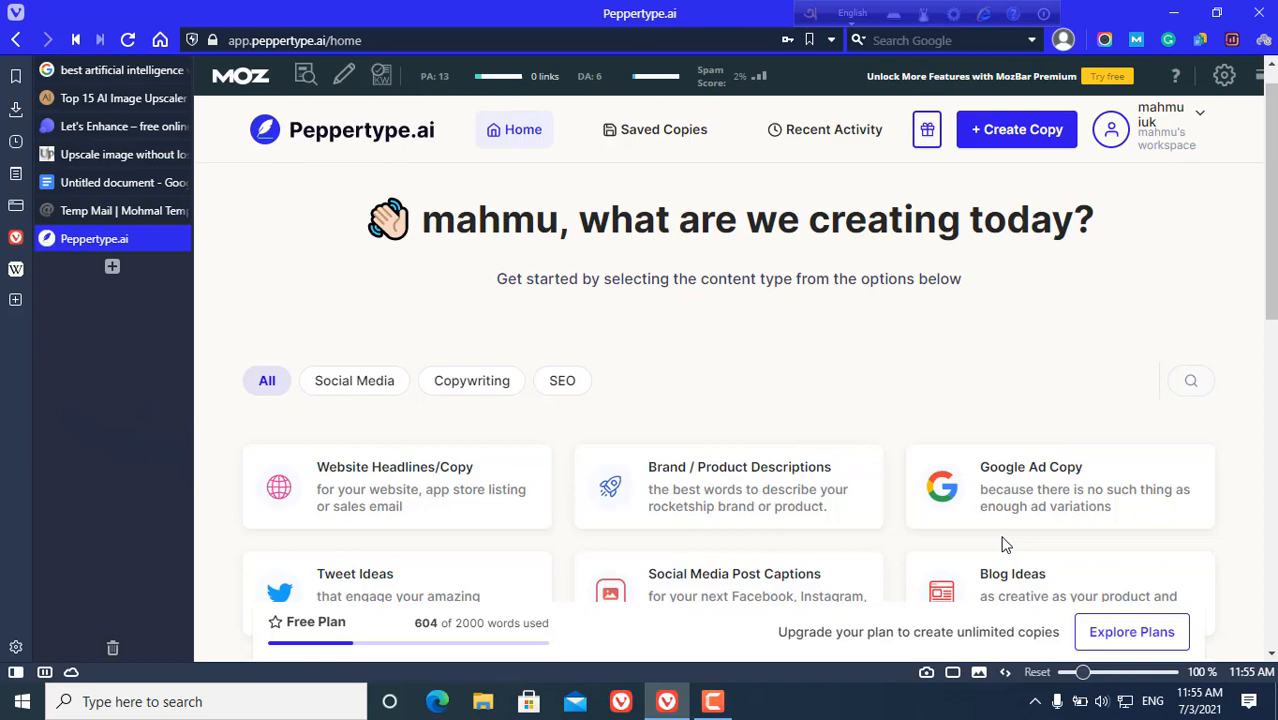
Scroll through the current page to read its content before switching away
{"action": "scroll", "scroll_direction": "down", "scroll_amount": 3}
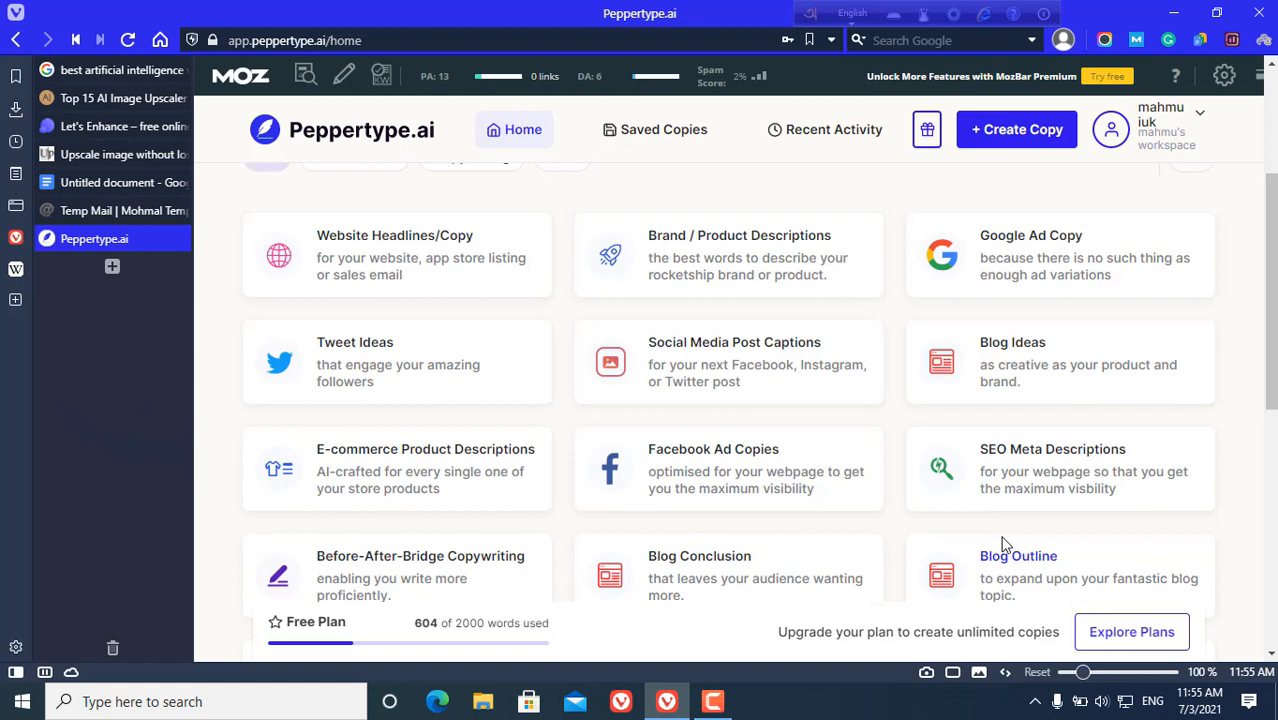
{"action": "mouse_move", "coordinate": [1110, 412]}
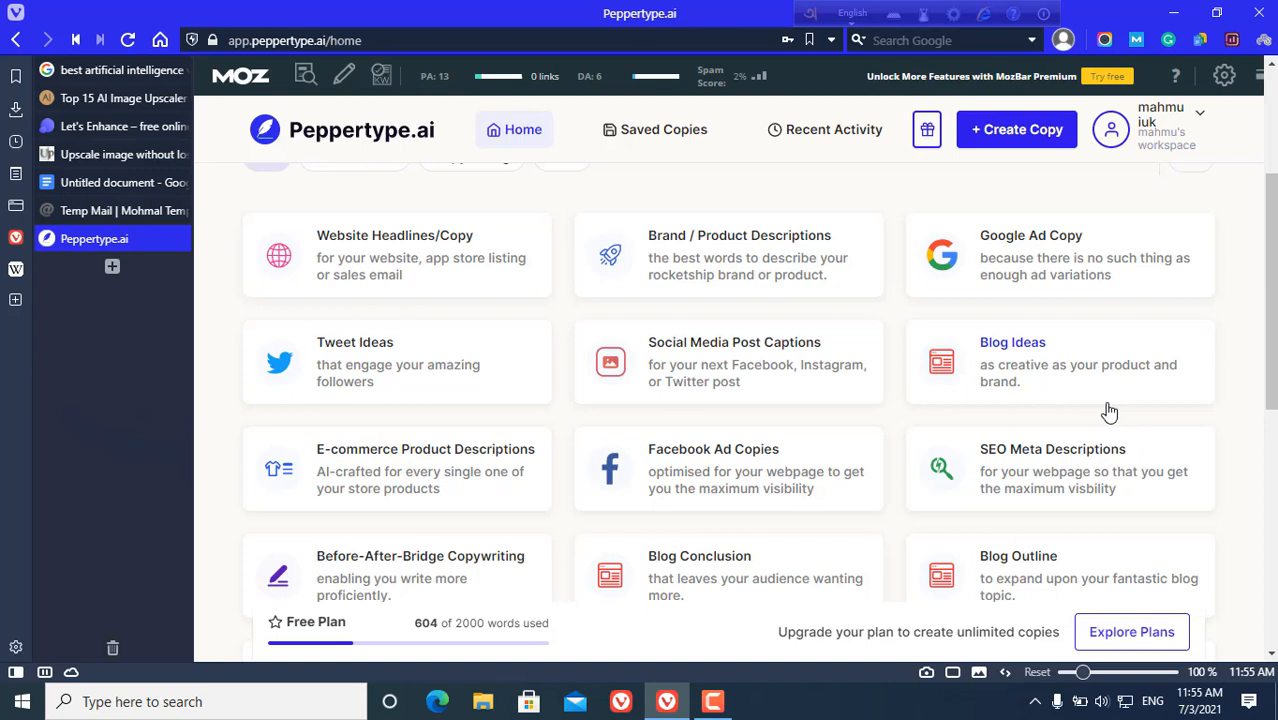
{"action": "scroll", "scroll_direction": "up", "scroll_amount": 3}
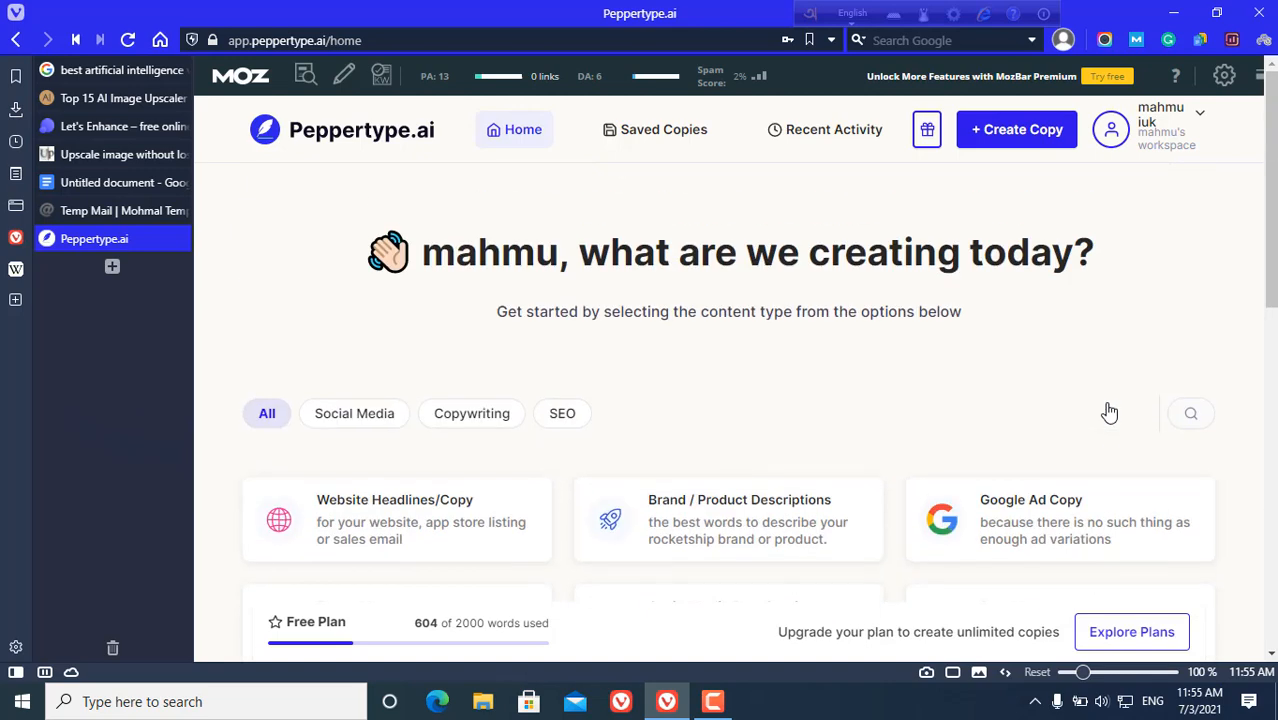
{"action": "mouse_move", "coordinate": [924, 258]}
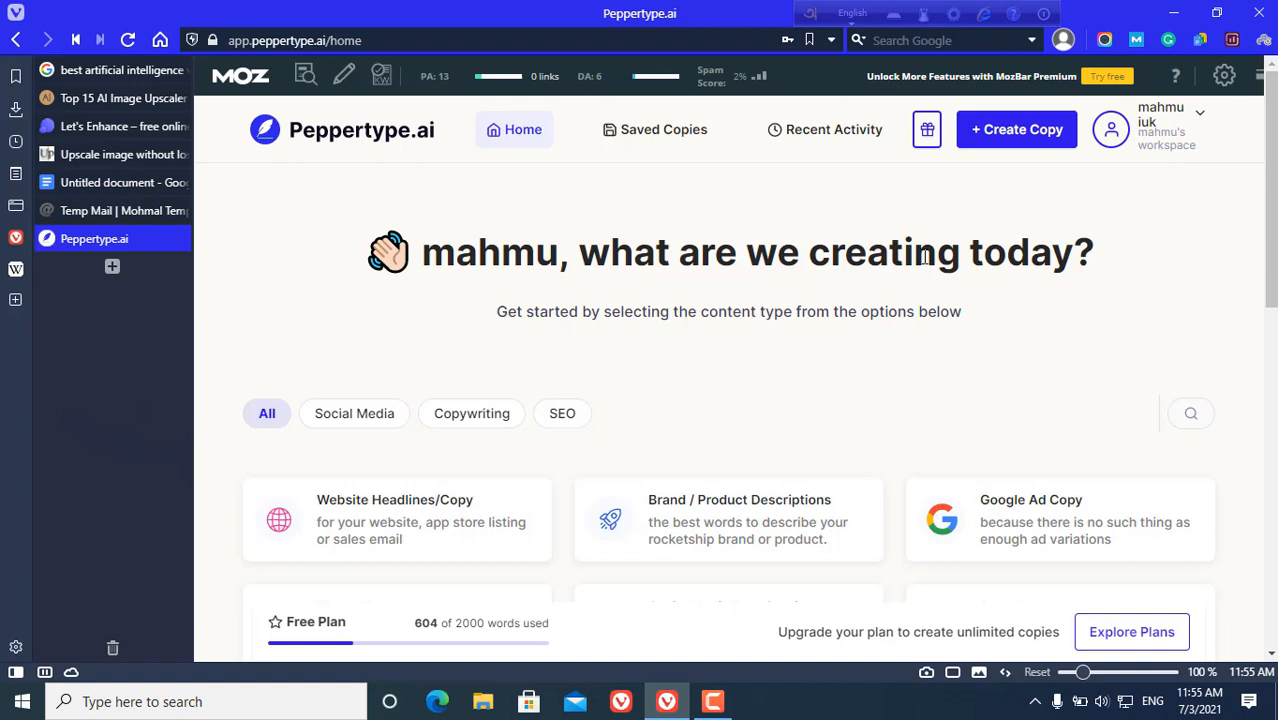
{"action": "mouse_move", "coordinate": [830, 236]}
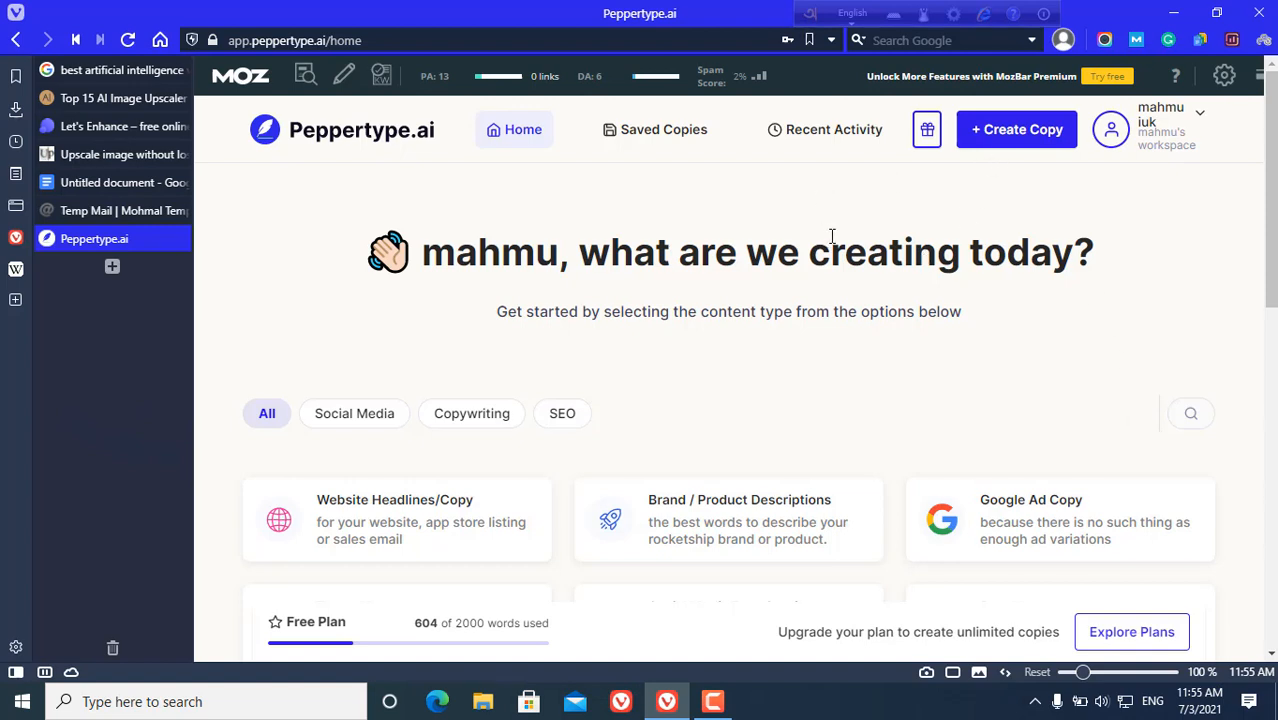
{"action": "mouse_move", "coordinate": [748, 458]}
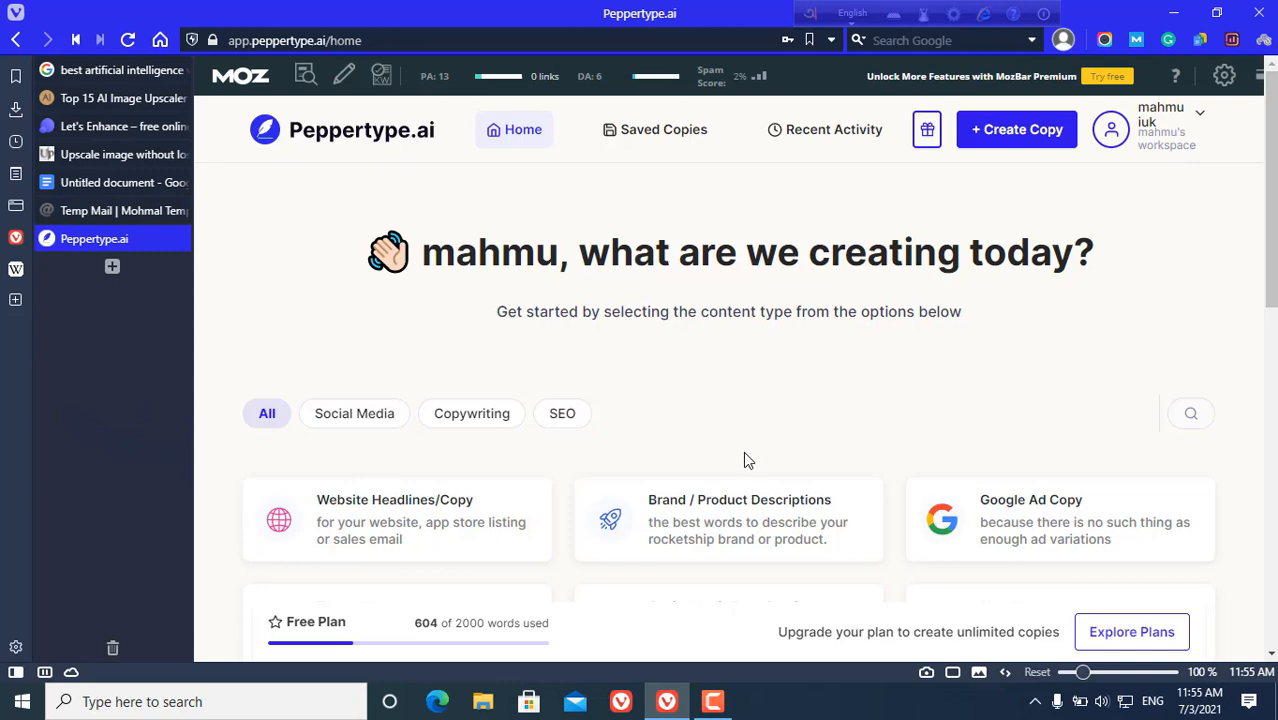
{"action": "mouse_move", "coordinate": [836, 338]}
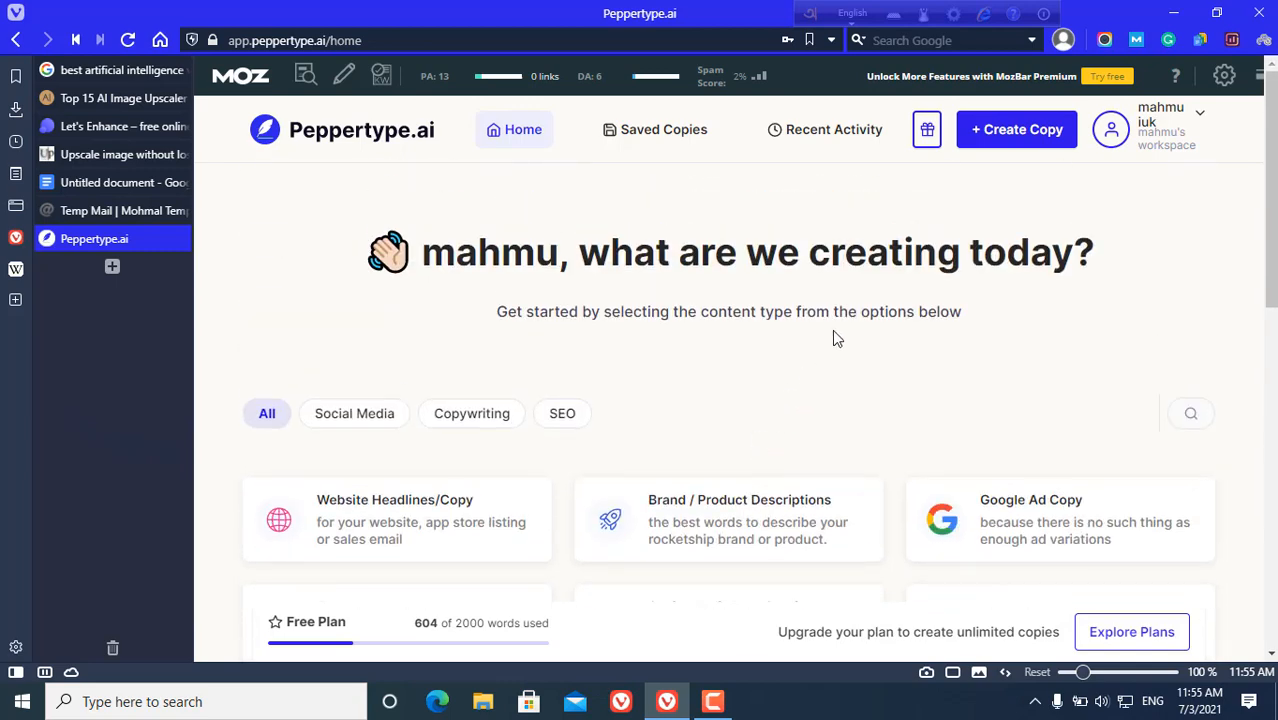
{"action": "mouse_move", "coordinate": [288, 380]}
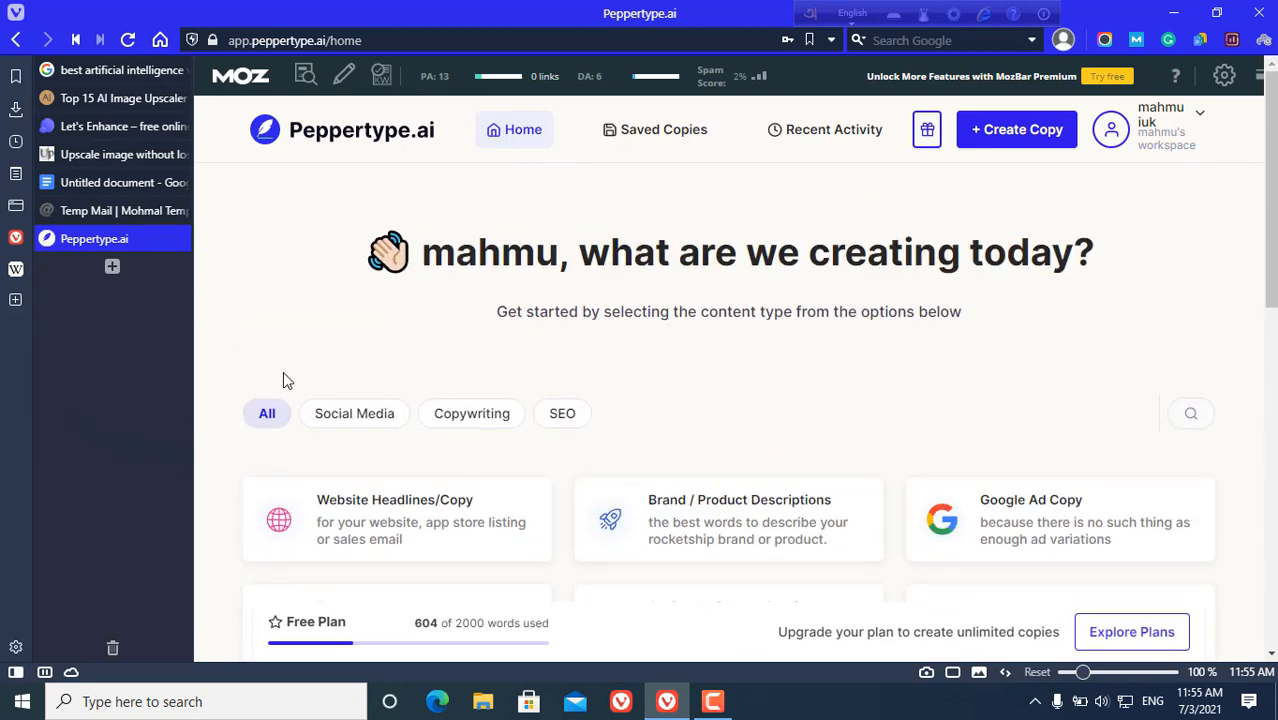
{"action": "mouse_move", "coordinate": [540, 438]}
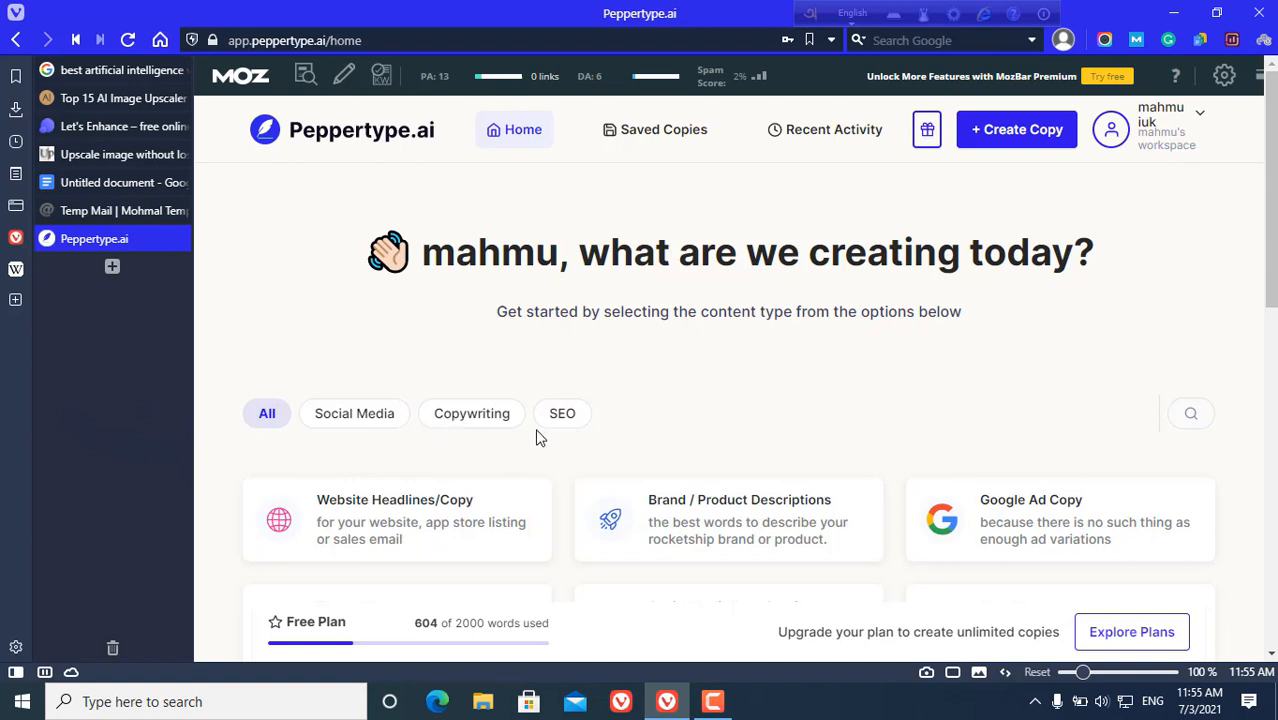
{"action": "mouse_move", "coordinate": [584, 440]}
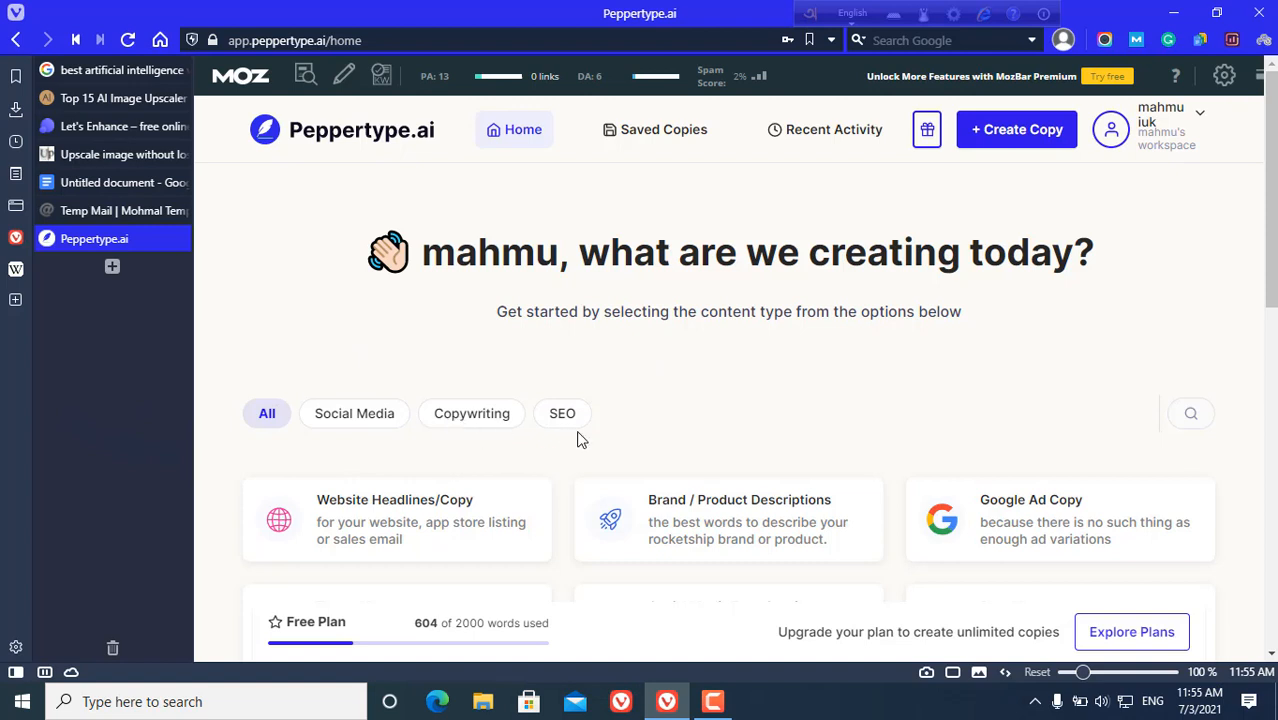
{"action": "mouse_move", "coordinate": [504, 464]}
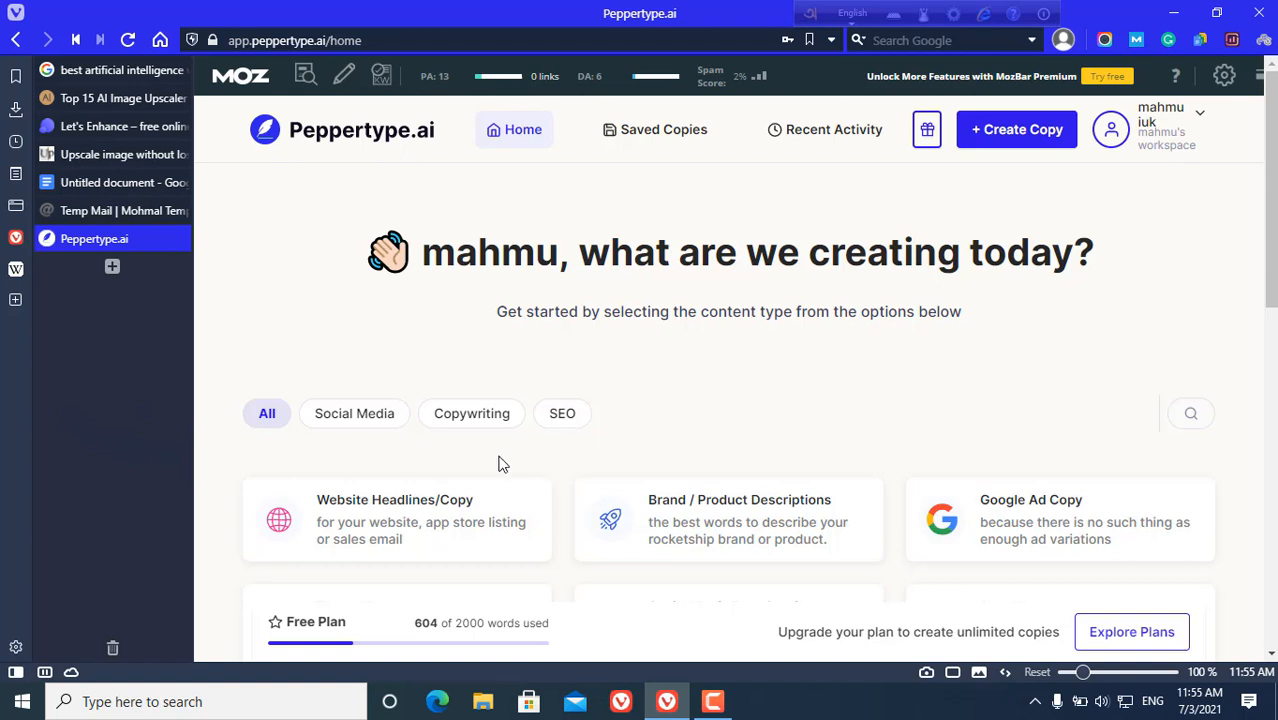
{"action": "scroll", "scroll_direction": "down", "scroll_amount": 3}
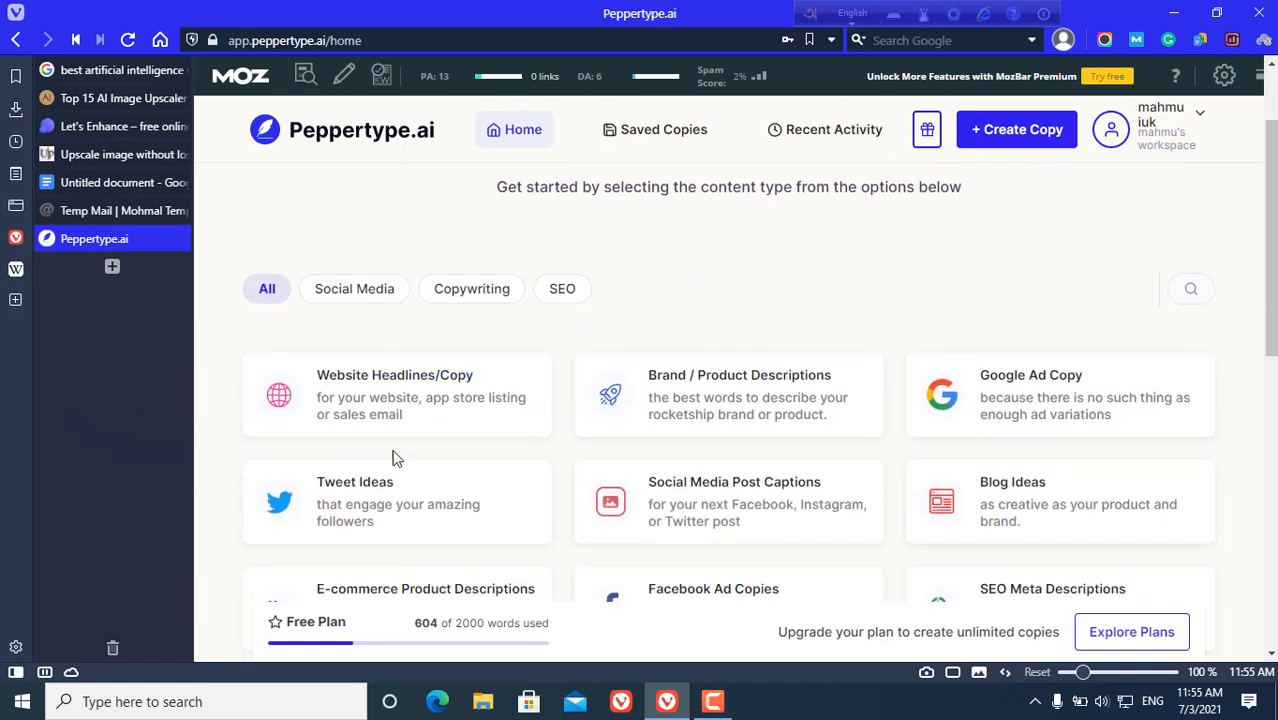
{"action": "mouse_move", "coordinate": [492, 472]}
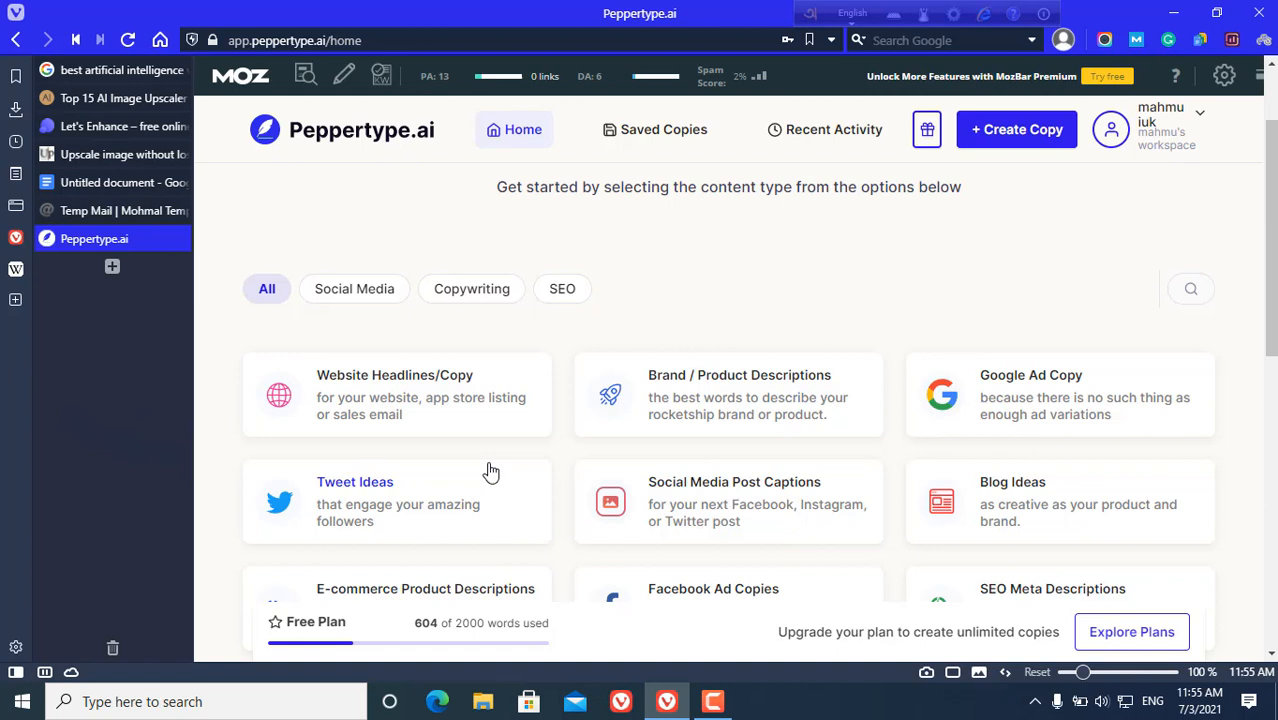
{"action": "mouse_move", "coordinate": [428, 382]}
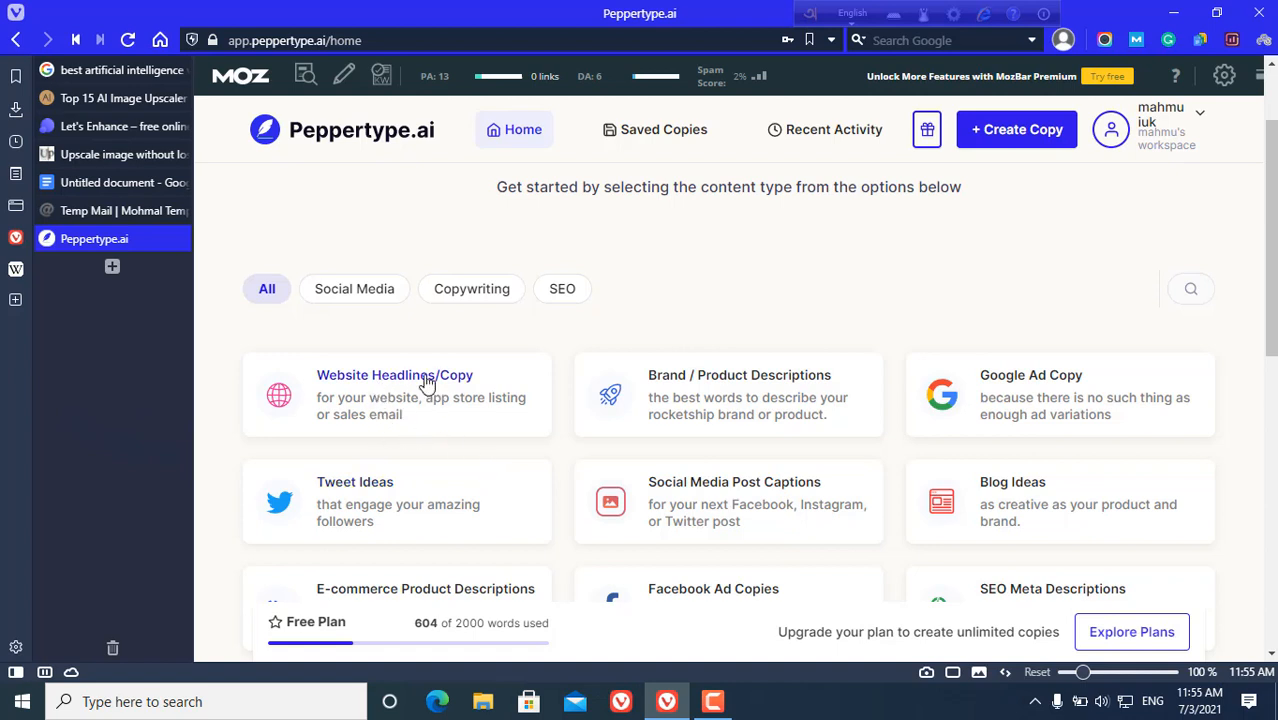
{"action": "mouse_move", "coordinate": [408, 414]}
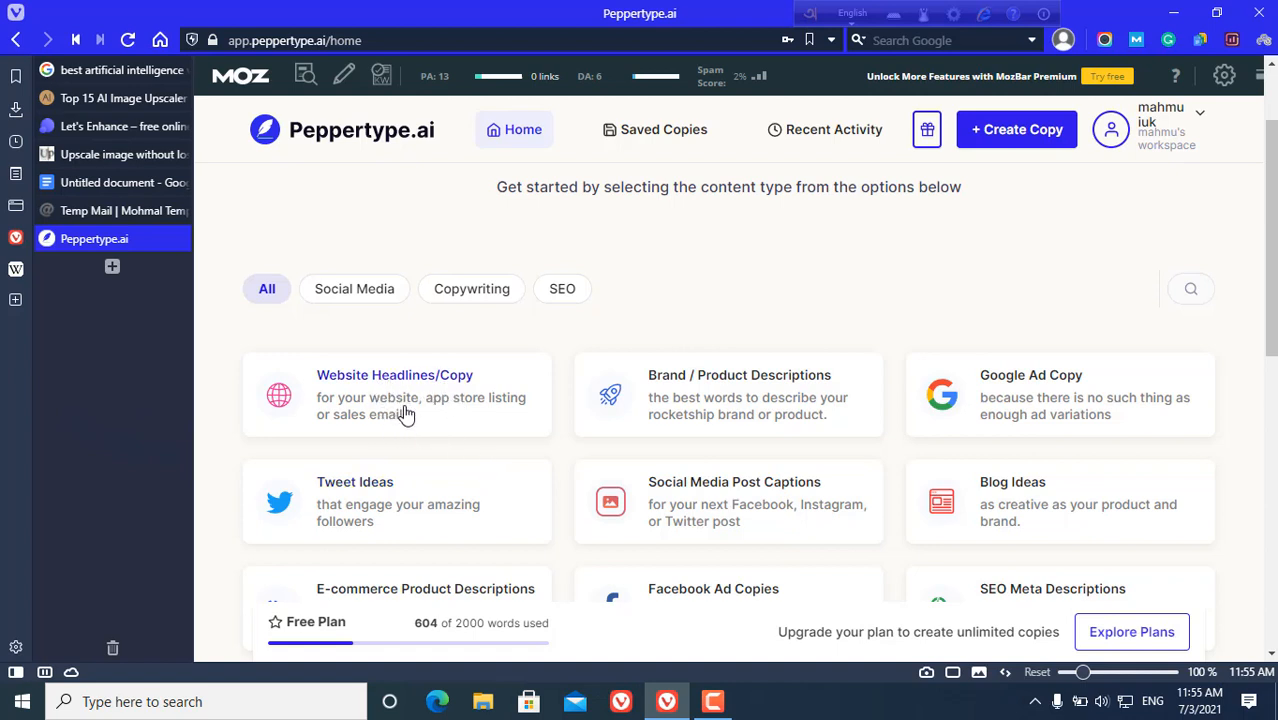
{"action": "mouse_move", "coordinate": [604, 480]}
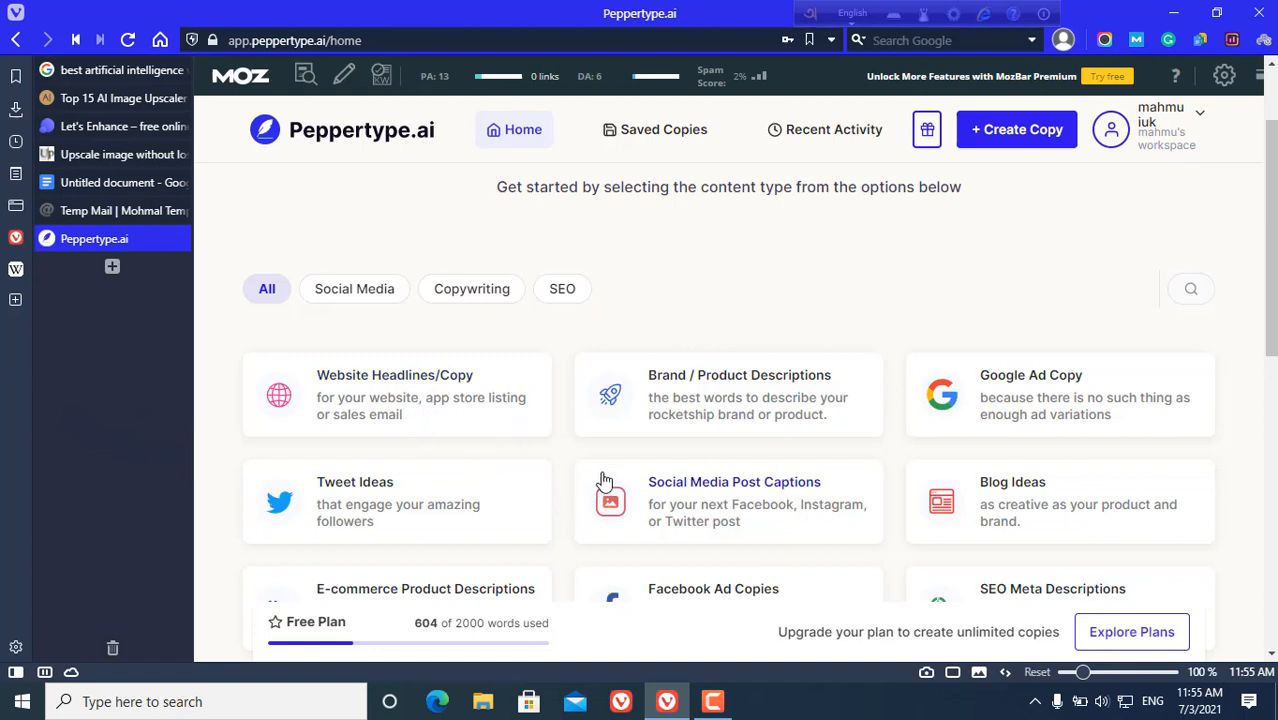
{"action": "mouse_move", "coordinate": [668, 468]}
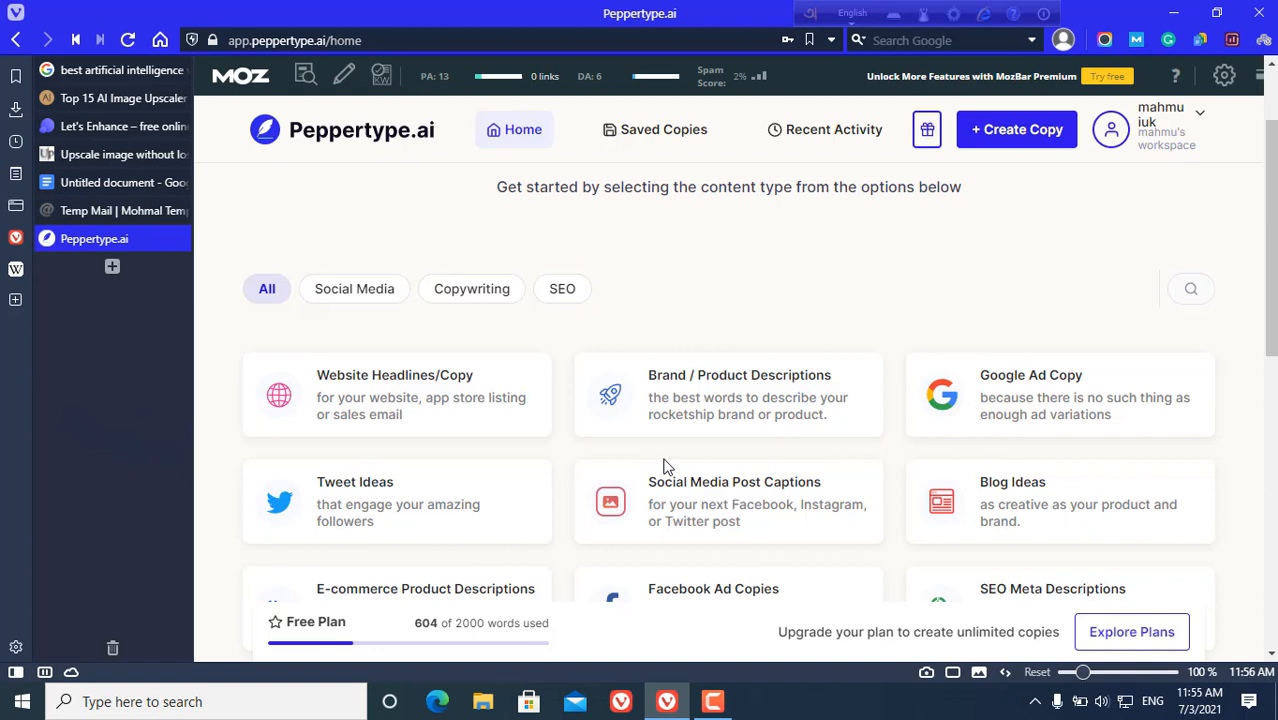
{"action": "mouse_move", "coordinate": [824, 348]}
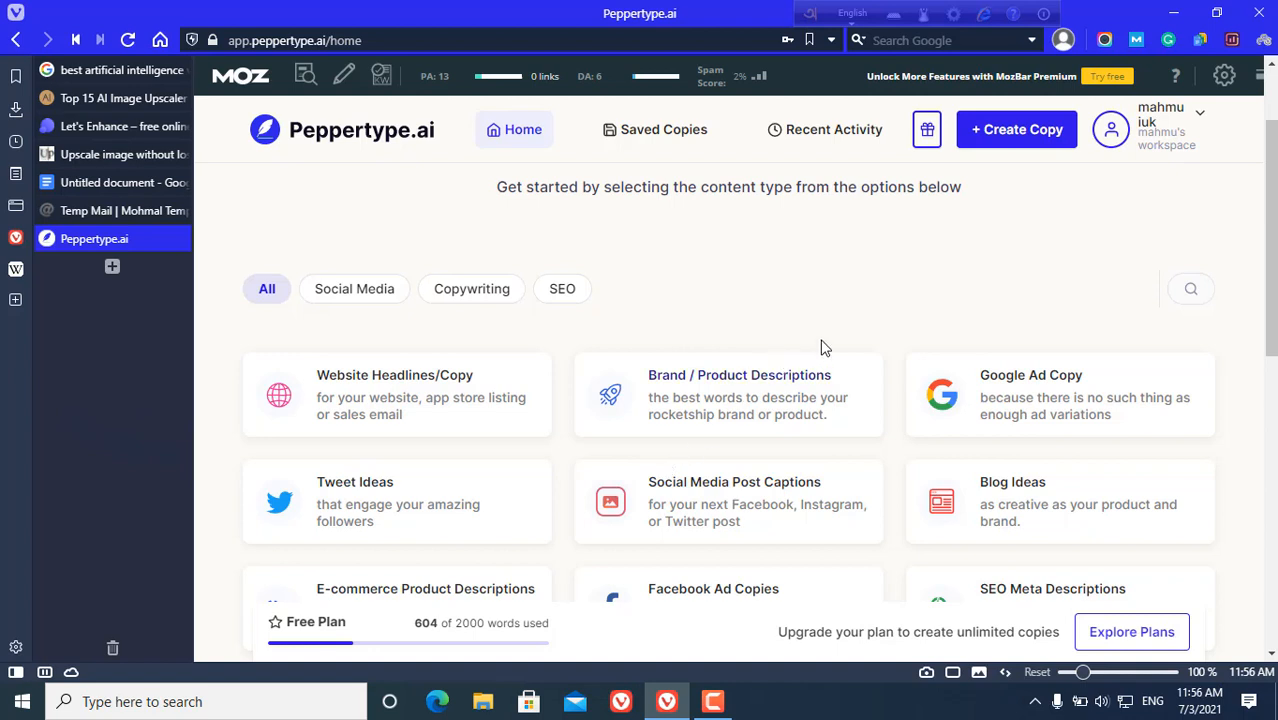
{"action": "mouse_move", "coordinate": [800, 482]}
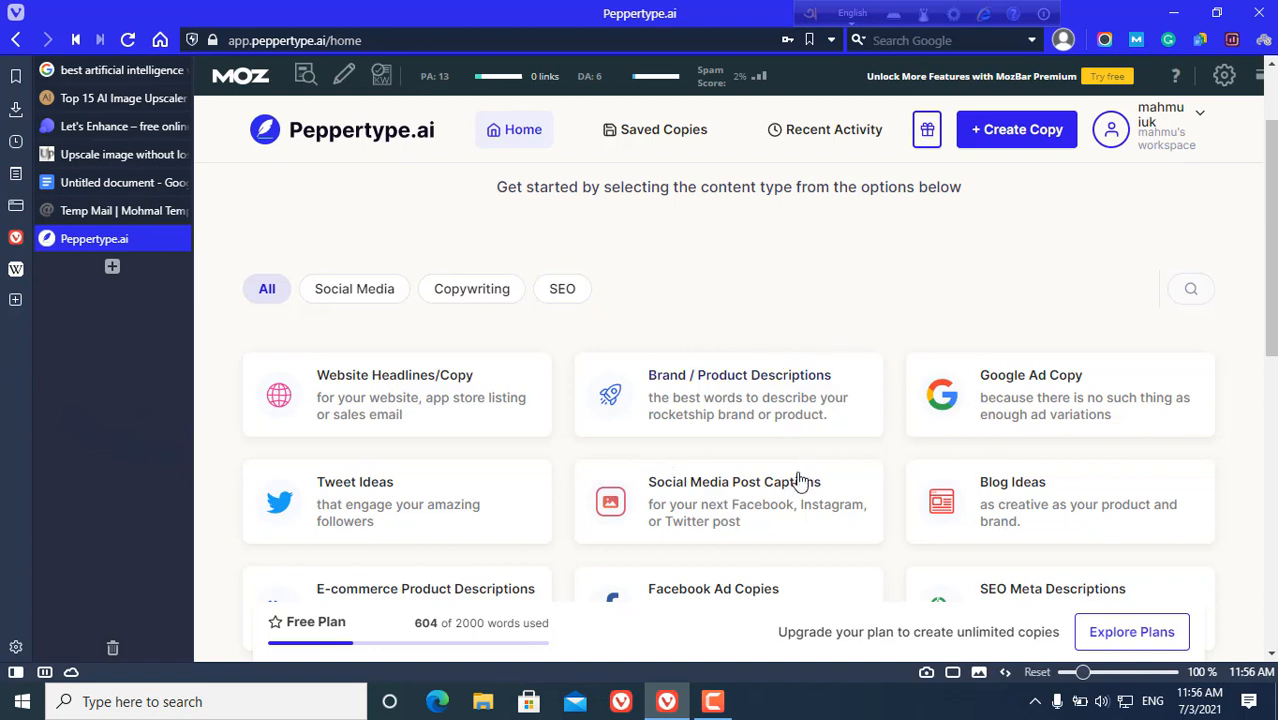
{"action": "mouse_move", "coordinate": [856, 428]}
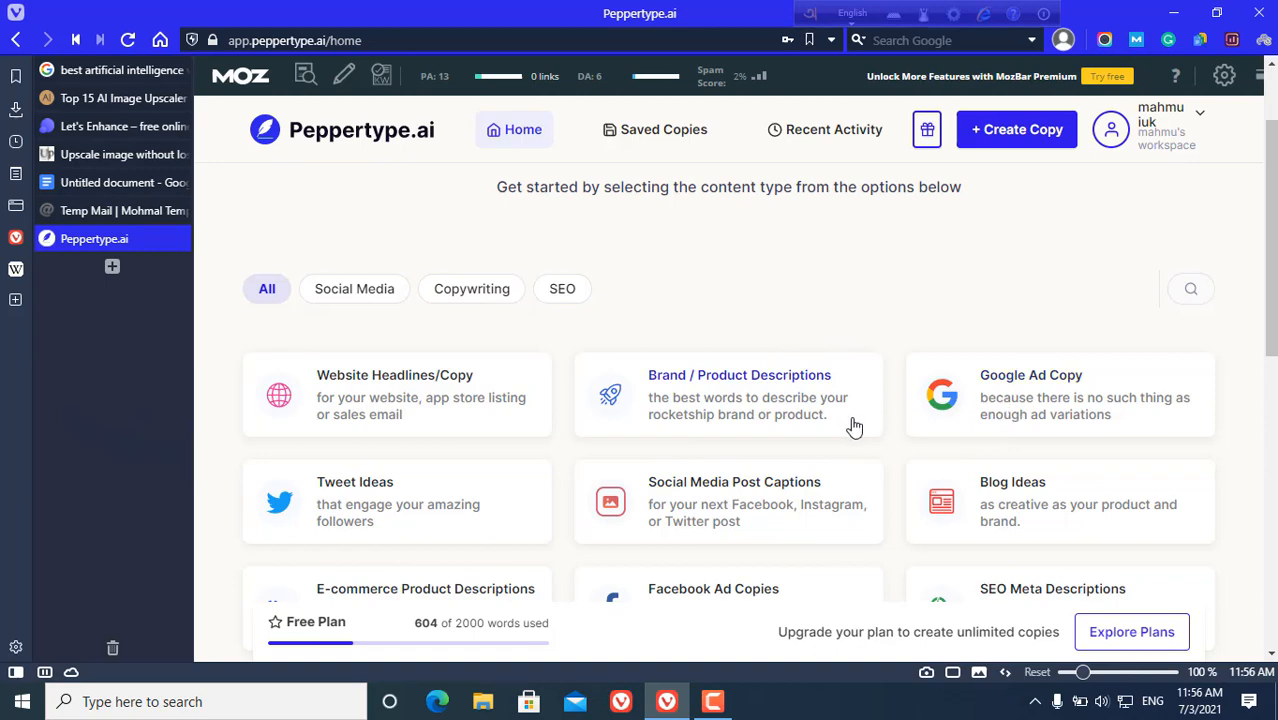
{"action": "scroll", "scroll_direction": "down", "scroll_amount": 3}
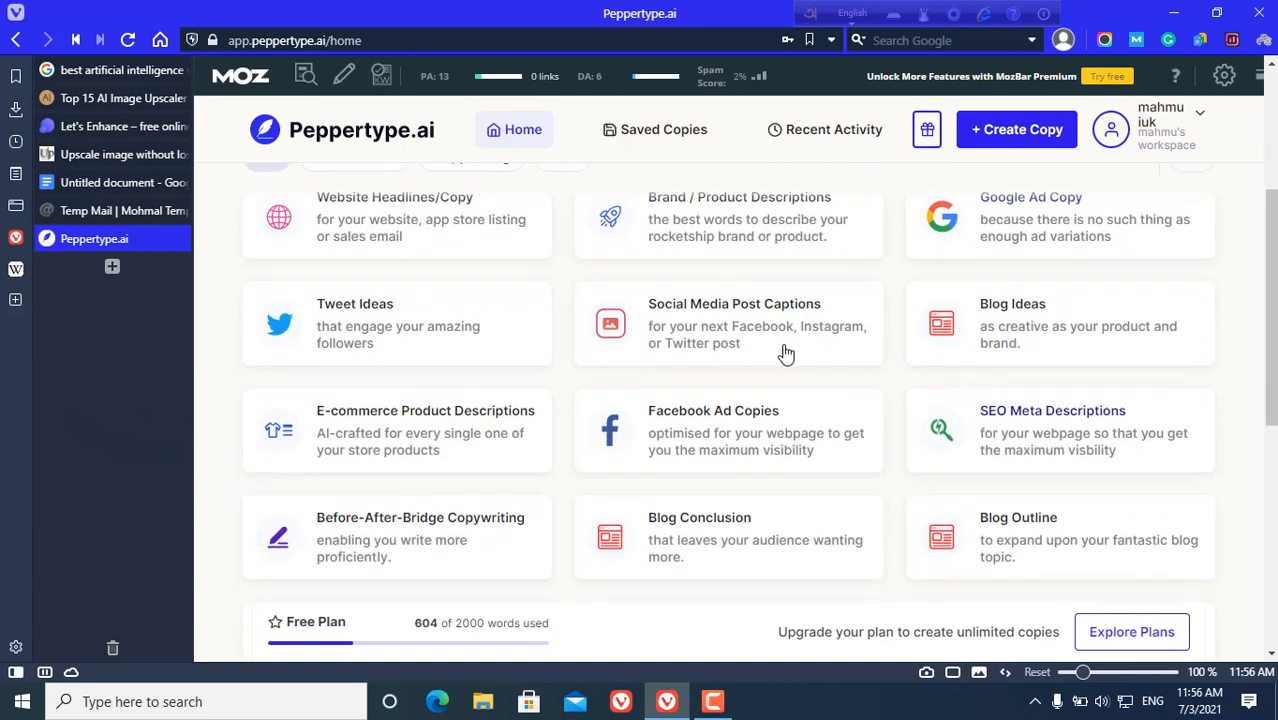
{"action": "mouse_move", "coordinate": [364, 366]}
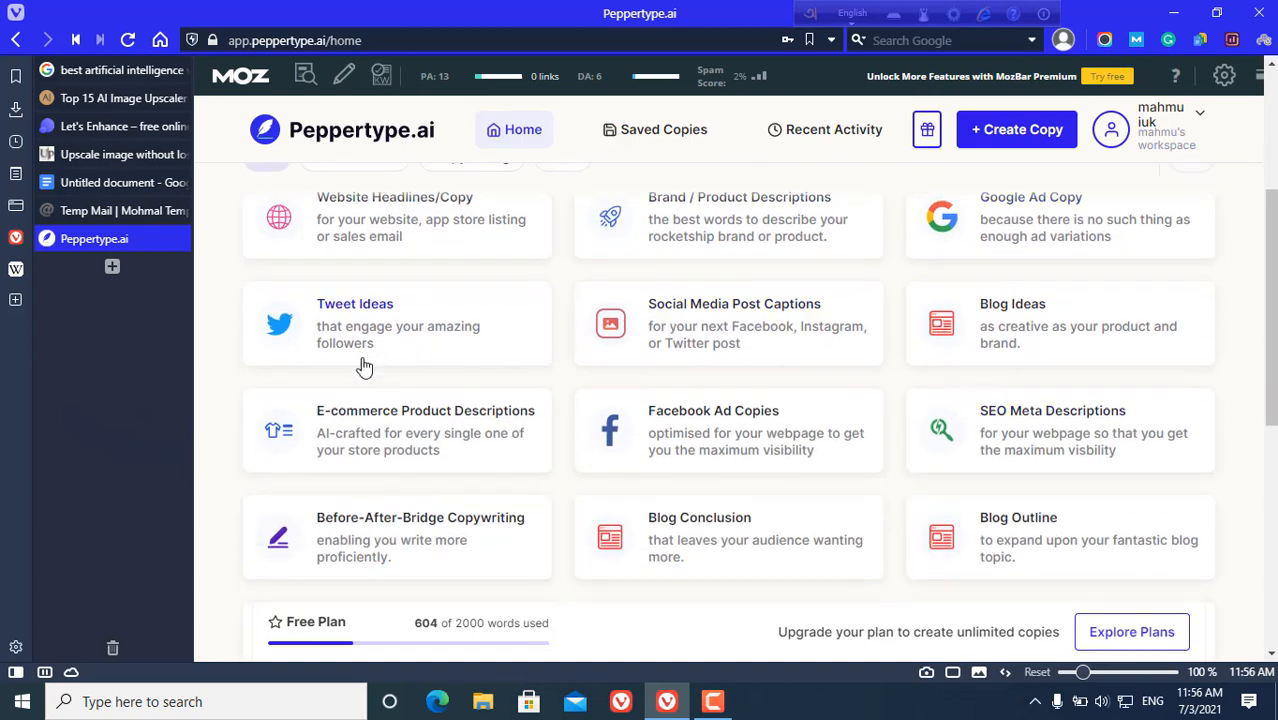
{"action": "scroll", "scroll_direction": "down", "scroll_amount": 3}
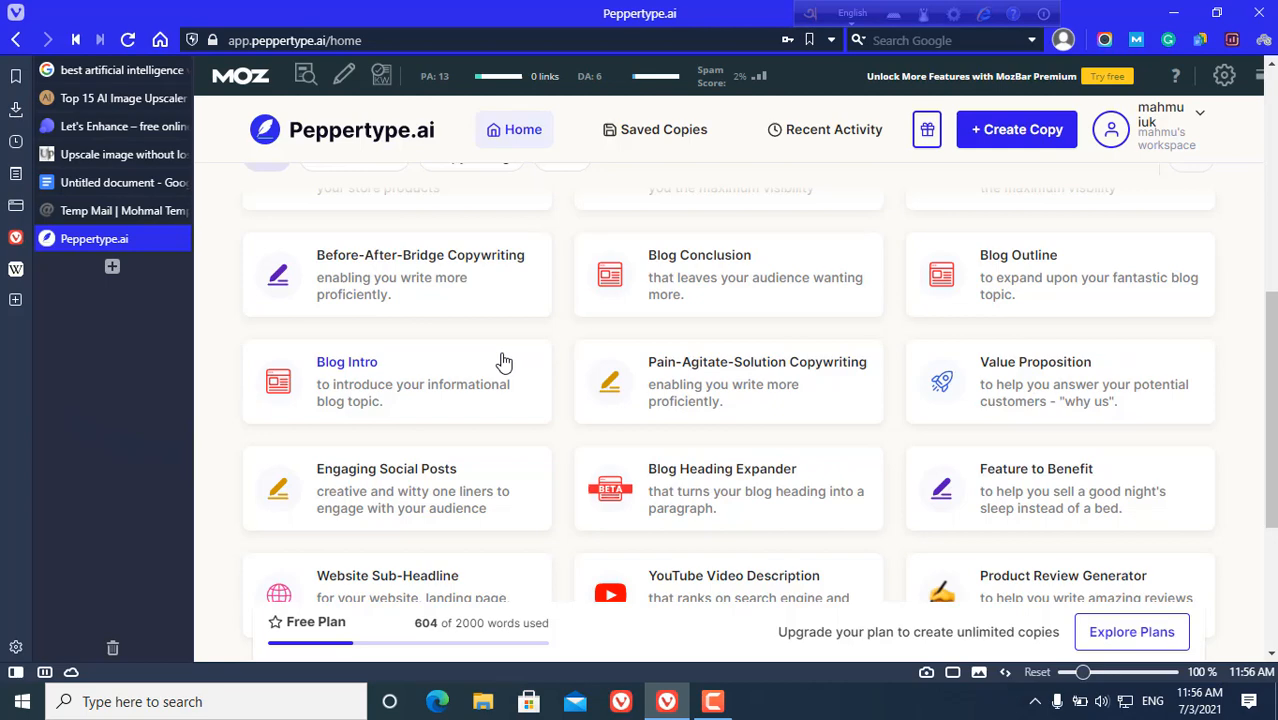
{"action": "scroll", "scroll_direction": "down", "scroll_amount": 3}
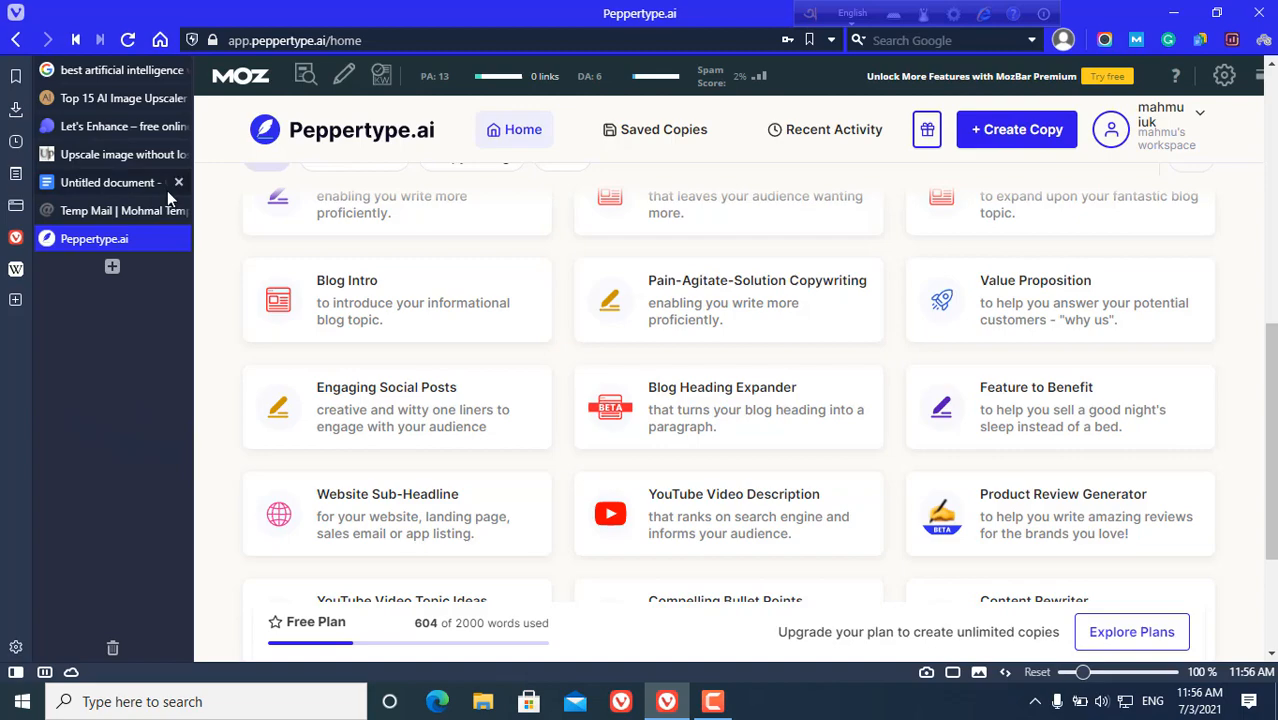
Switch to the untitled Google Docs draft and scroll through the AI image upscaler article
{"action": "left_click", "coordinate": [110, 182]}
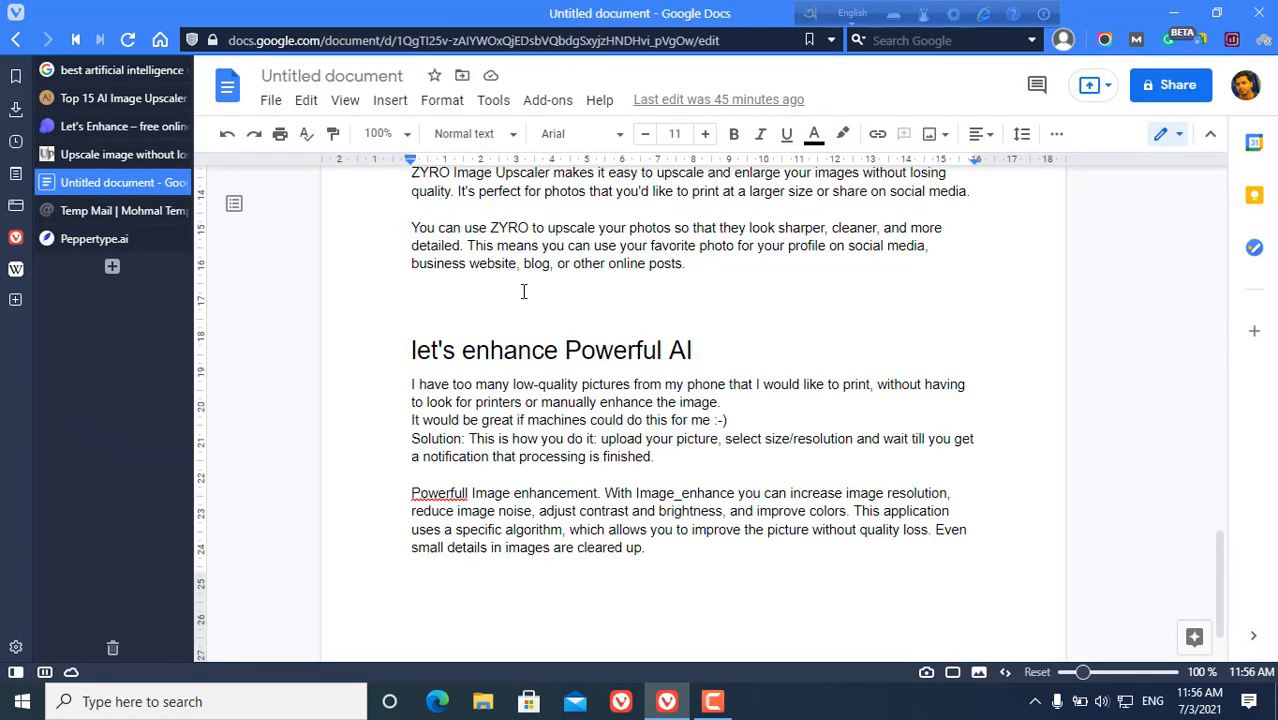
{"action": "scroll", "scroll_direction": "up", "scroll_amount": 3}
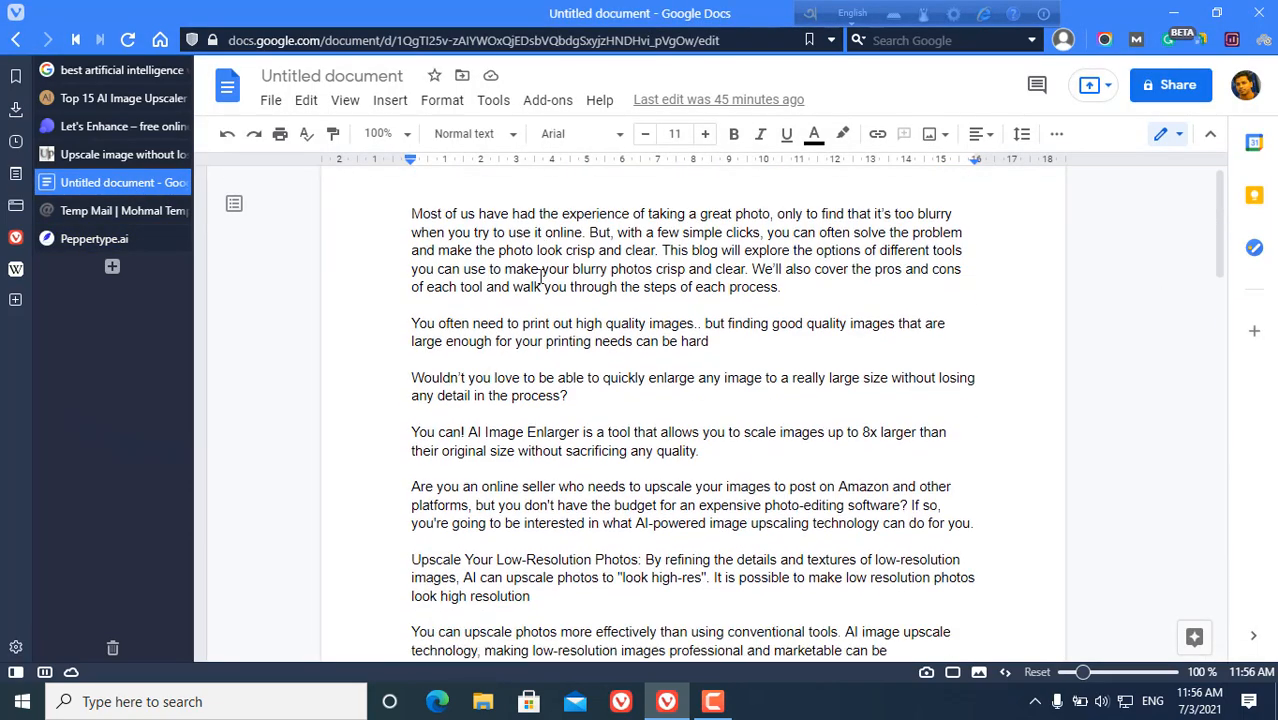
{"action": "scroll", "scroll_direction": "down", "scroll_amount": 3}
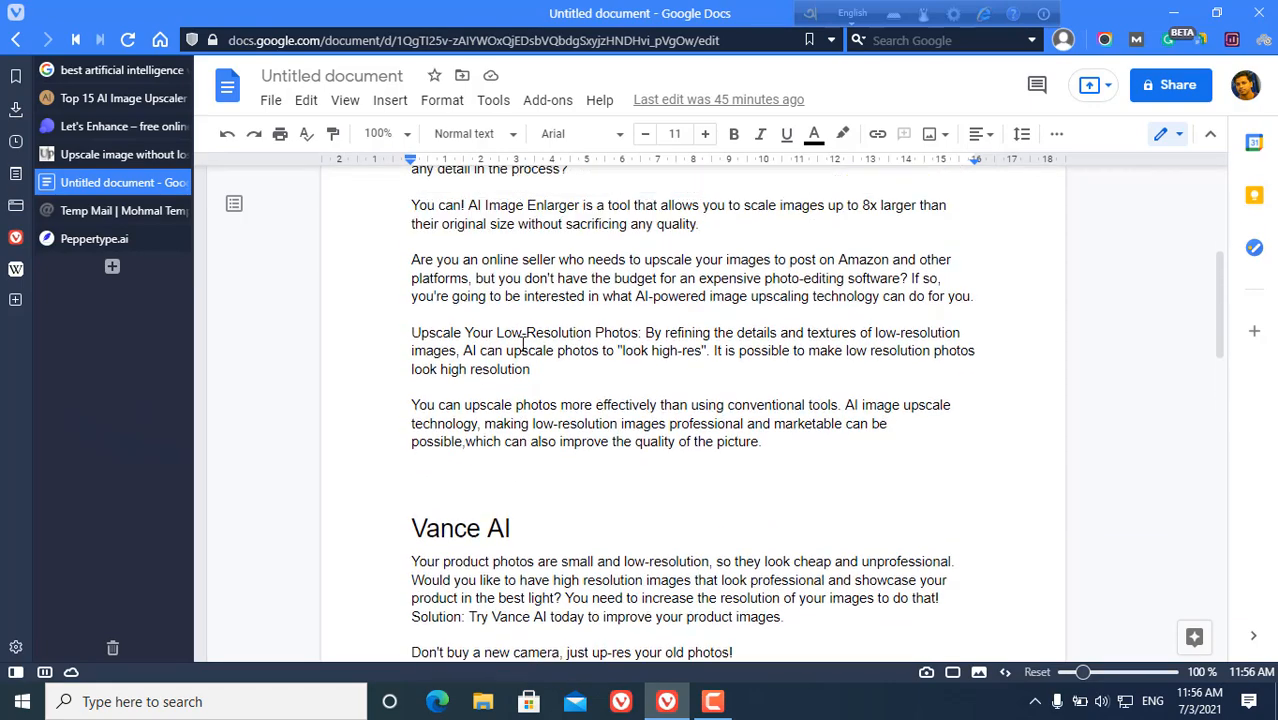
{"action": "scroll", "scroll_direction": "up", "scroll_amount": 3}
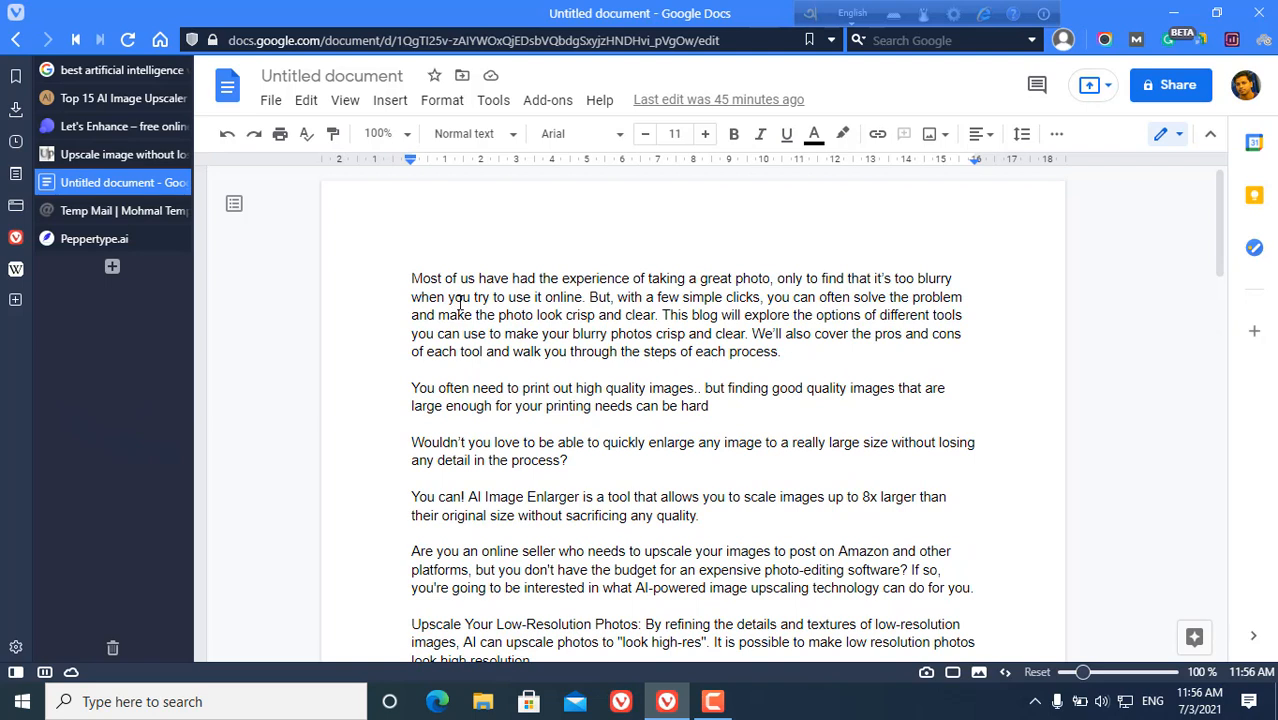
{"action": "mouse_move", "coordinate": [476, 304]}
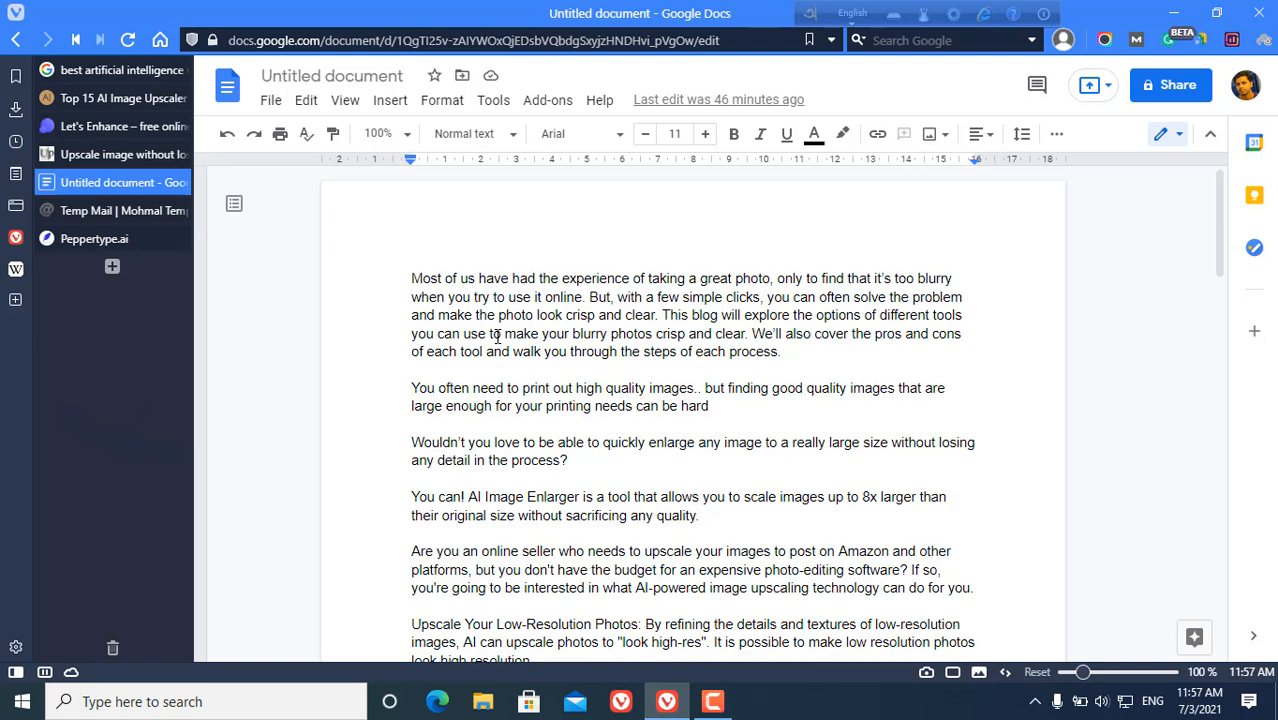
{"action": "mouse_move", "coordinate": [536, 324]}
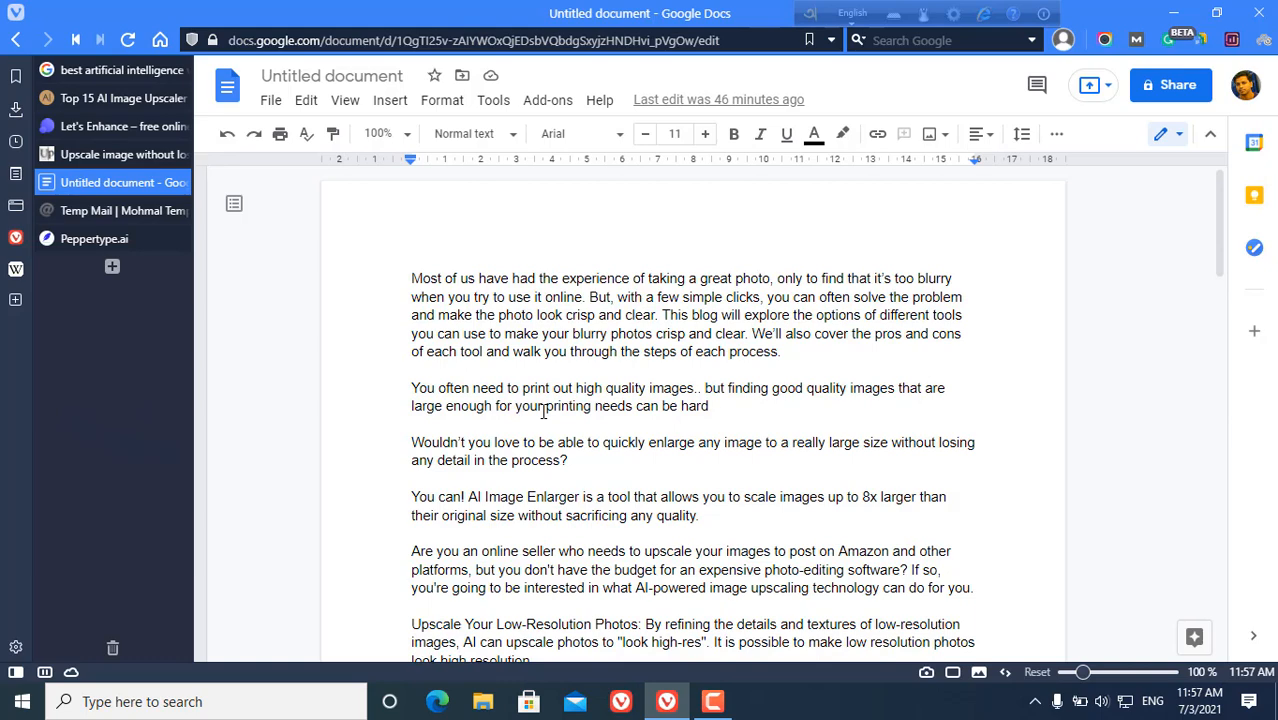
{"action": "scroll", "scroll_direction": "up", "scroll_amount": 3}
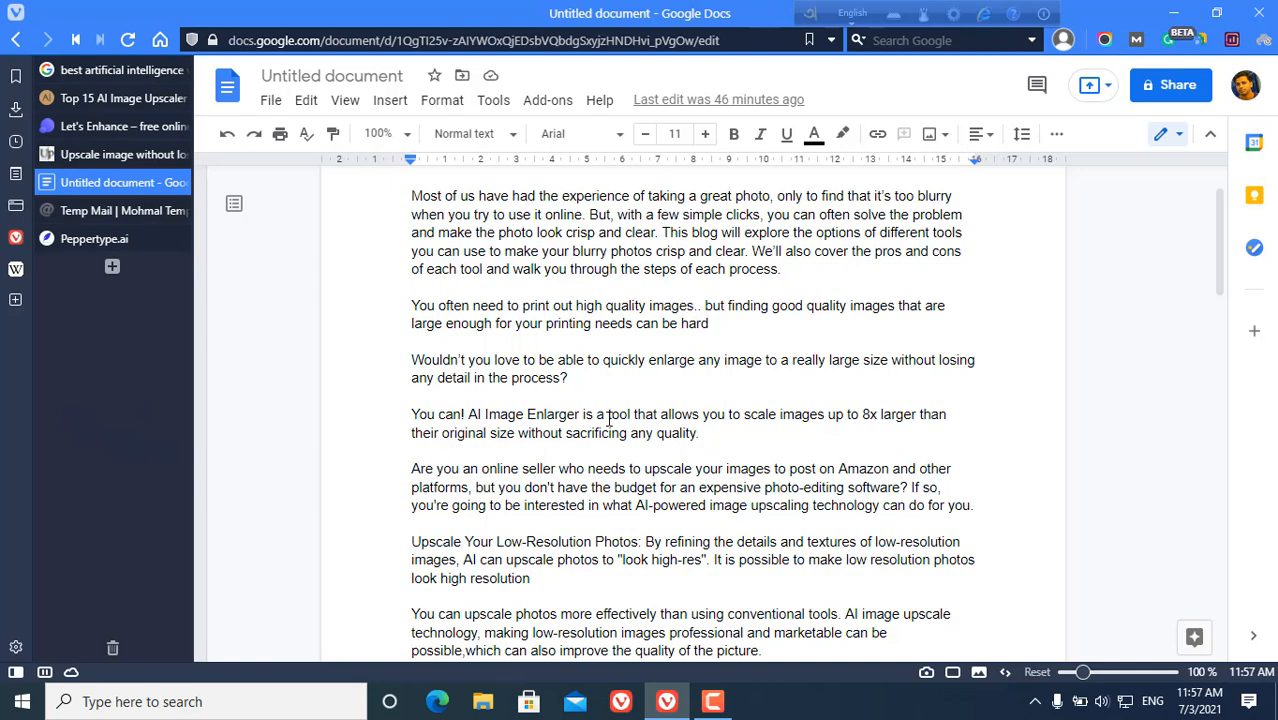
{"action": "scroll", "scroll_direction": "down", "scroll_amount": 3}
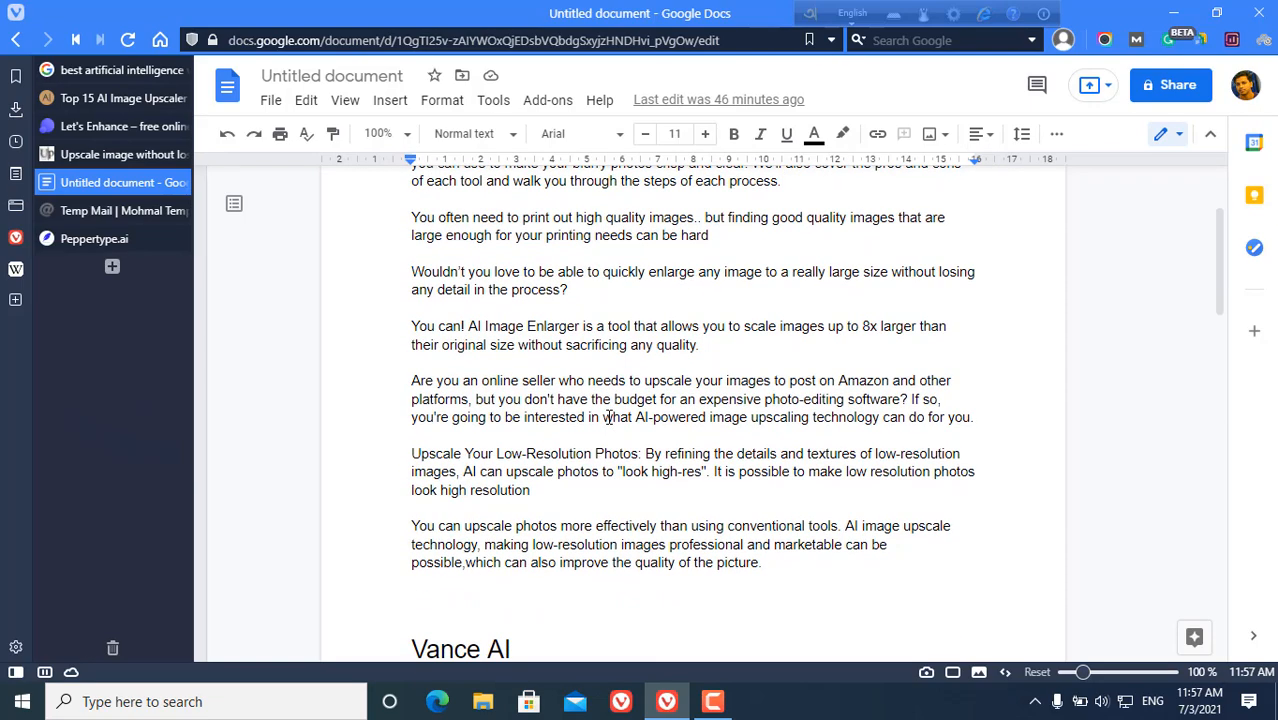
{"action": "scroll", "scroll_direction": "up", "scroll_amount": 3}
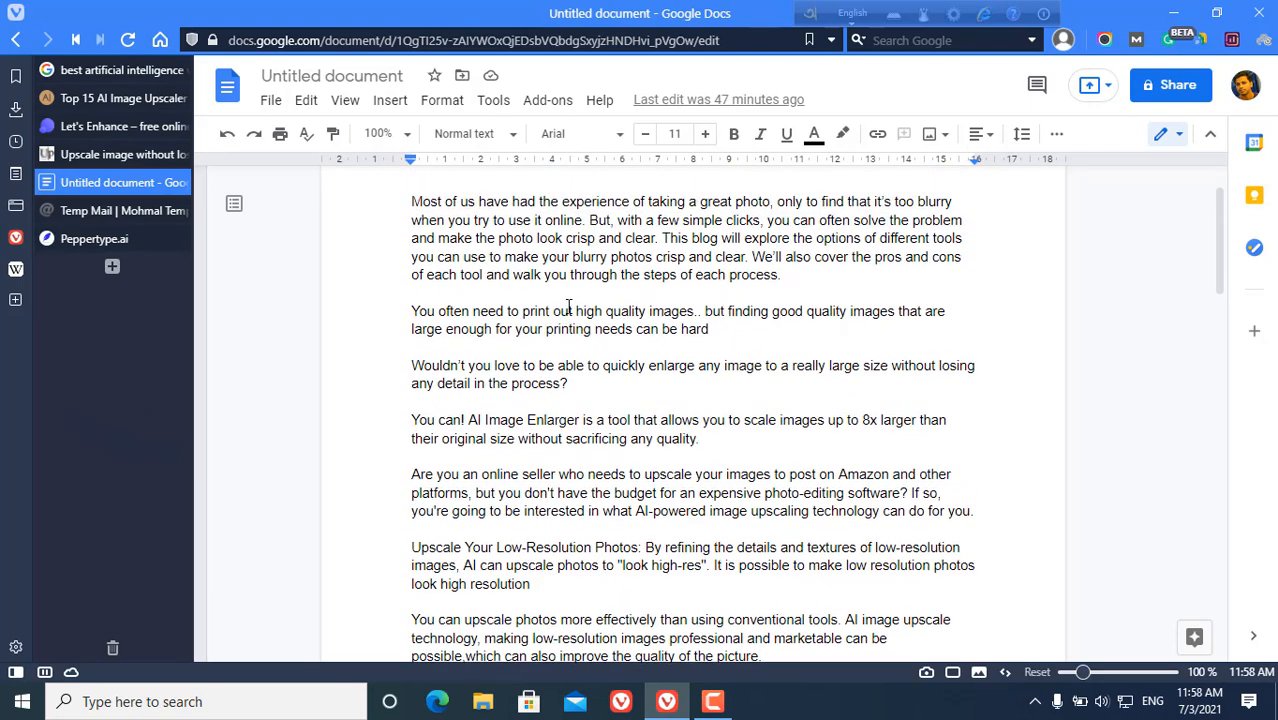
{"action": "scroll", "scroll_direction": "down", "scroll_amount": 3}
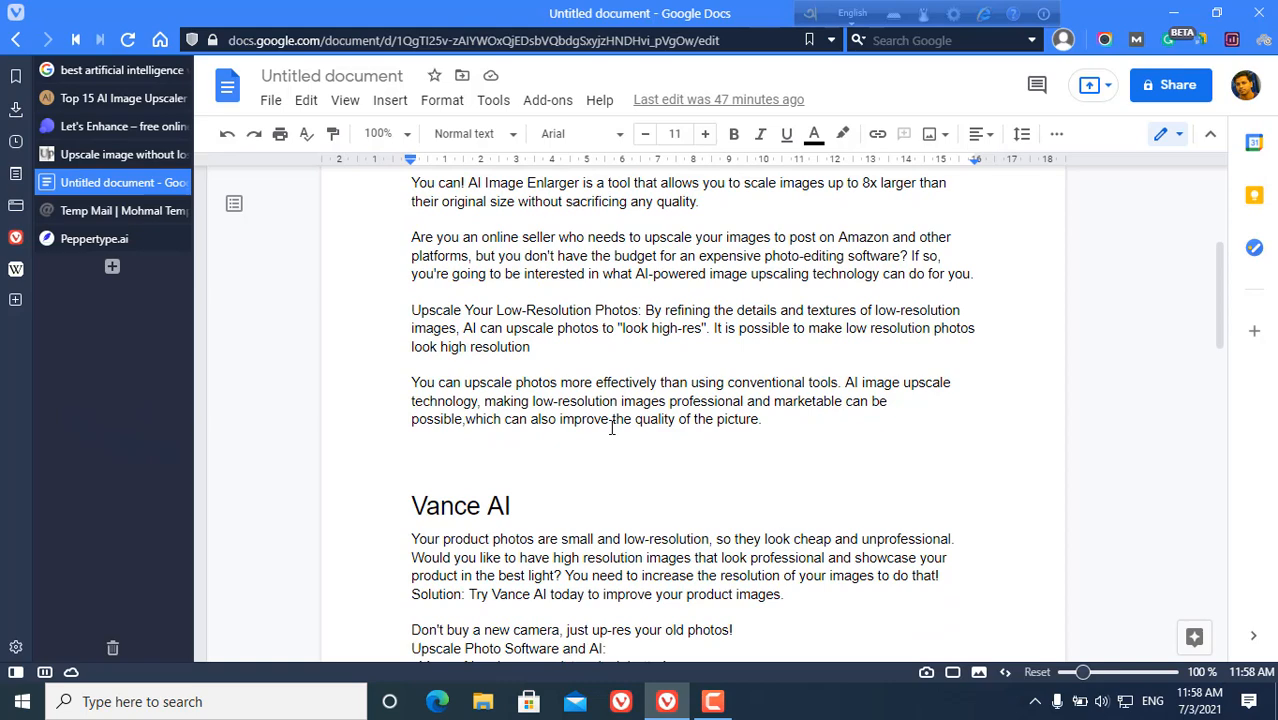
{"action": "scroll", "scroll_direction": "up", "scroll_amount": 3}
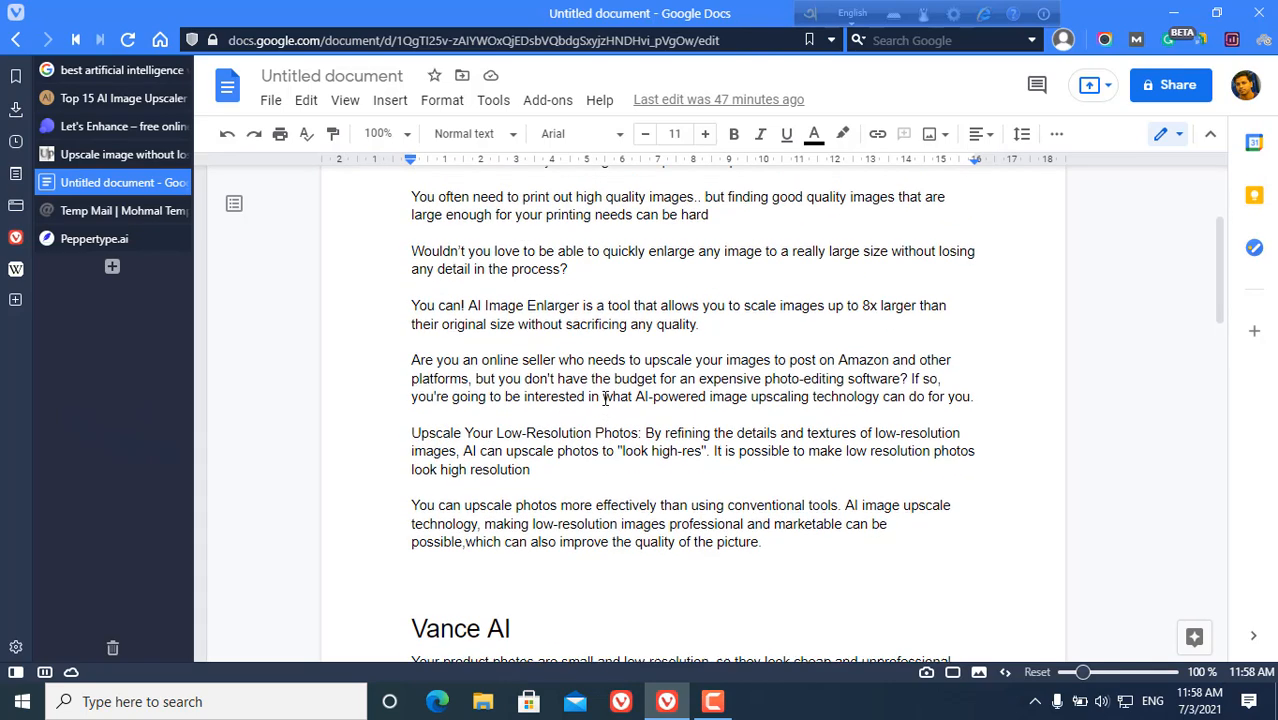
{"action": "scroll", "scroll_direction": "up", "scroll_amount": 3}
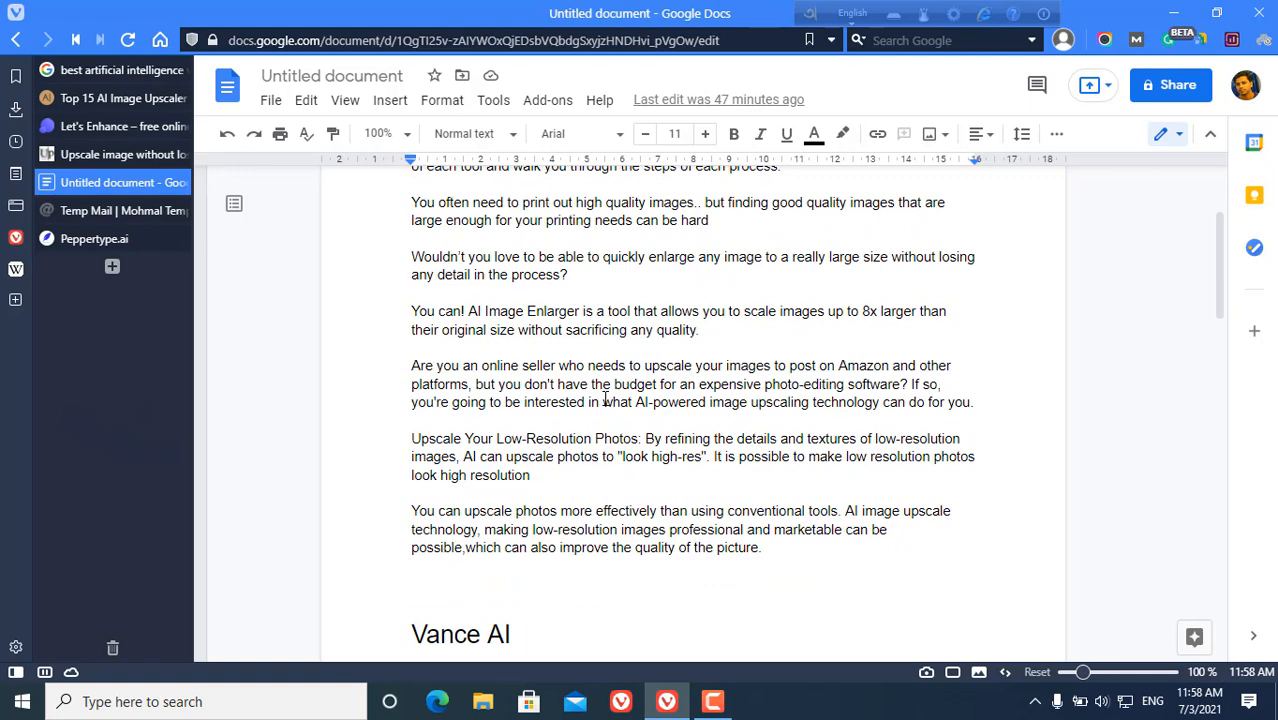
{"action": "scroll", "scroll_direction": "down", "scroll_amount": 3}
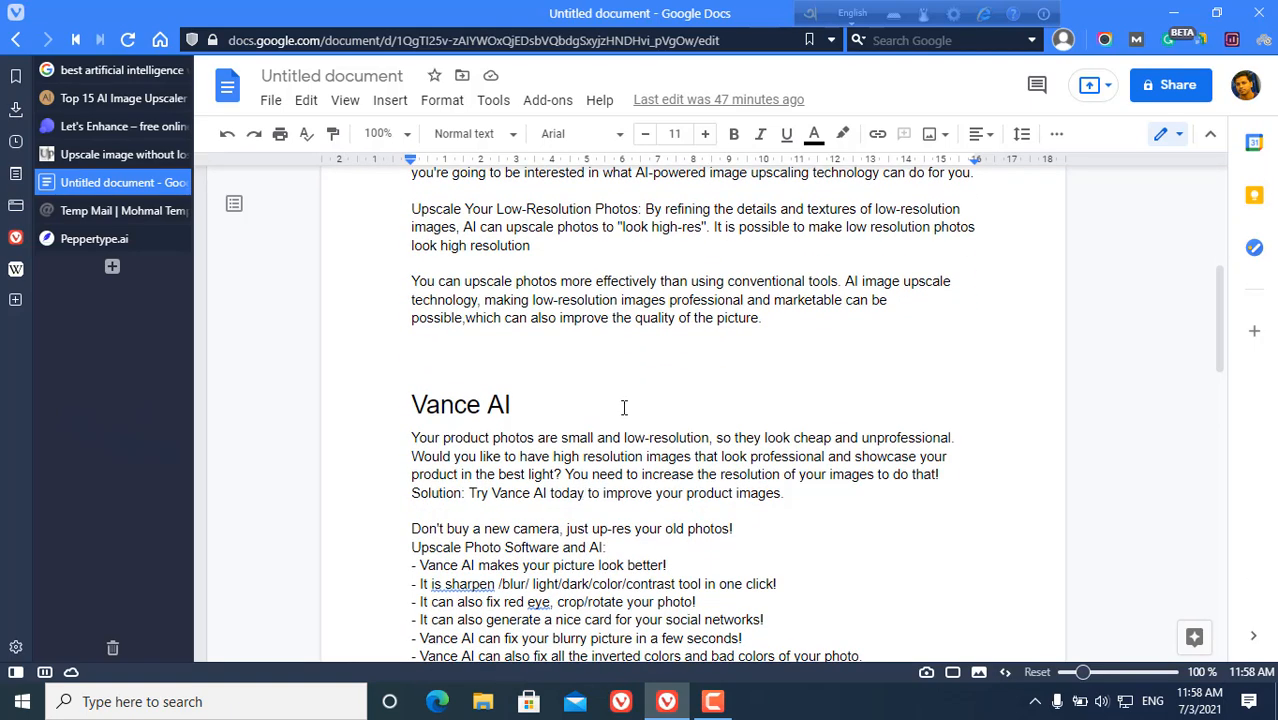
{"action": "mouse_move", "coordinate": [576, 460]}
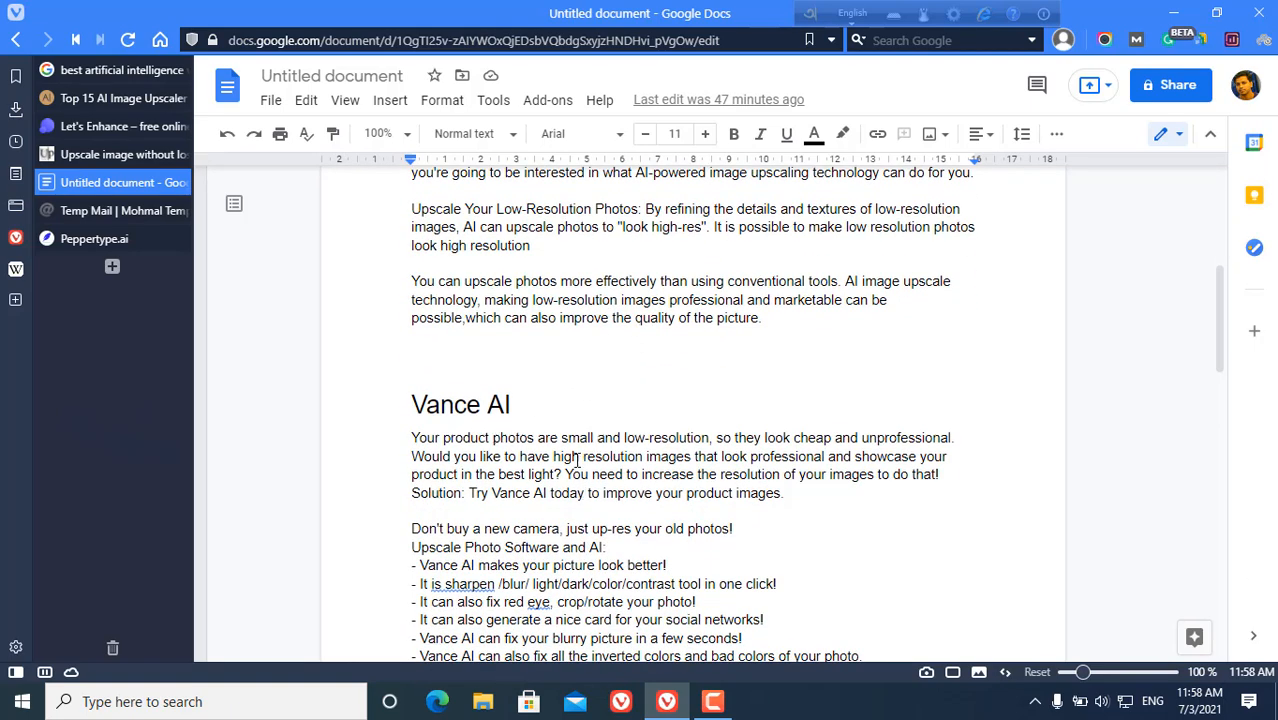
{"action": "scroll", "scroll_direction": "down", "scroll_amount": 3}
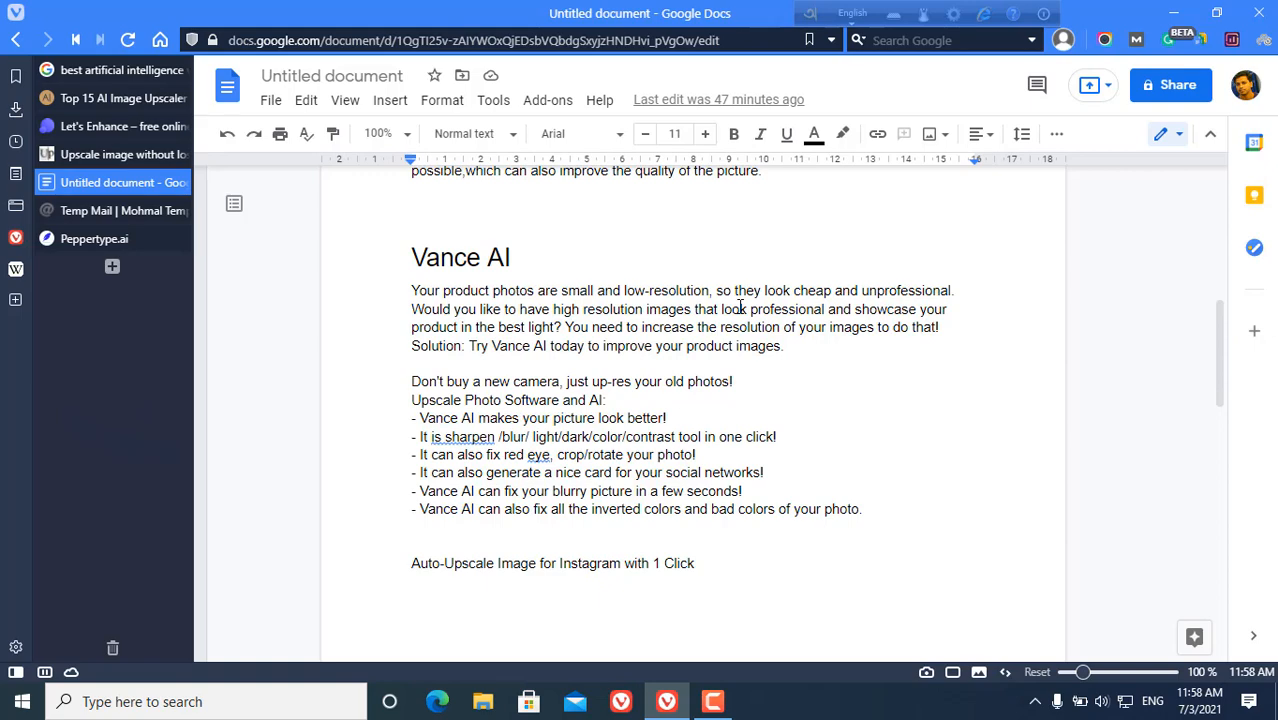
{"action": "scroll", "scroll_direction": "down", "scroll_amount": 3}
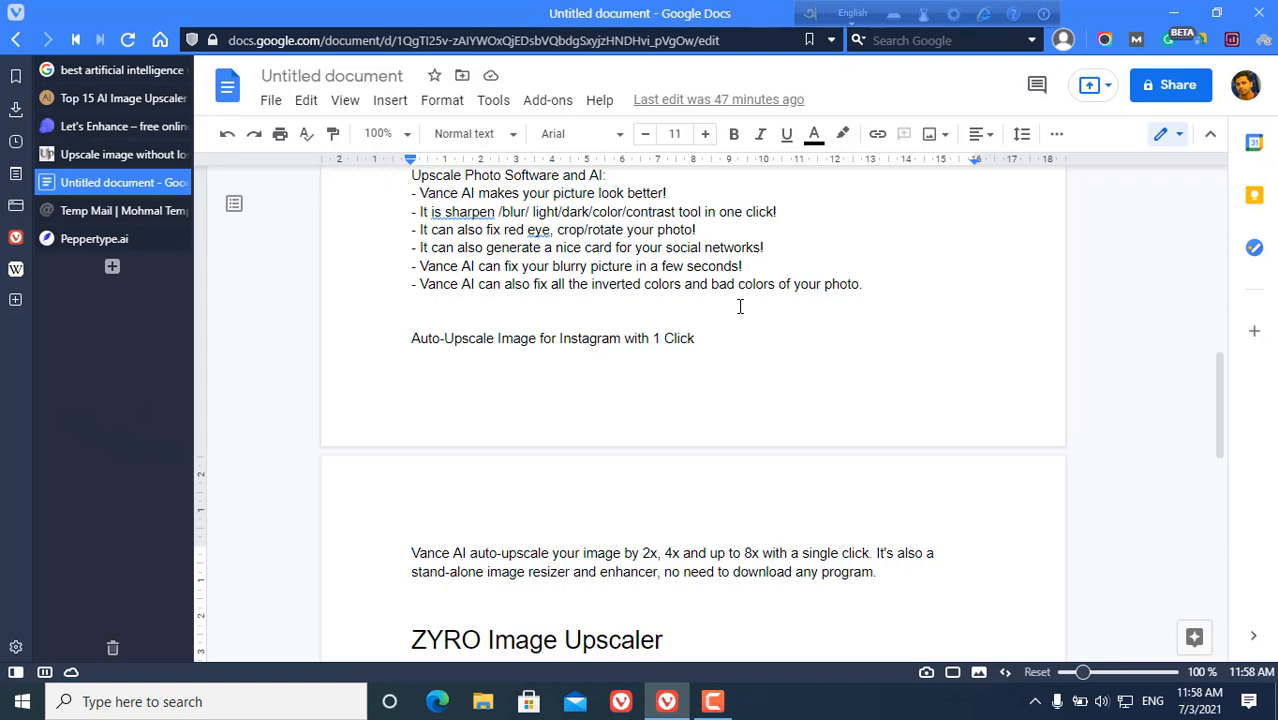
{"action": "mouse_move", "coordinate": [484, 232]}
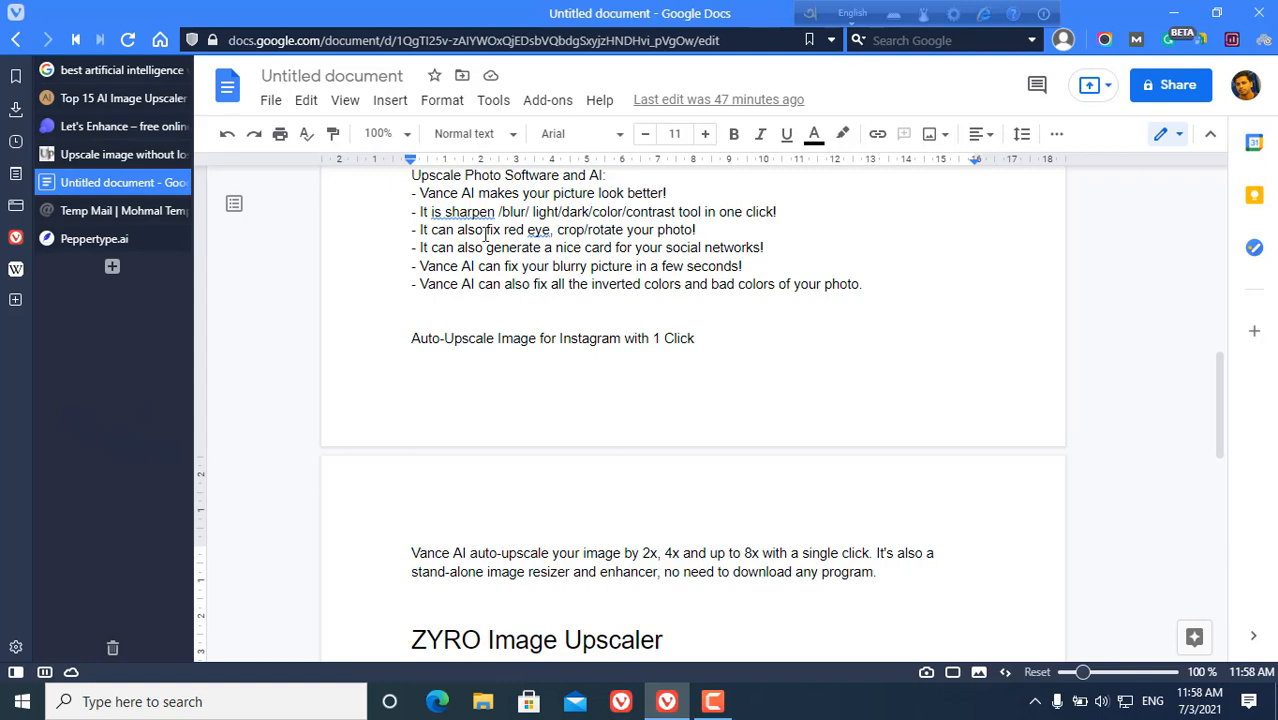
Return to Peppertype.ai and start the Pain-Agitate-Solution Copywriting template from the Home cards
{"action": "left_click", "coordinate": [94, 238]}
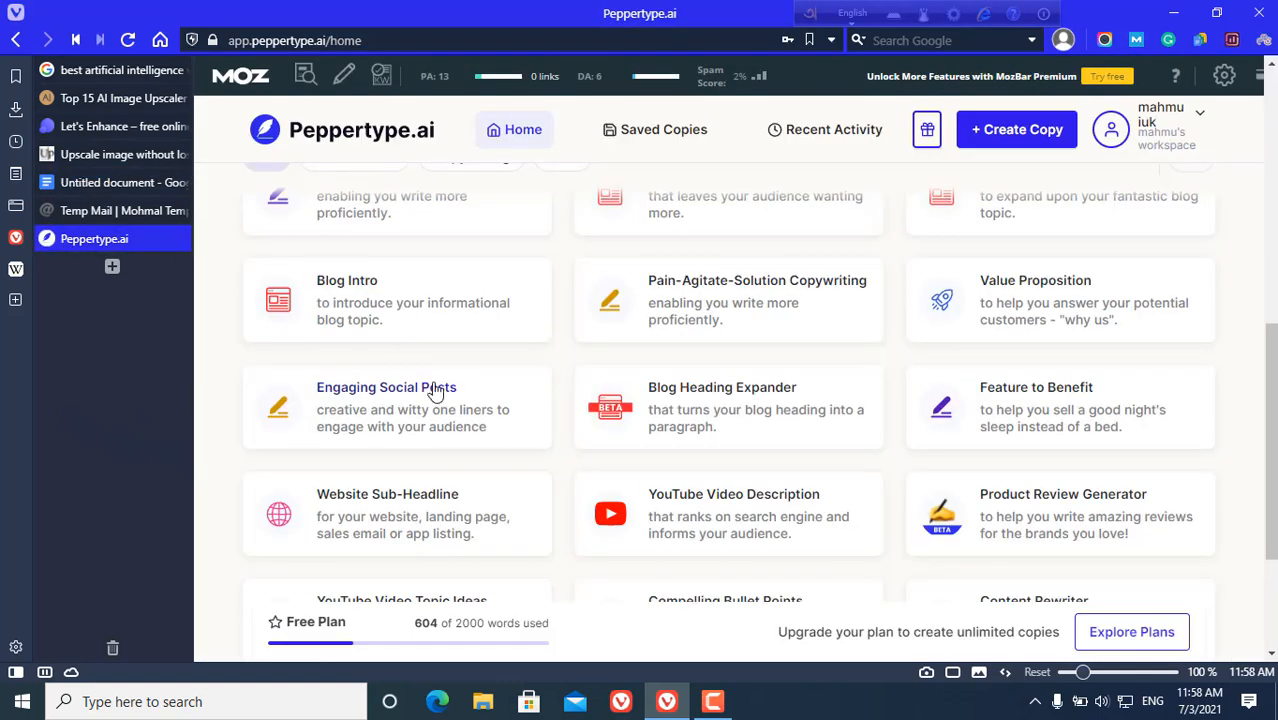
{"action": "scroll", "scroll_direction": "down", "scroll_amount": 3}
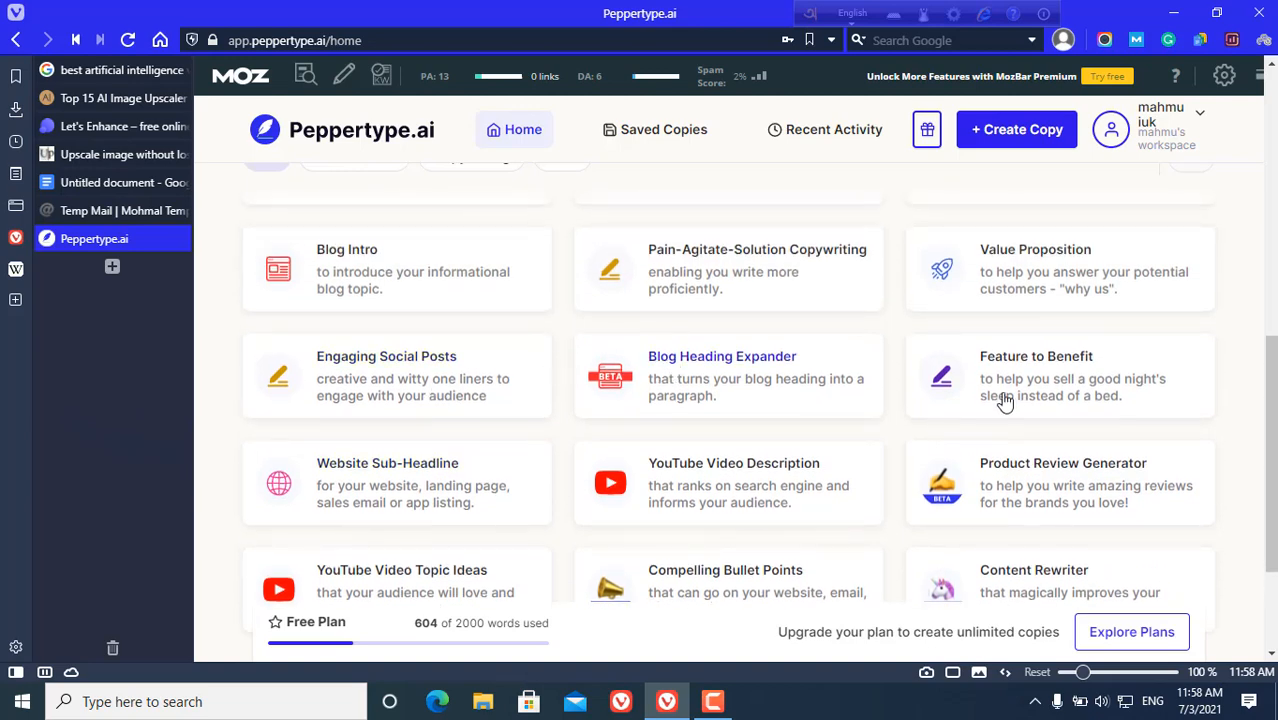
{"action": "mouse_move", "coordinate": [756, 378]}
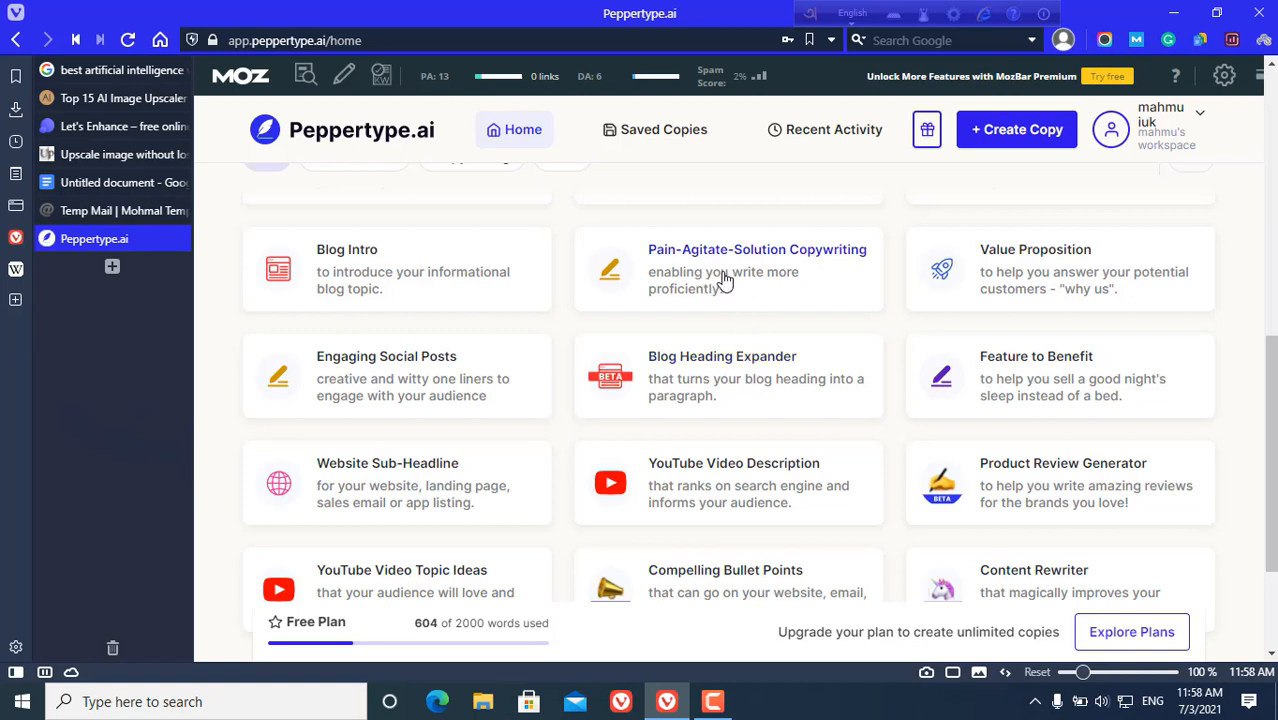
{"action": "mouse_move", "coordinate": [854, 288]}
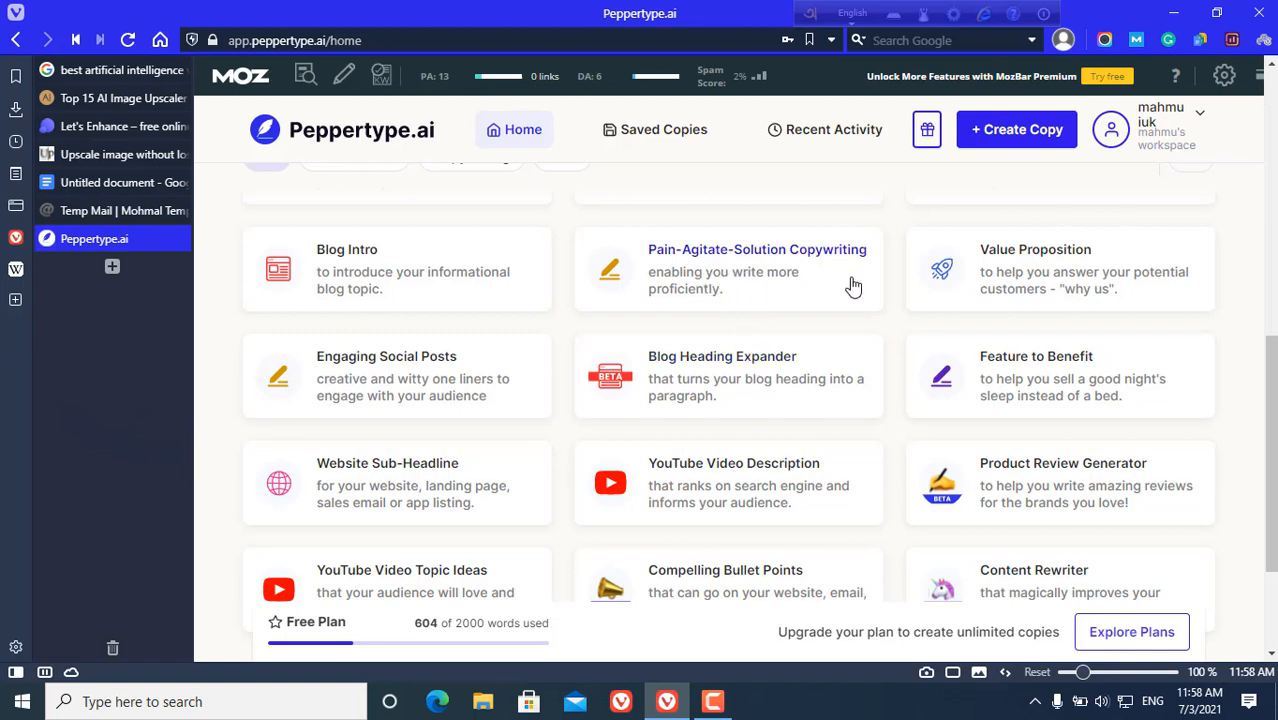
{"action": "mouse_move", "coordinate": [504, 272]}
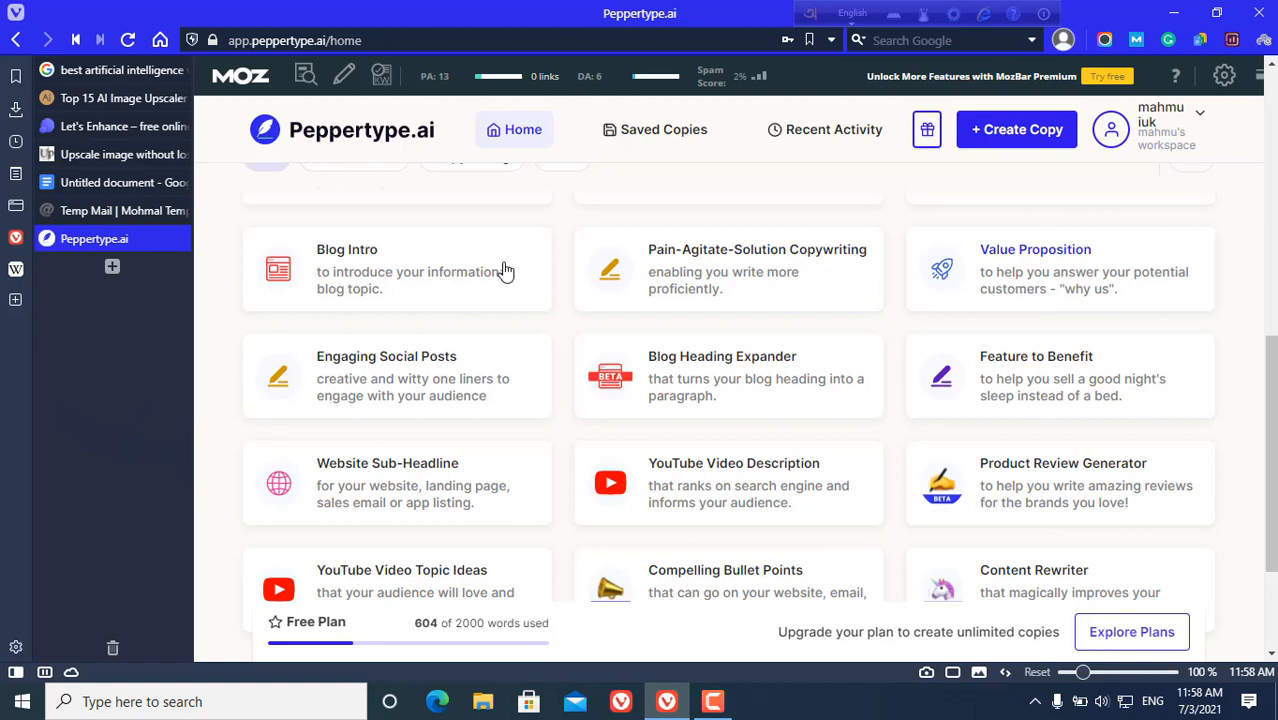
{"action": "mouse_move", "coordinate": [454, 324]}
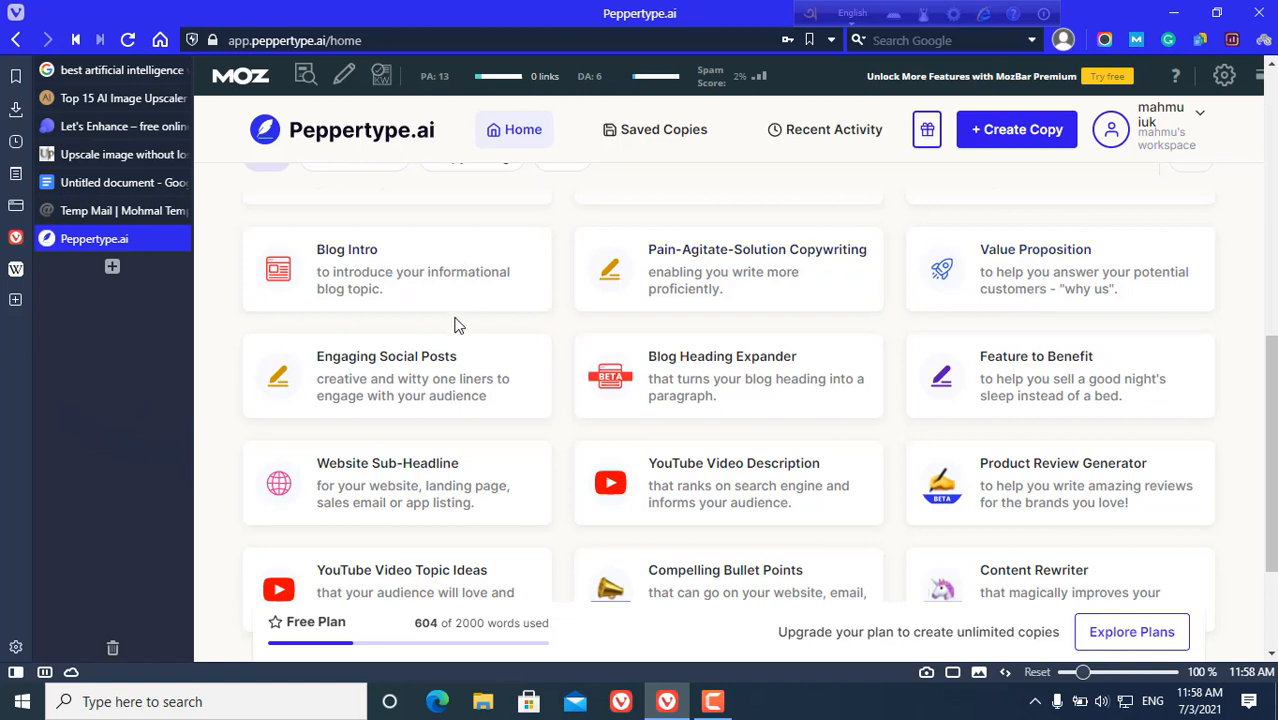
{"action": "mouse_move", "coordinate": [644, 292]}
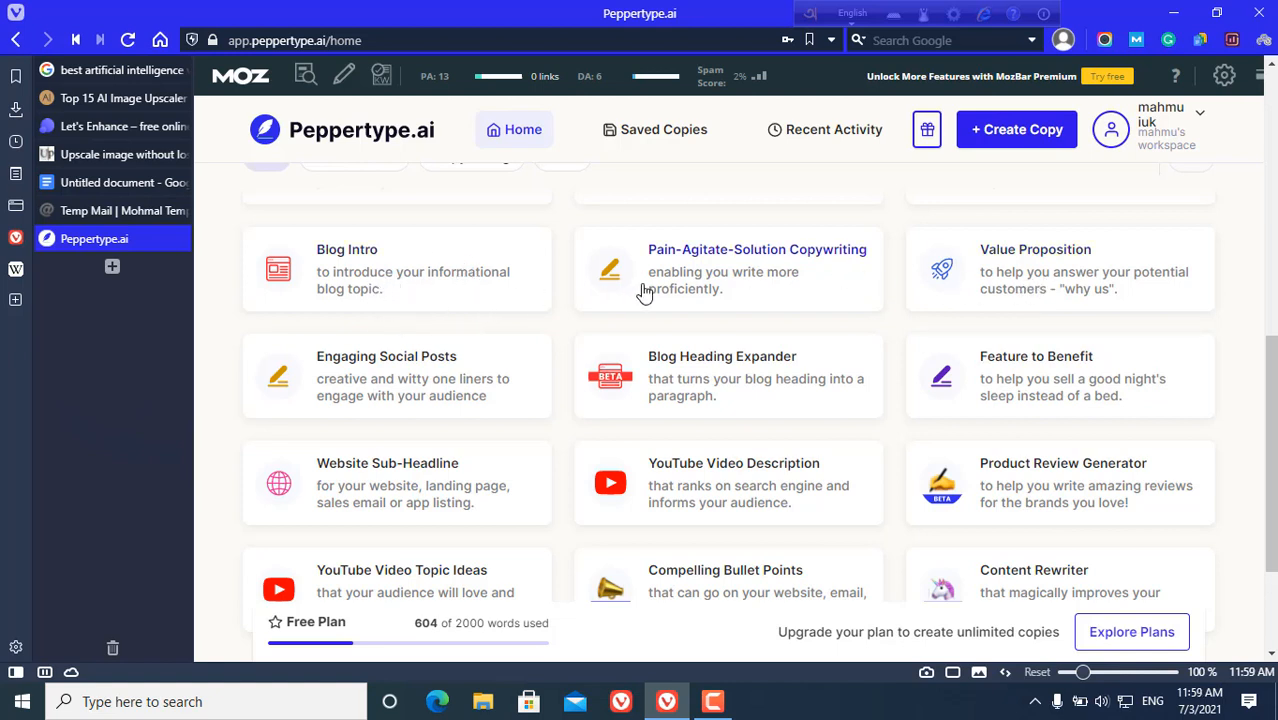
{"action": "mouse_move", "coordinate": [752, 262]}
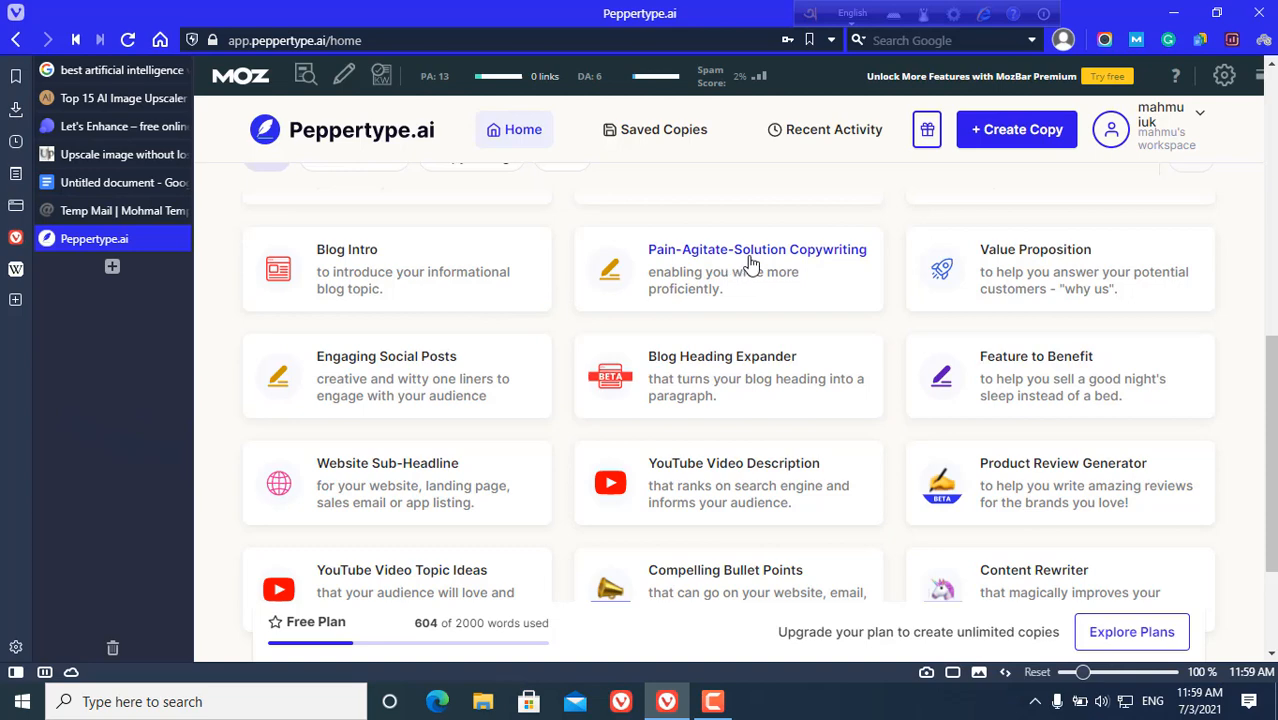
{"action": "left_click", "coordinate": [756, 248]}
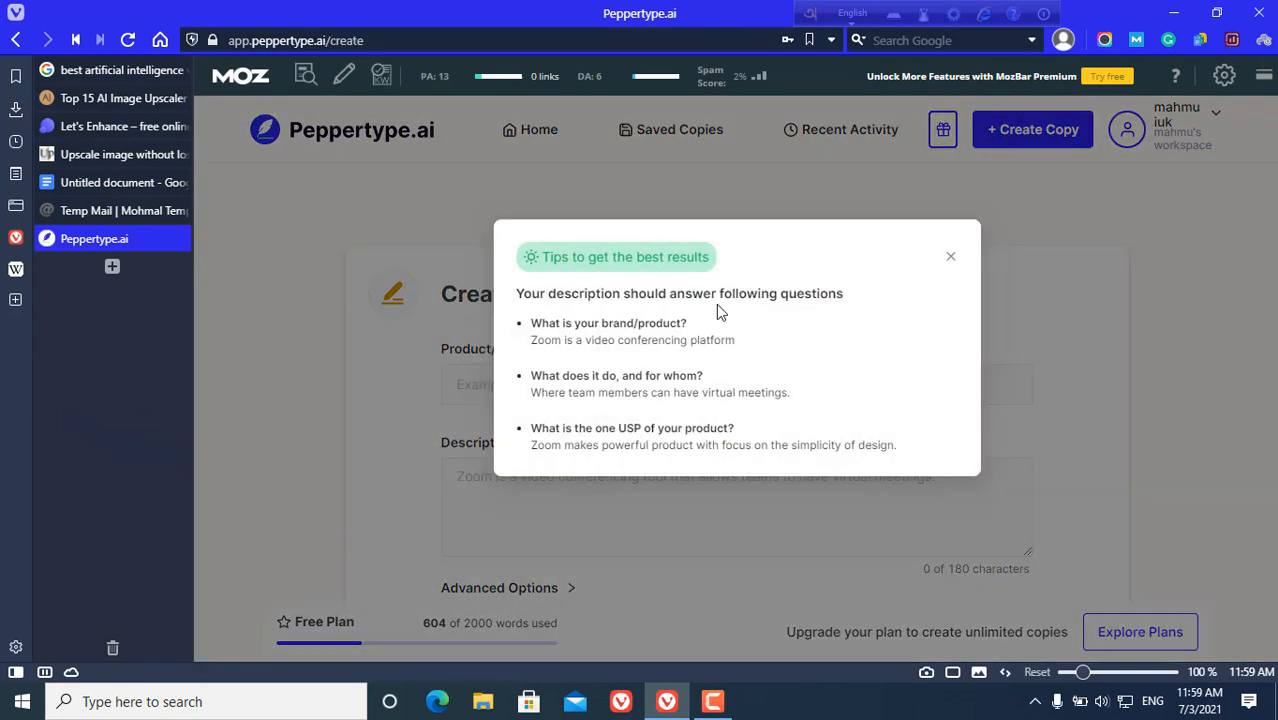
Fill in the Let's Enhance brand name and image upscaling description, then generate the Pain-Agitate-Solution copies
{"action": "left_click", "coordinate": [950, 256]}
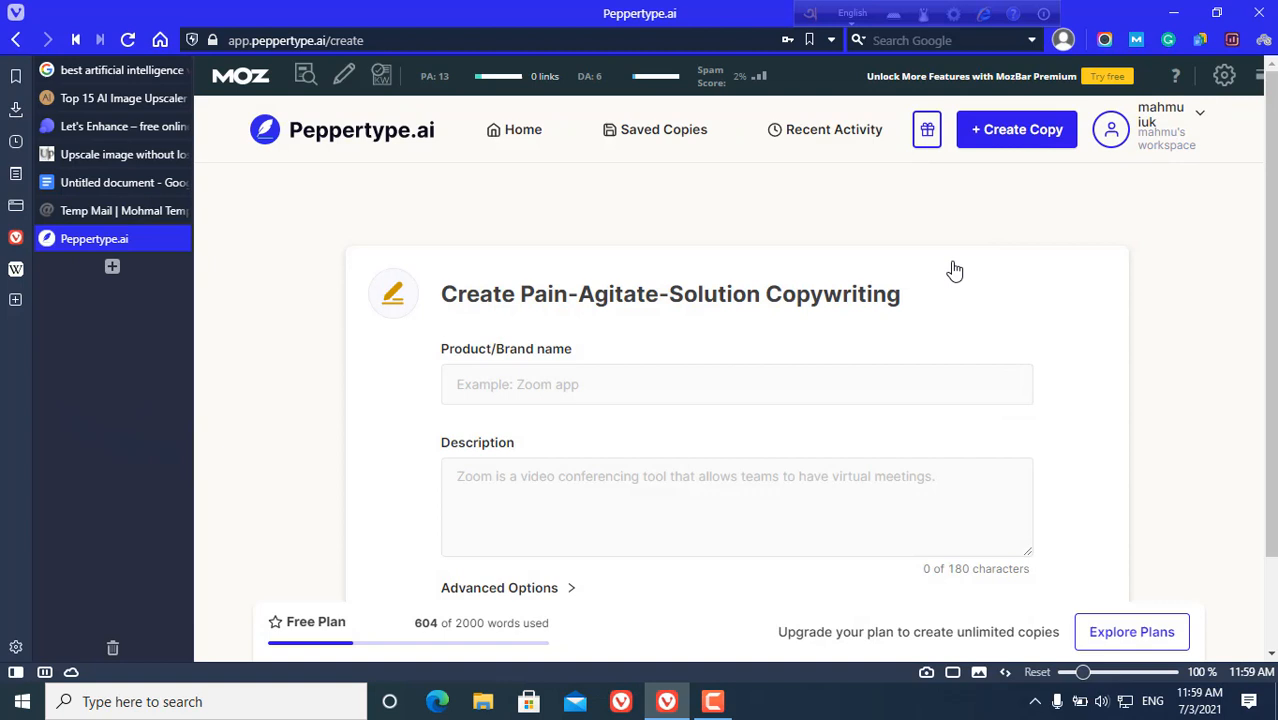
{"action": "left_click", "coordinate": [700, 384]}
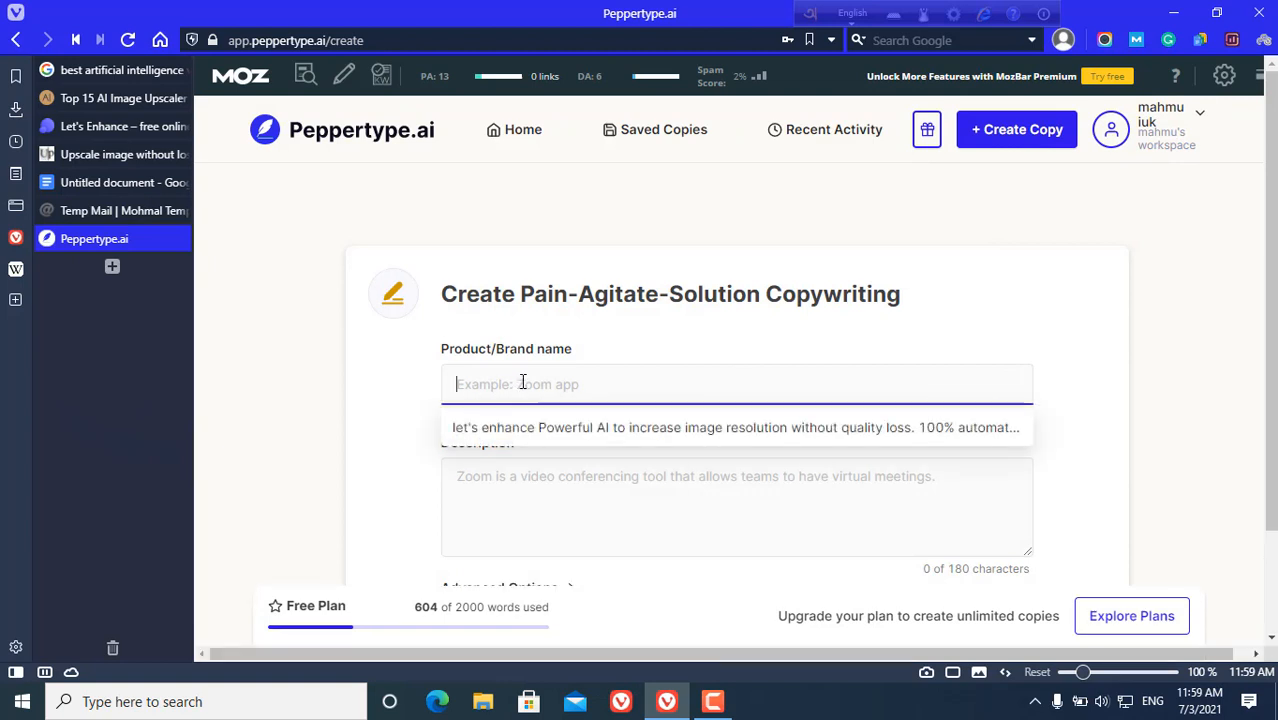
{"action": "mouse_move", "coordinate": [492, 428]}
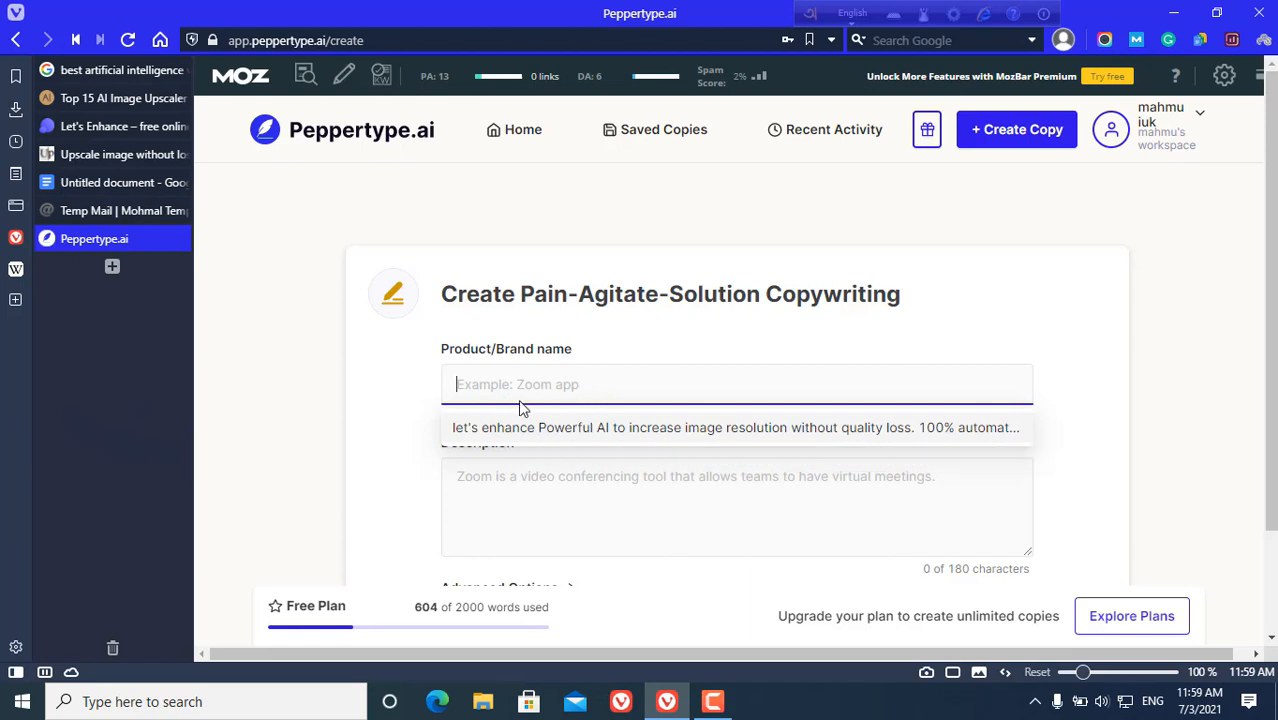
{"action": "mouse_move", "coordinate": [552, 436]}
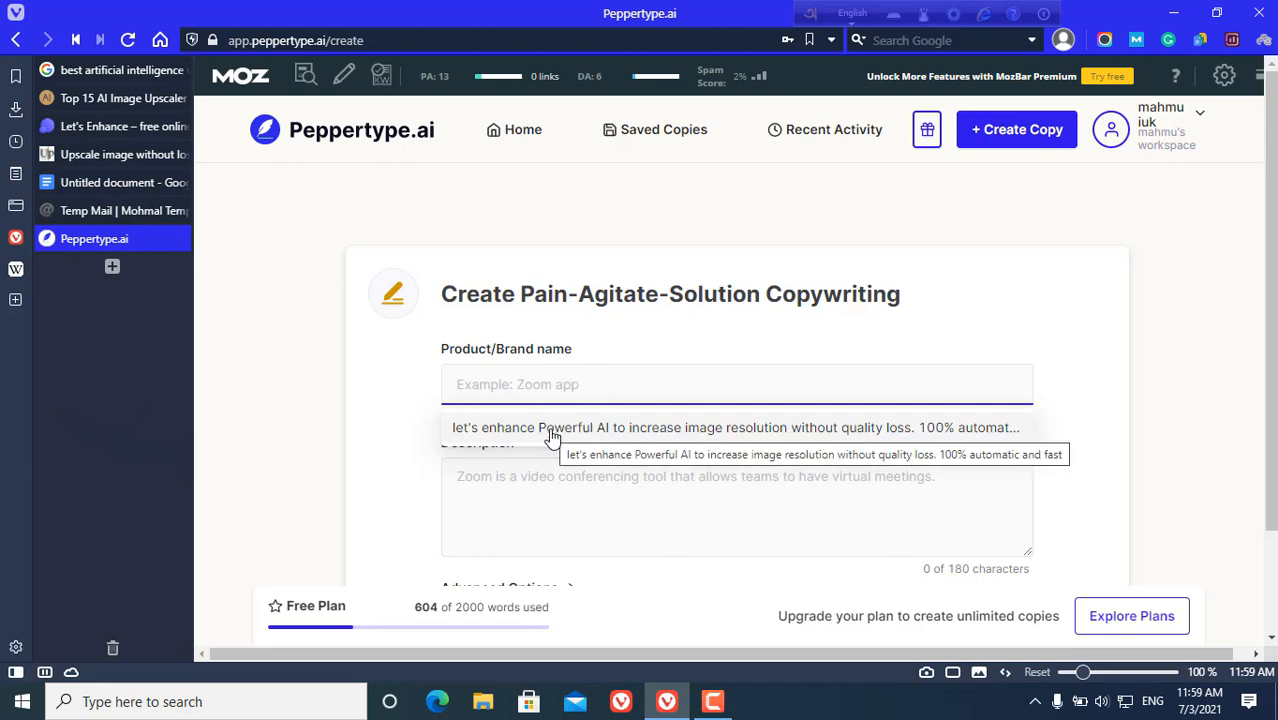
{"action": "mouse_move", "coordinate": [550, 438]}
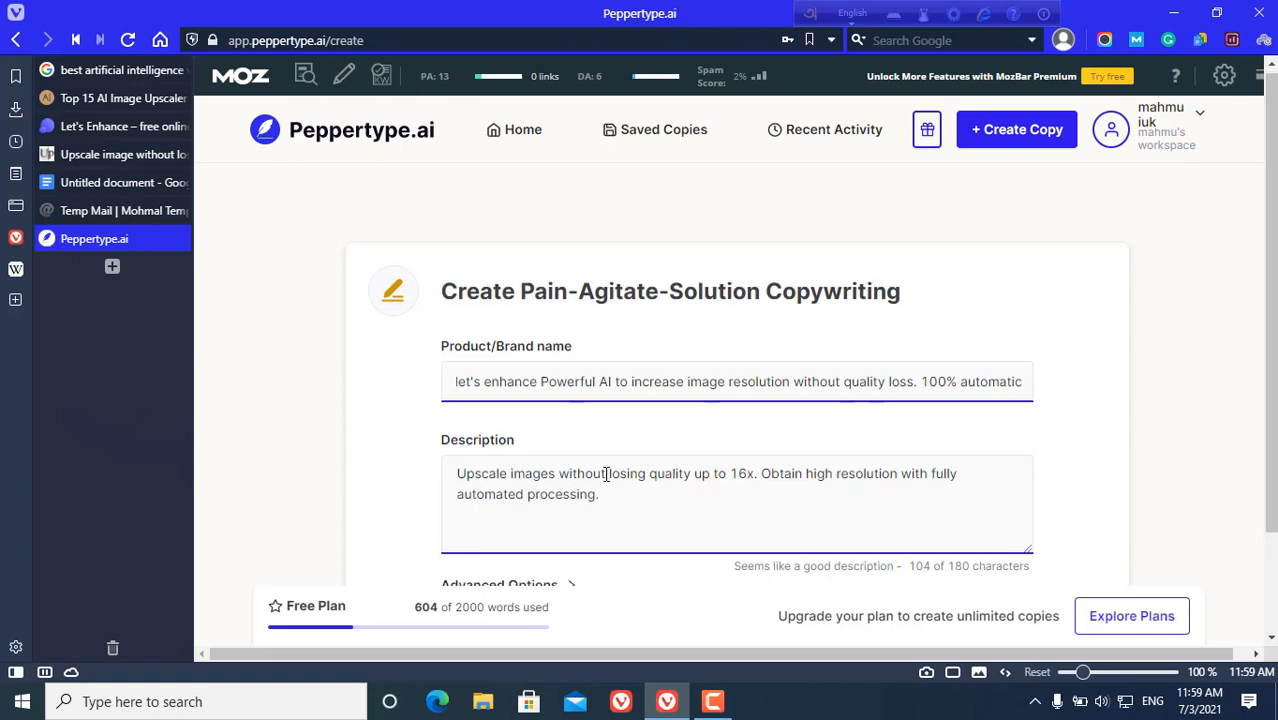
{"action": "scroll", "scroll_direction": "down", "scroll_amount": 3}
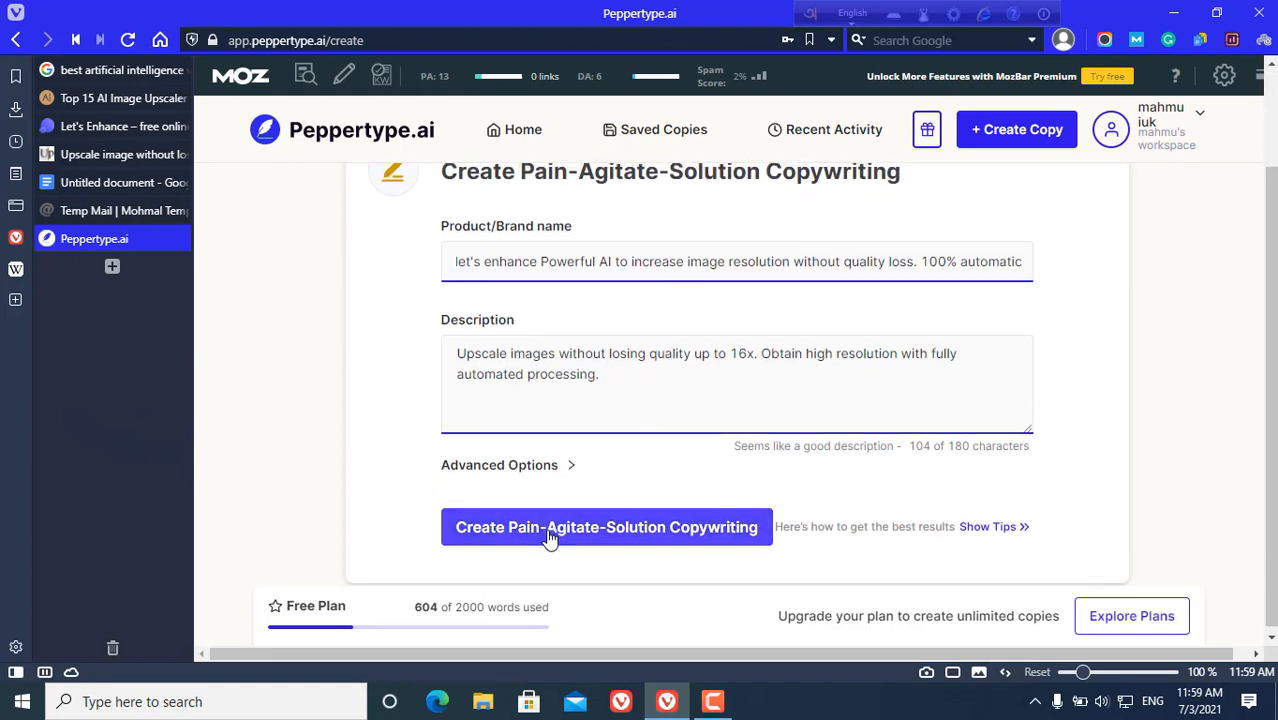
{"action": "left_click", "coordinate": [606, 528]}
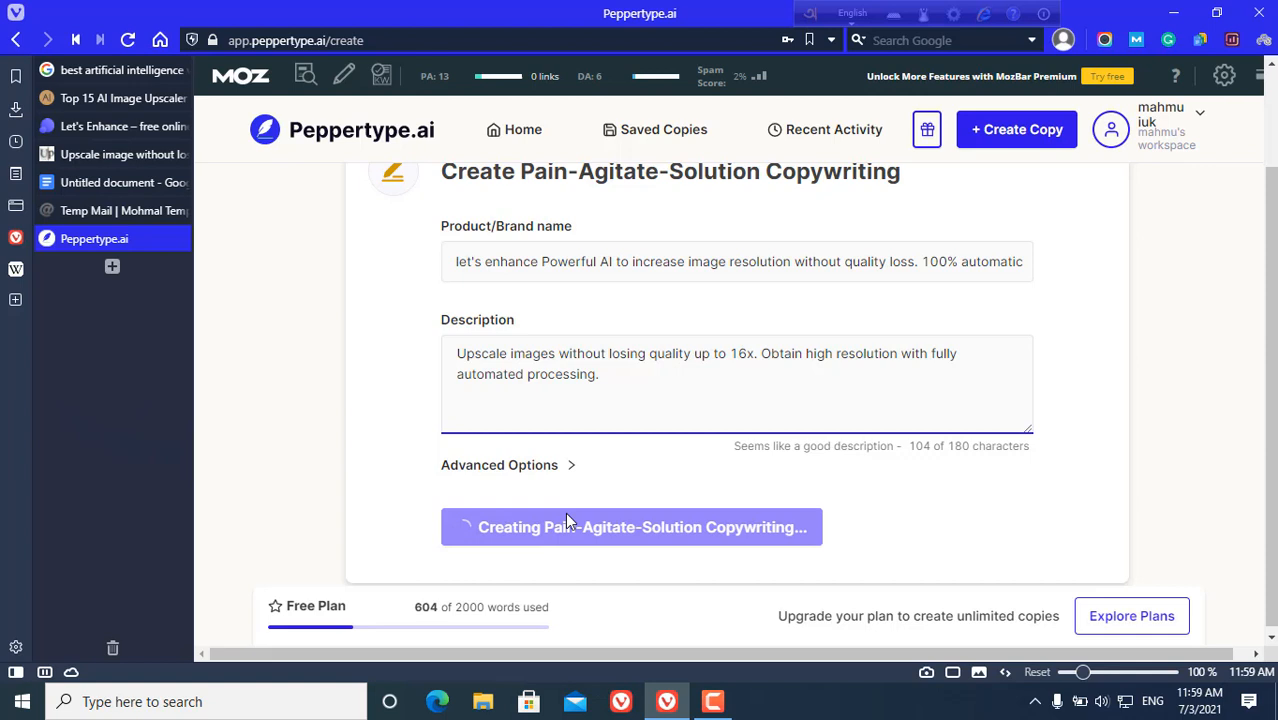
{"action": "mouse_move", "coordinate": [556, 468]}
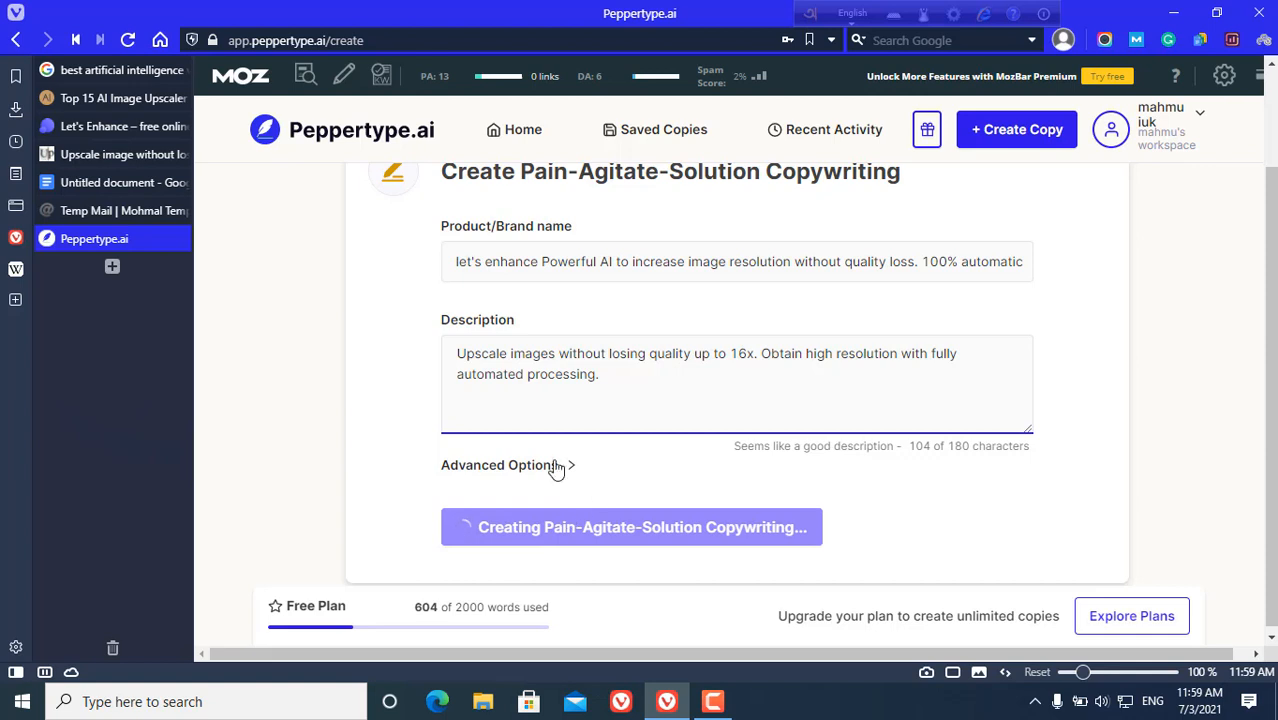
{"action": "left_click", "coordinate": [632, 528]}
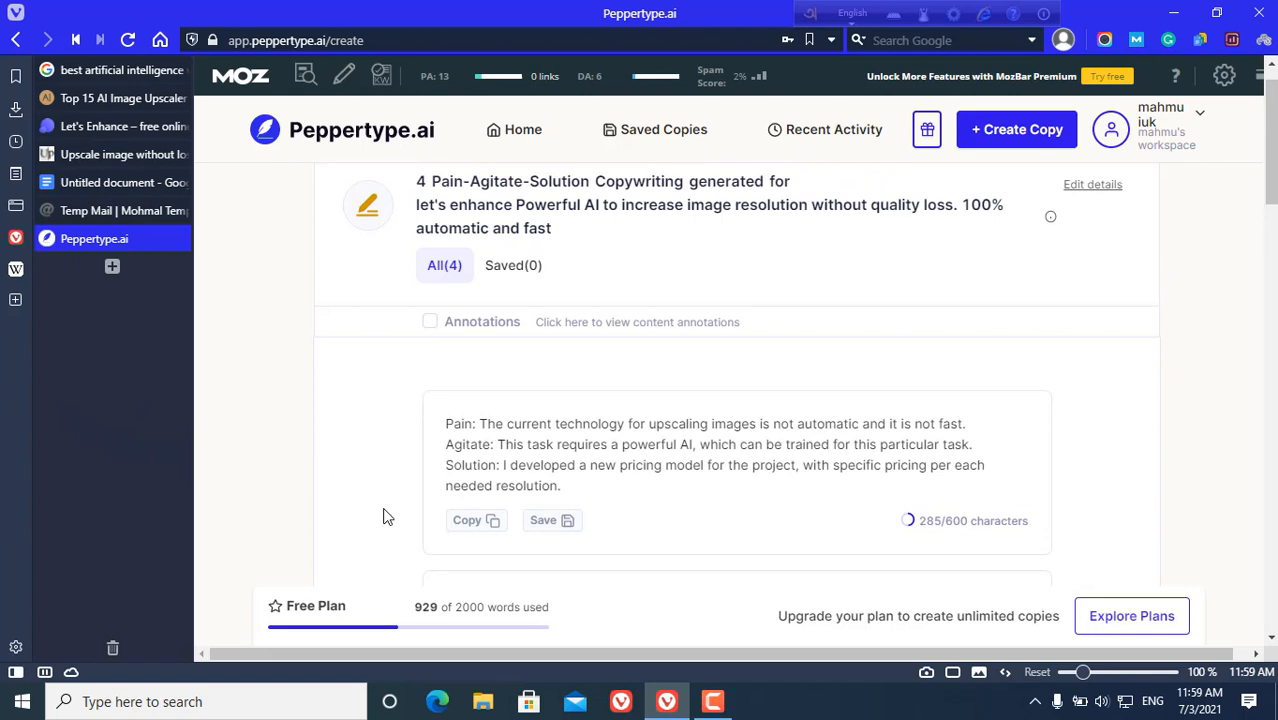
{"action": "mouse_move", "coordinate": [406, 534]}
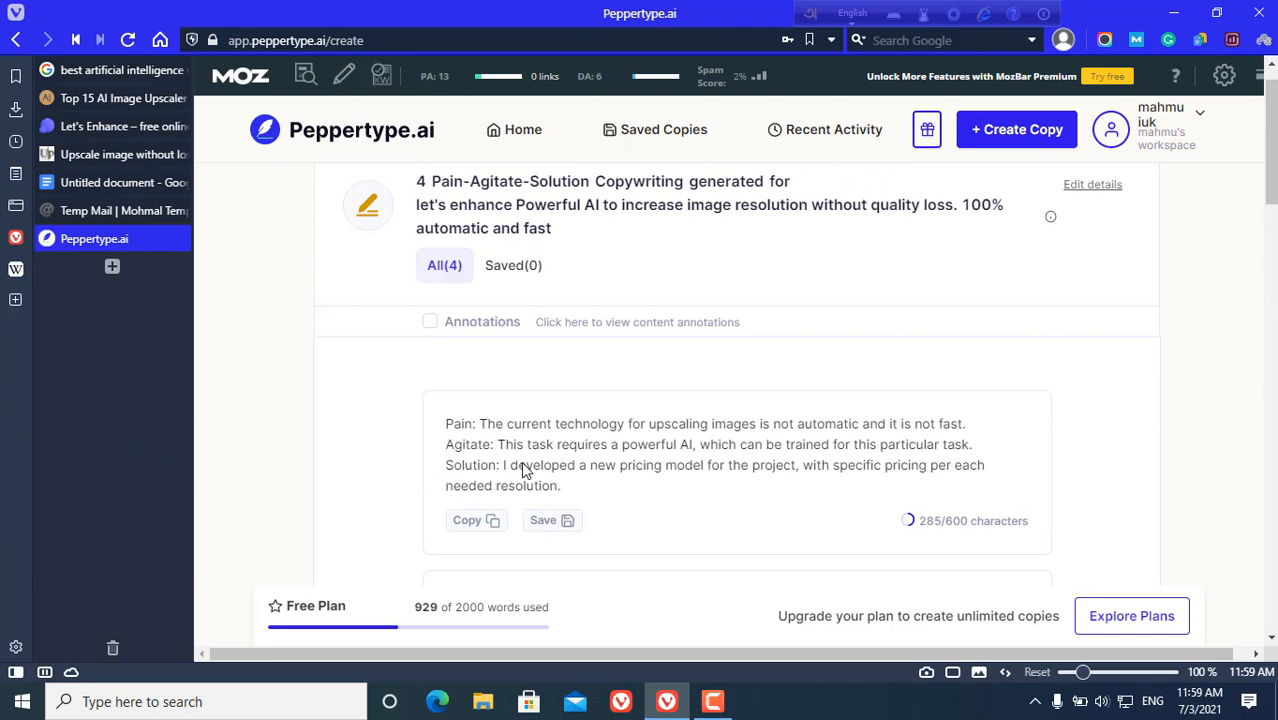
{"action": "mouse_move", "coordinate": [588, 436]}
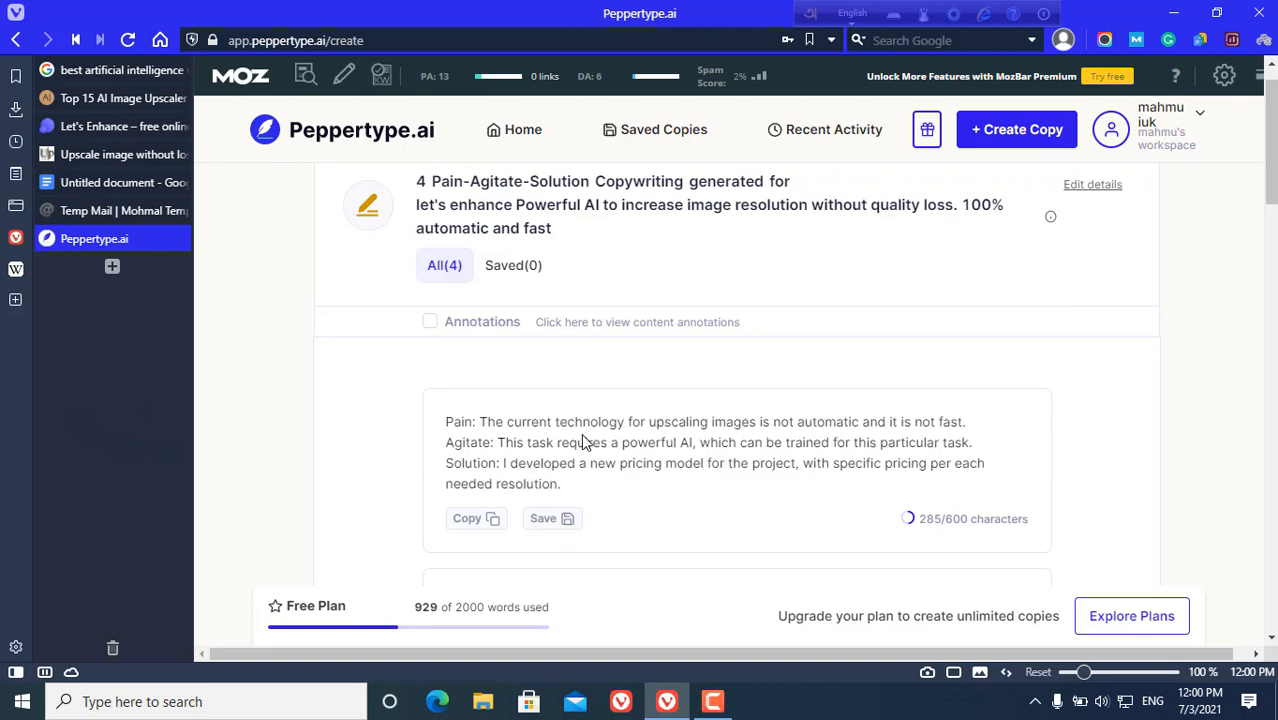
Scroll through the four generated Pain-Agitate-Solution copies for Let's Enhance
{"action": "scroll", "scroll_direction": "down", "scroll_amount": 3}
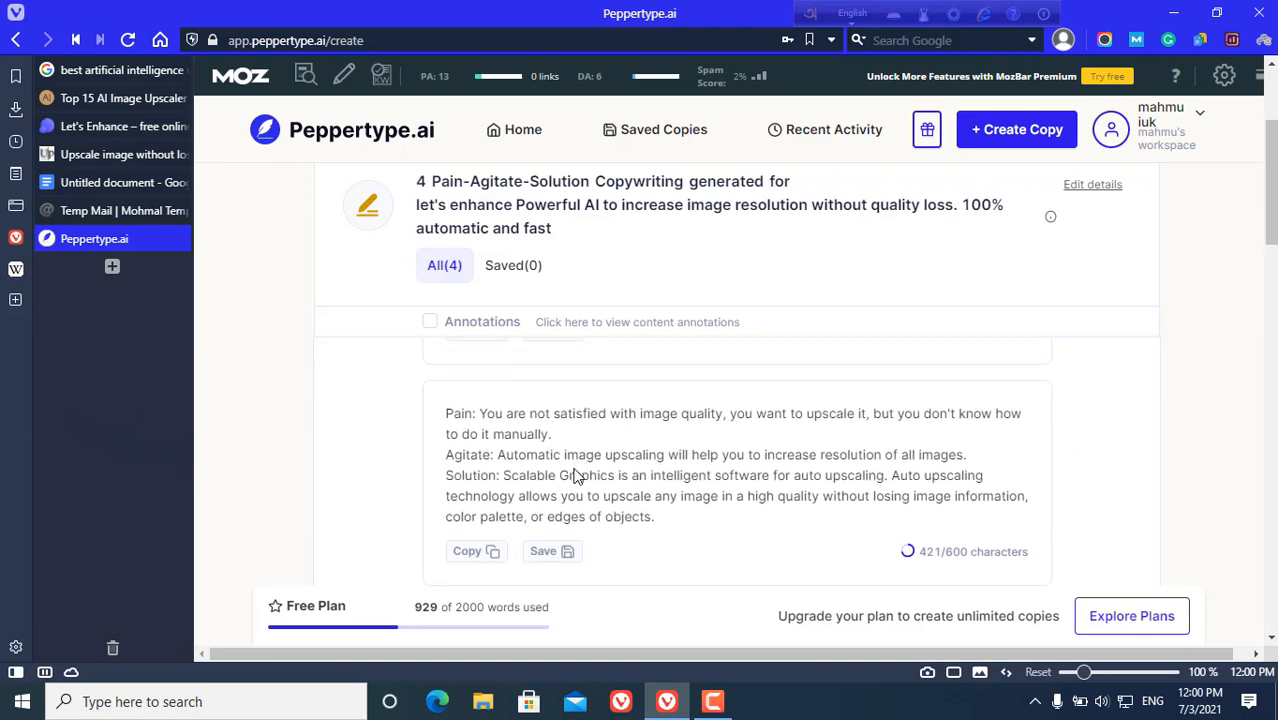
{"action": "mouse_move", "coordinate": [588, 482]}
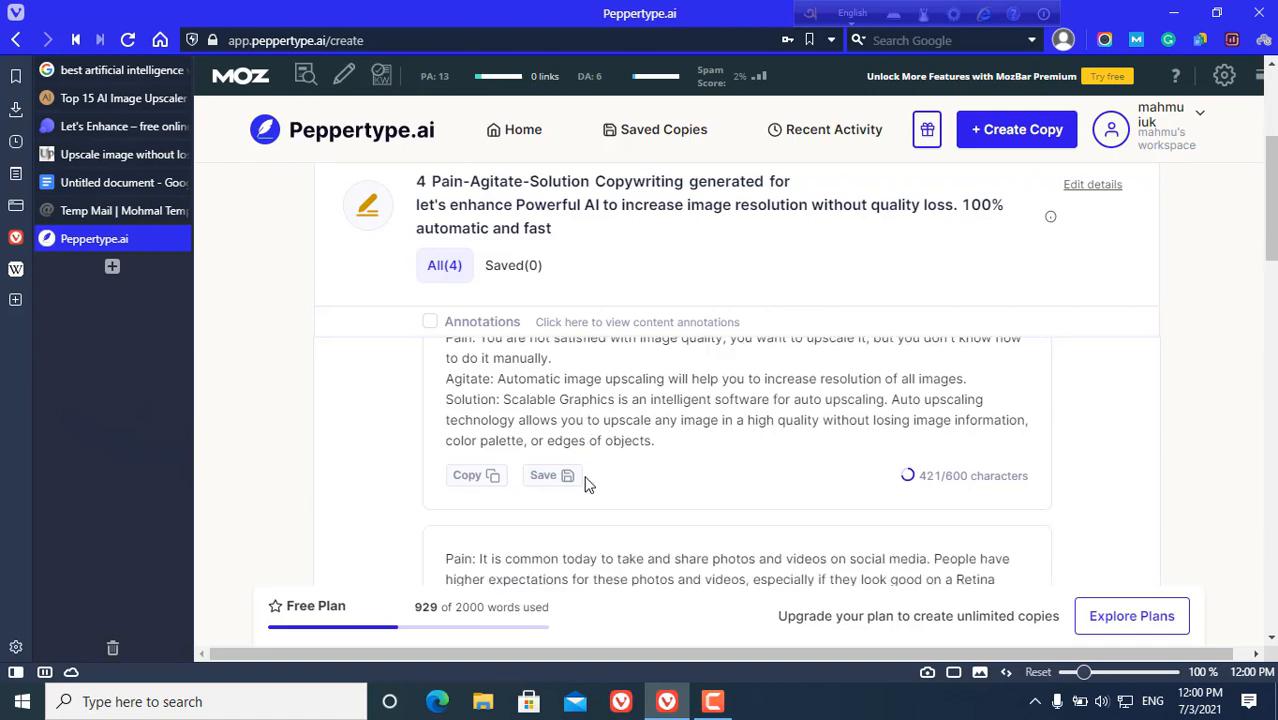
{"action": "scroll", "scroll_direction": "down", "scroll_amount": 3}
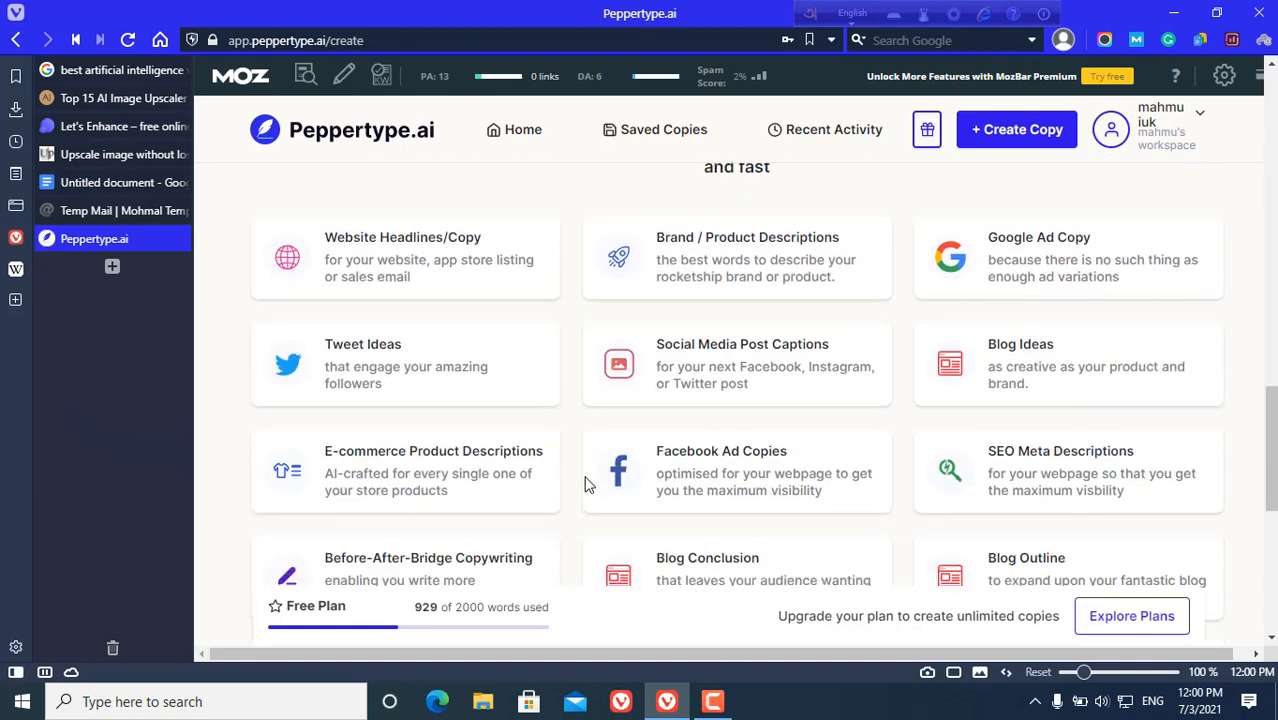
Pick the Value Proposition card from the Create templates grid
{"action": "scroll", "scroll_direction": "down", "scroll_amount": 3}
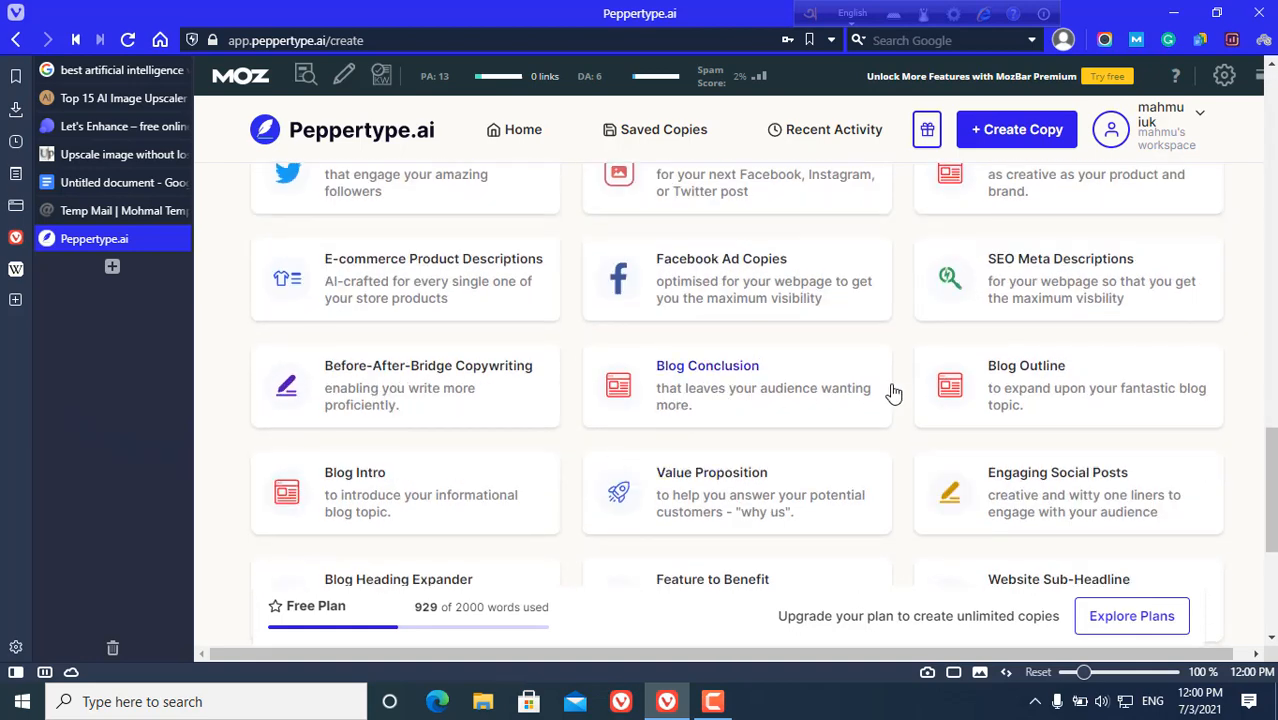
{"action": "mouse_move", "coordinate": [732, 504]}
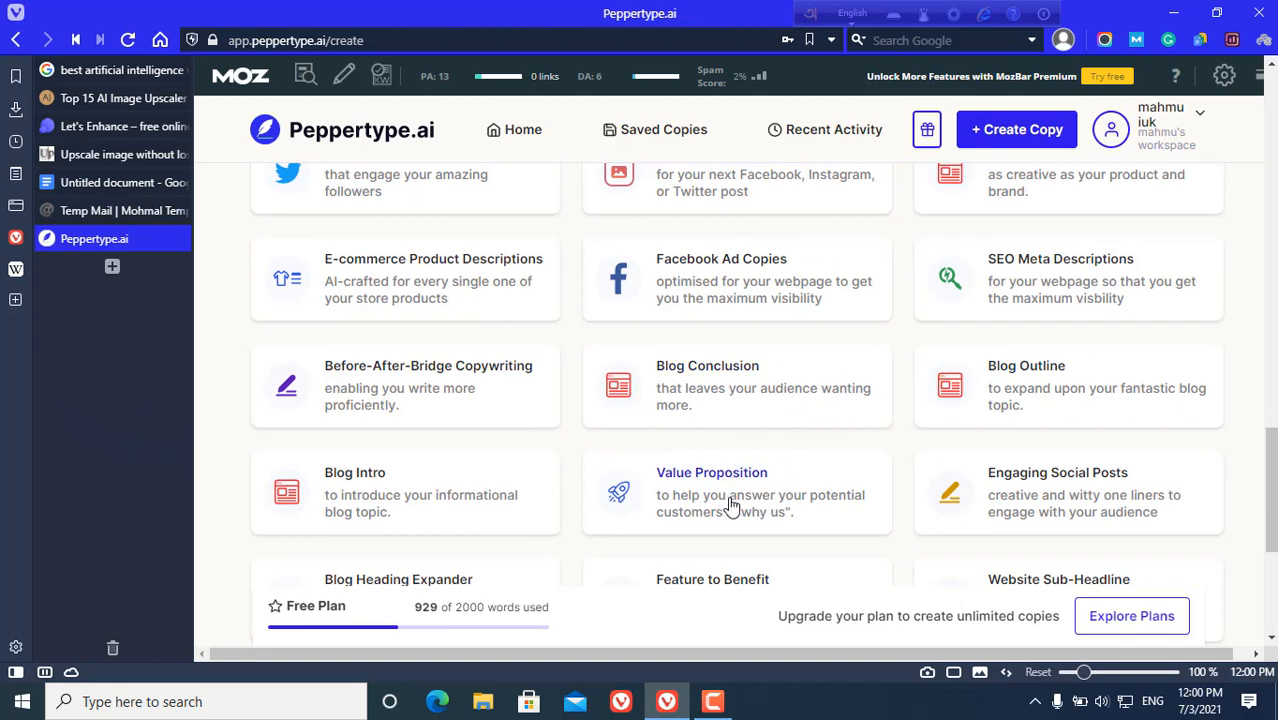
{"action": "mouse_move", "coordinate": [712, 472]}
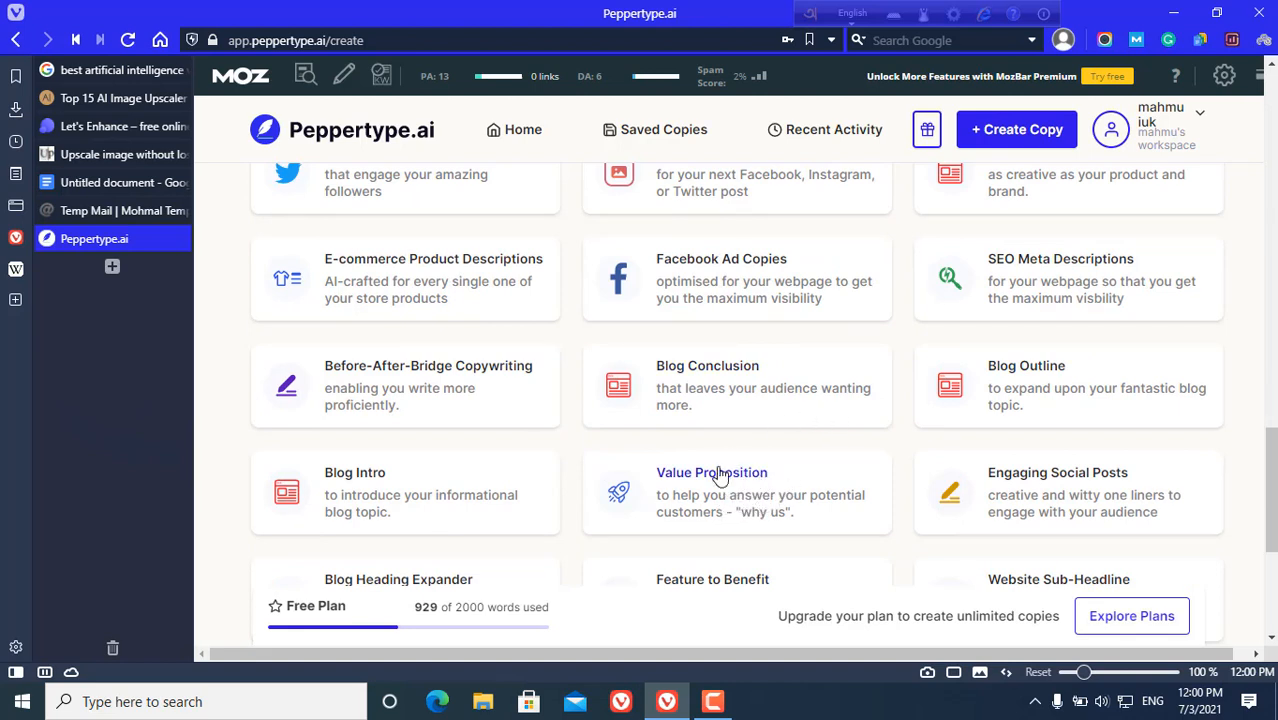
{"action": "mouse_move", "coordinate": [724, 482]}
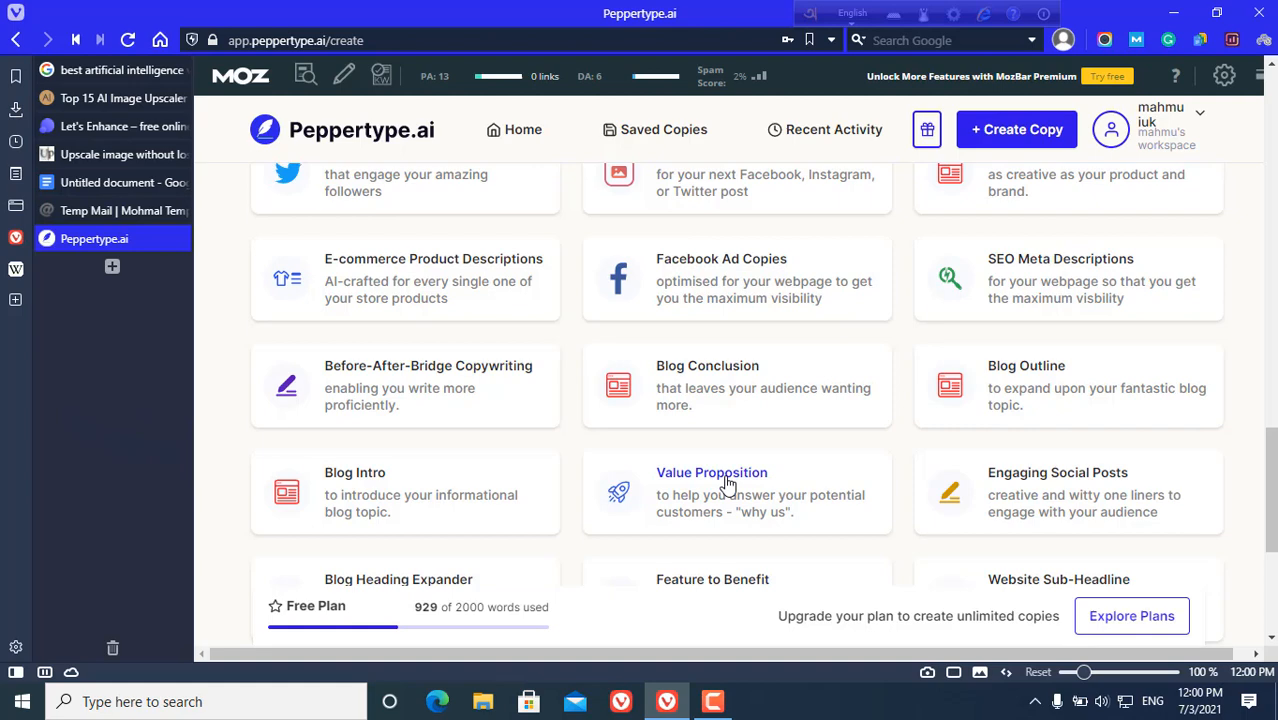
{"action": "left_click", "coordinate": [712, 472]}
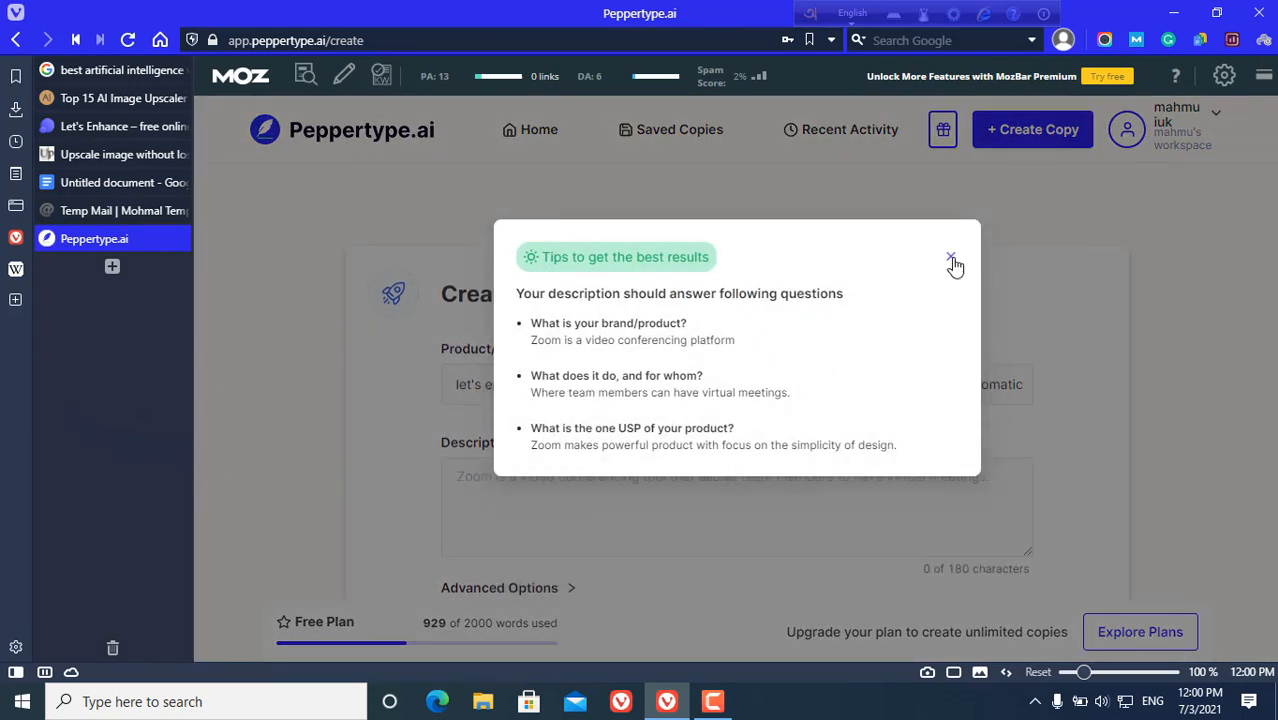
{"action": "mouse_move", "coordinate": [688, 298]}
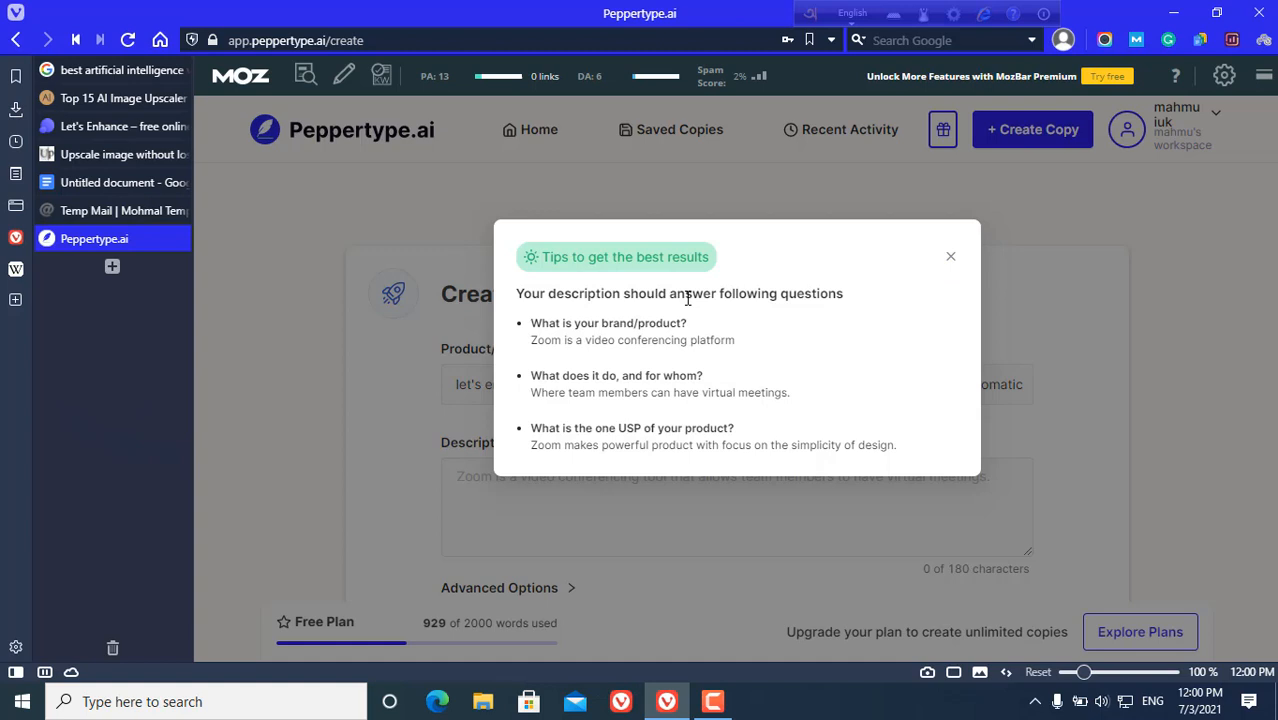
{"action": "mouse_move", "coordinate": [664, 338]}
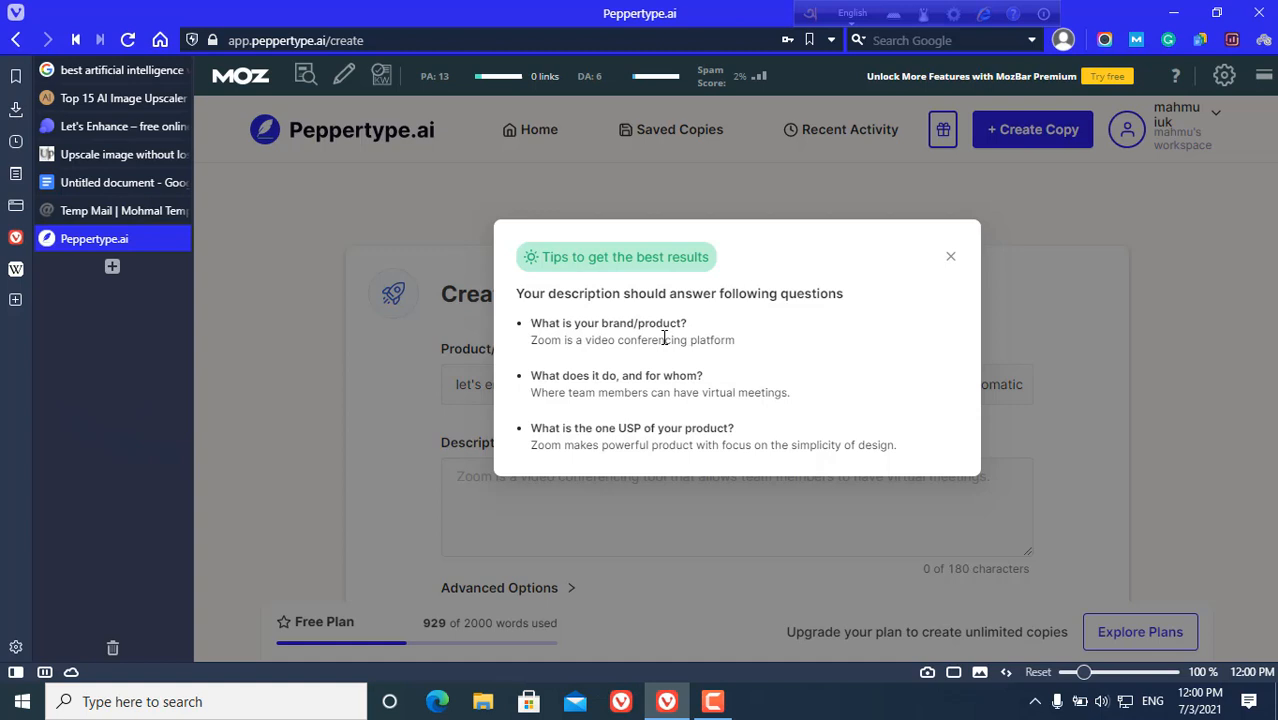
{"action": "mouse_move", "coordinate": [716, 332]}
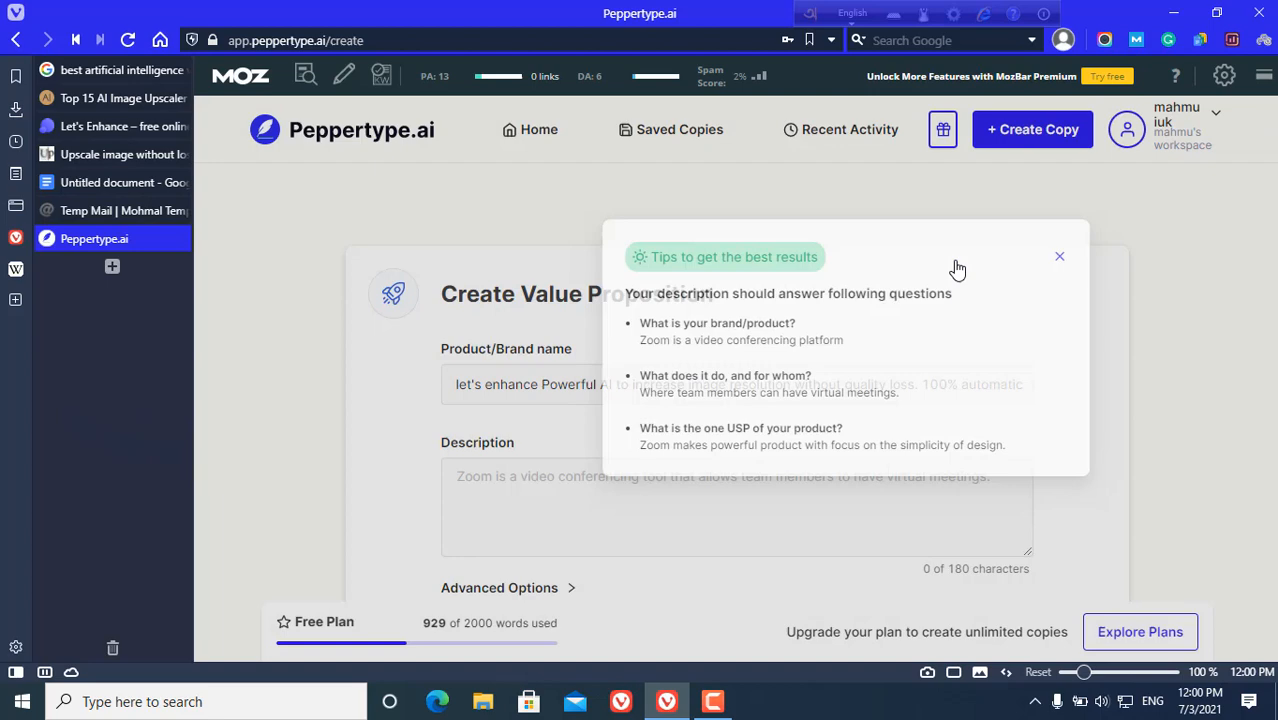
Close the 'Tips to get the best results' popup over the Value Proposition form
{"action": "left_click", "coordinate": [1060, 256]}
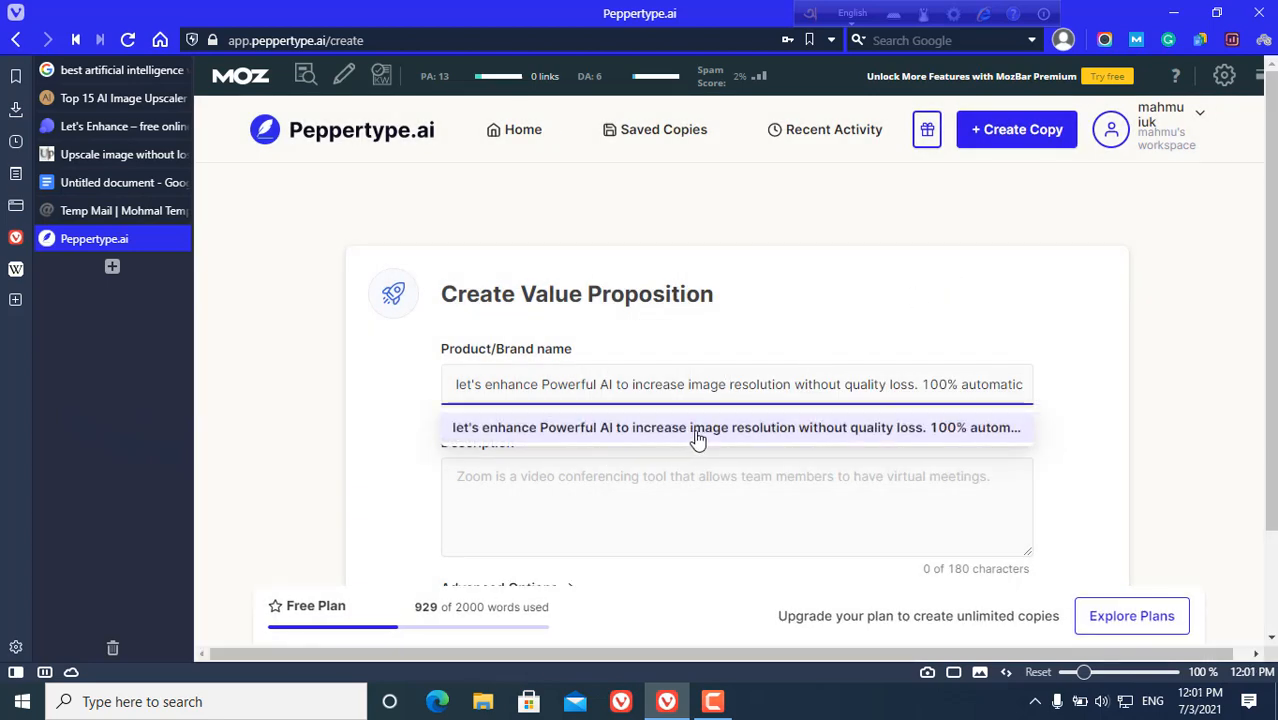
{"action": "mouse_move", "coordinate": [198, 248]}
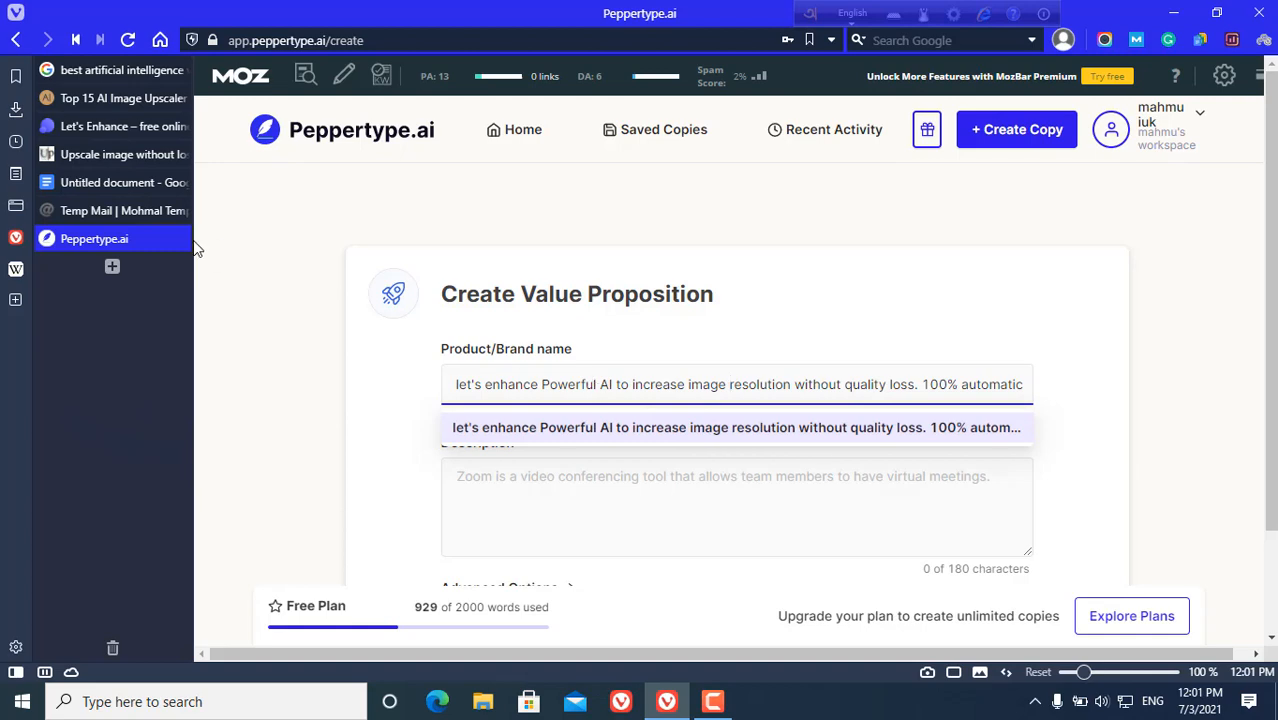
{"action": "mouse_move", "coordinate": [114, 154]}
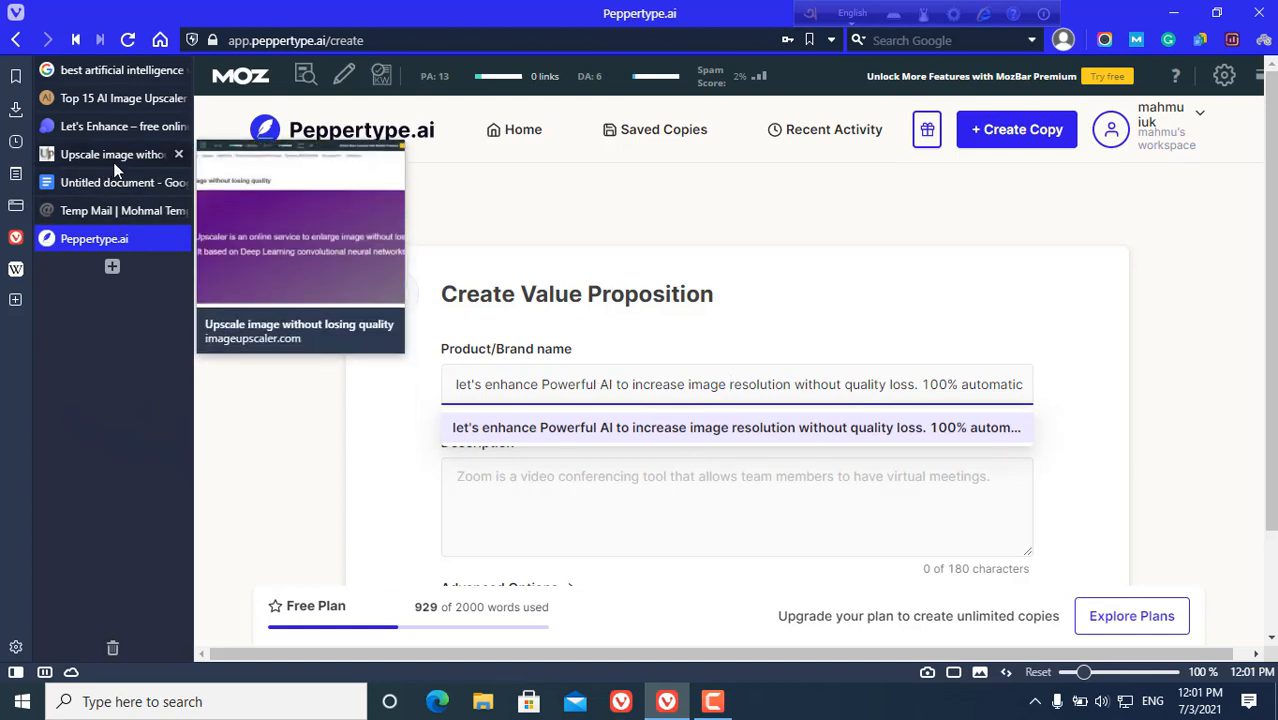
Copy imageupscaler.com's intro sentence and replace Peppertype's Product/Brand name with it
{"action": "left_click", "coordinate": [112, 154]}
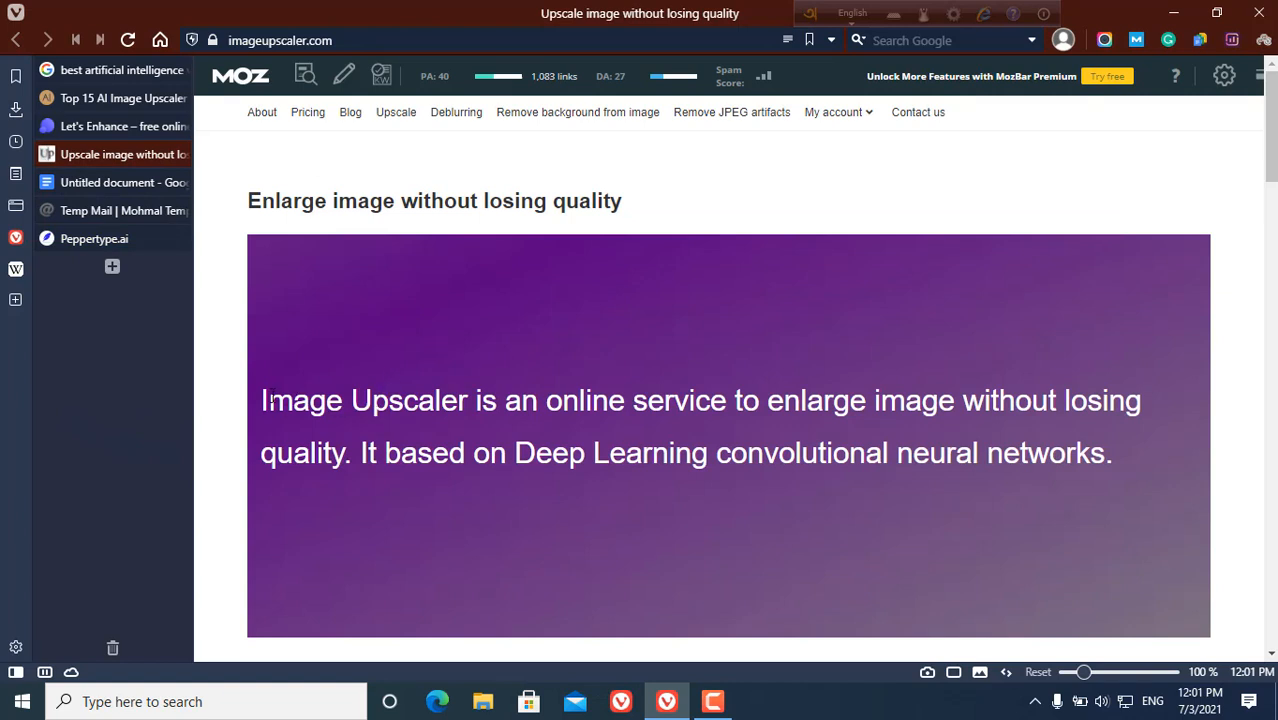
{"action": "double_click", "coordinate": [300, 400]}
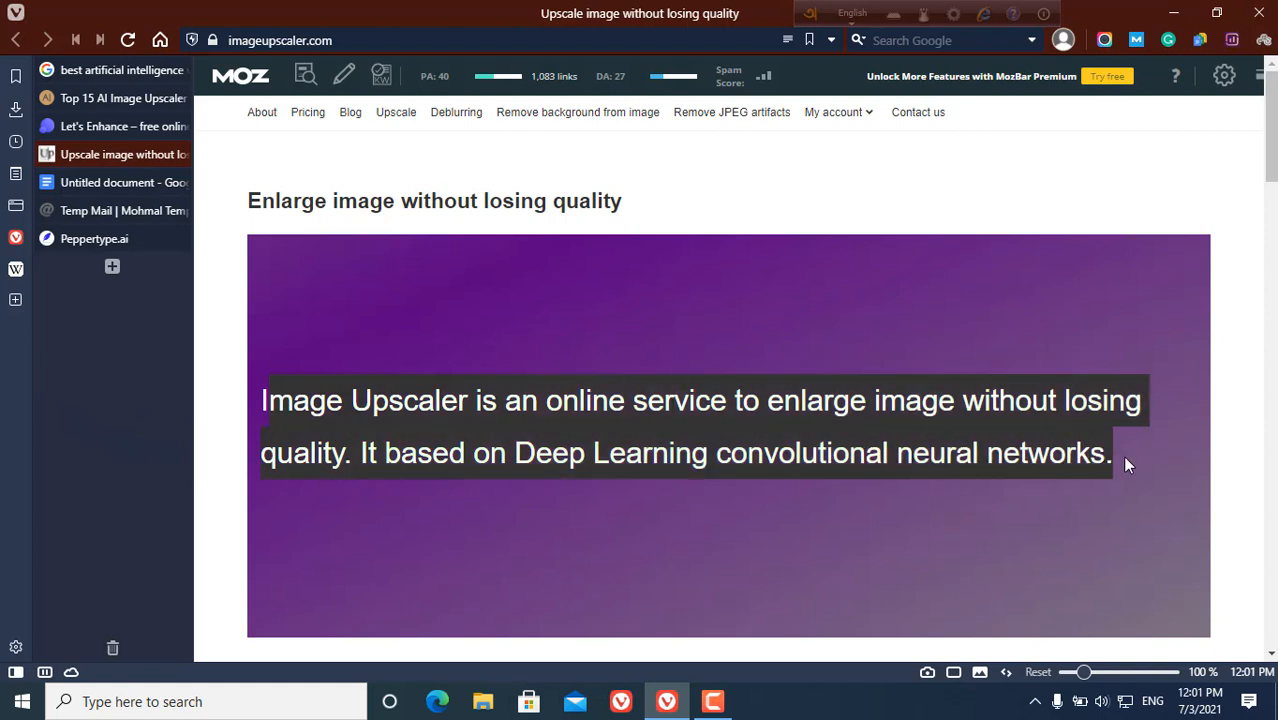
{"action": "mouse_move", "coordinate": [600, 376]}
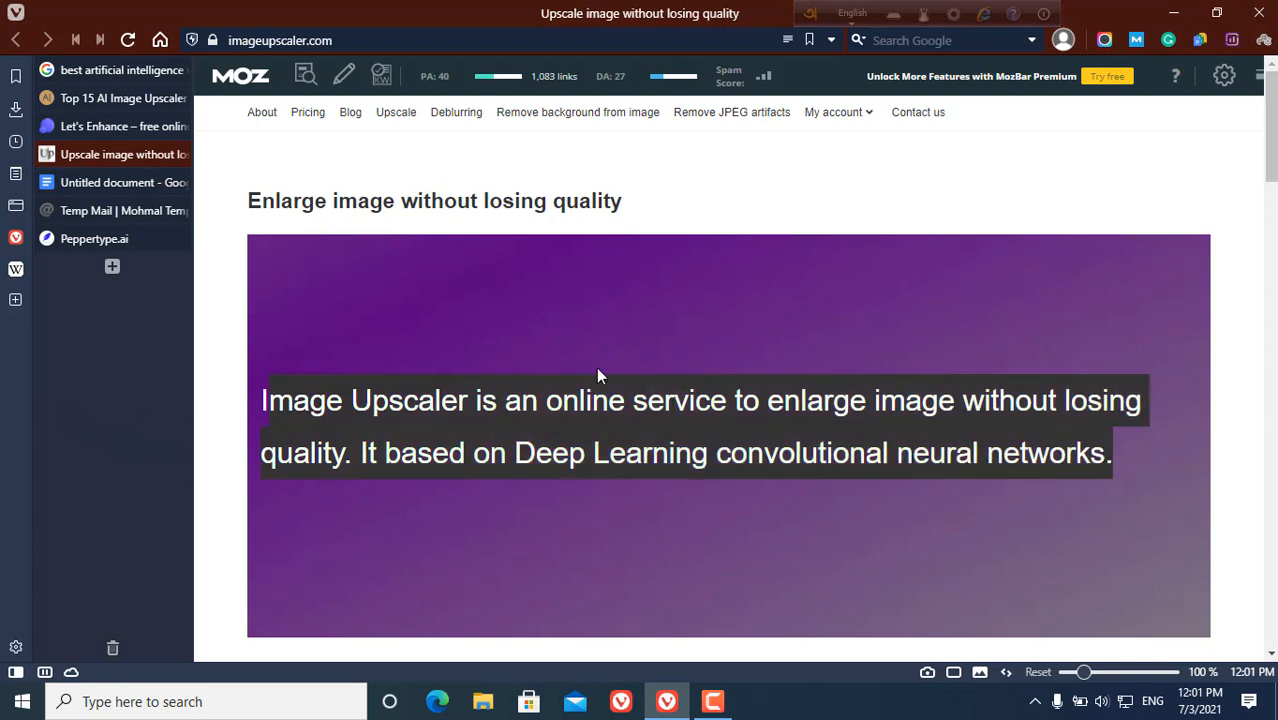
{"action": "left_click", "coordinate": [94, 238]}
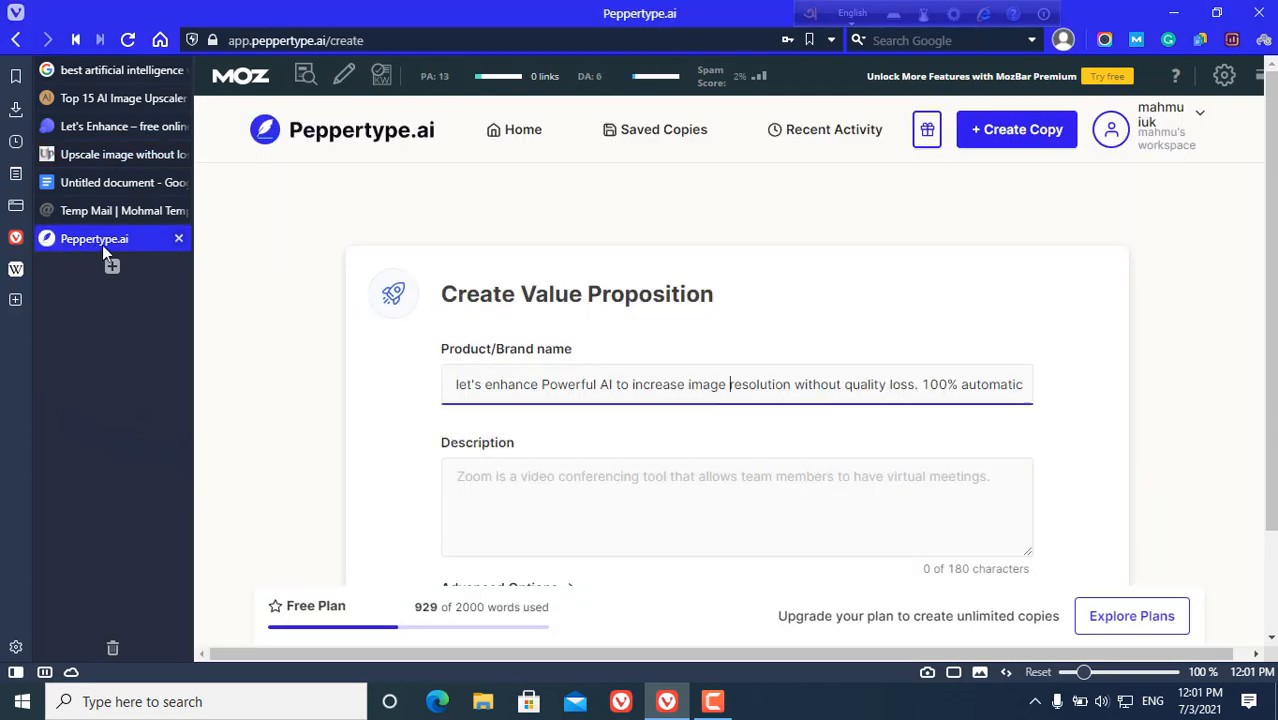
{"action": "triple_click", "coordinate": [738, 384]}
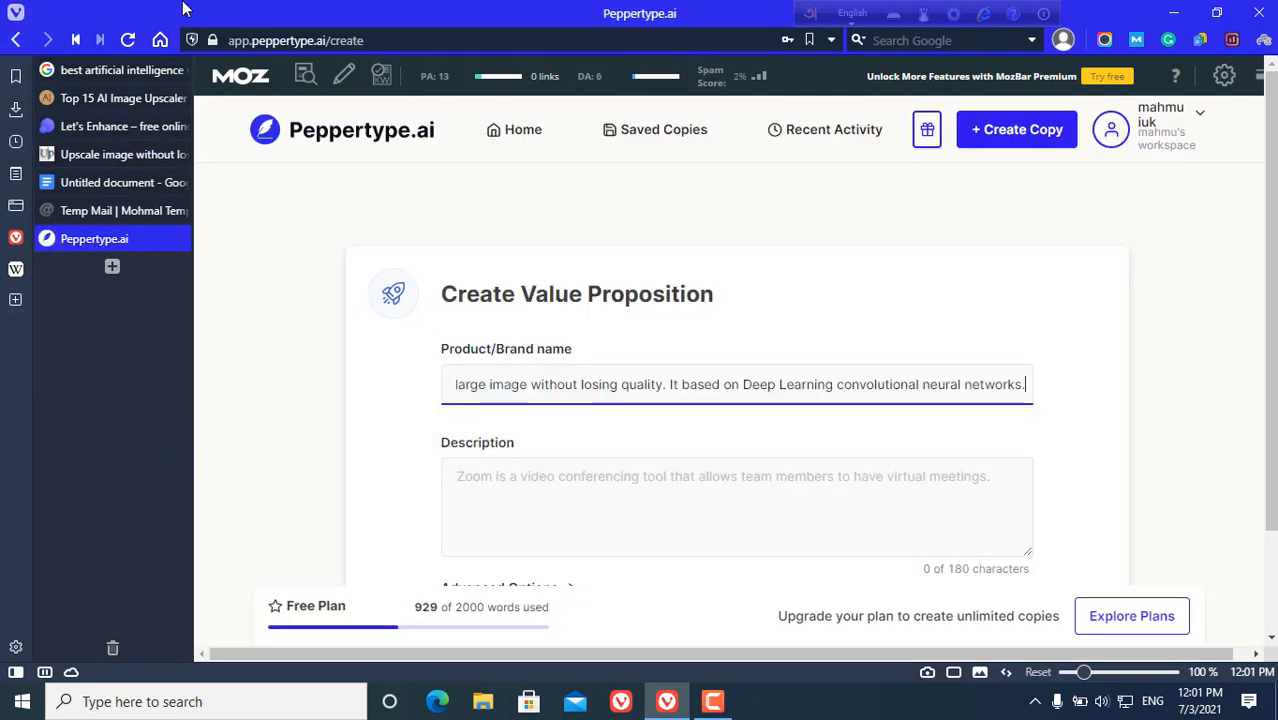
Go back to imageupscaler.com and scroll to the About paragraph on 4x upscaling
{"action": "left_click", "coordinate": [110, 154]}
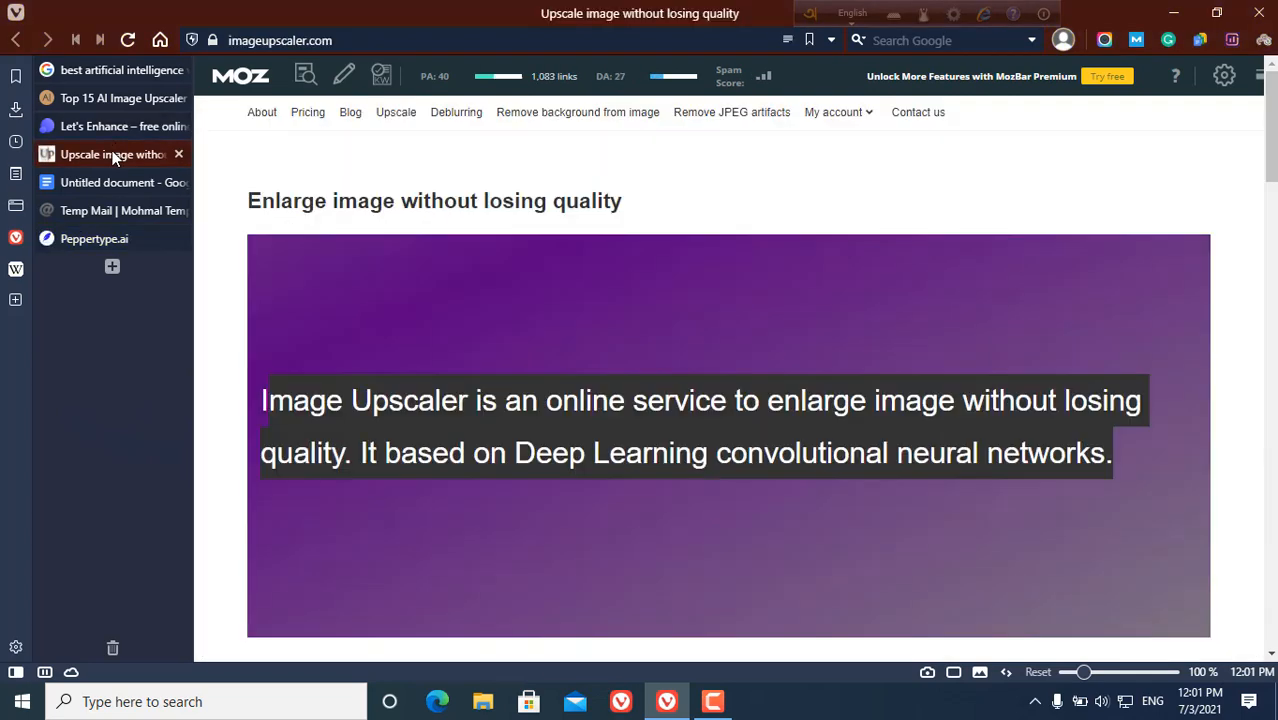
{"action": "scroll", "scroll_direction": "down", "scroll_amount": 3}
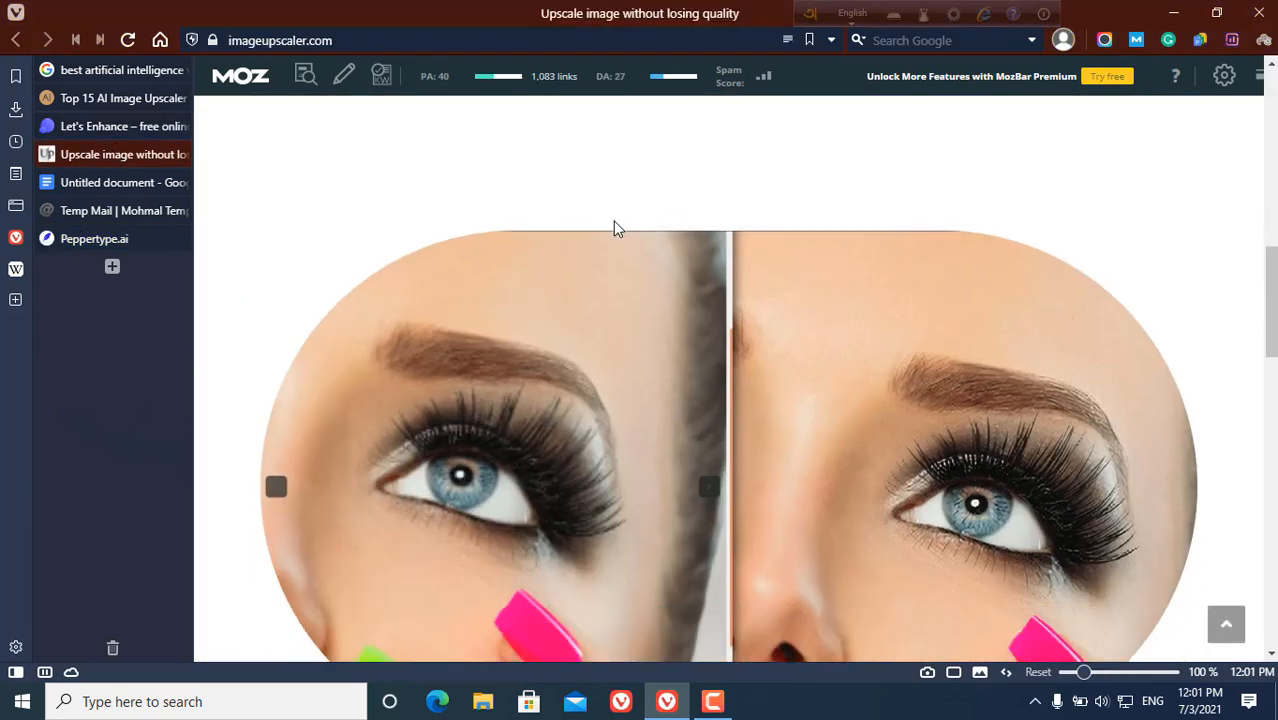
{"action": "scroll", "scroll_direction": "down", "scroll_amount": 3}
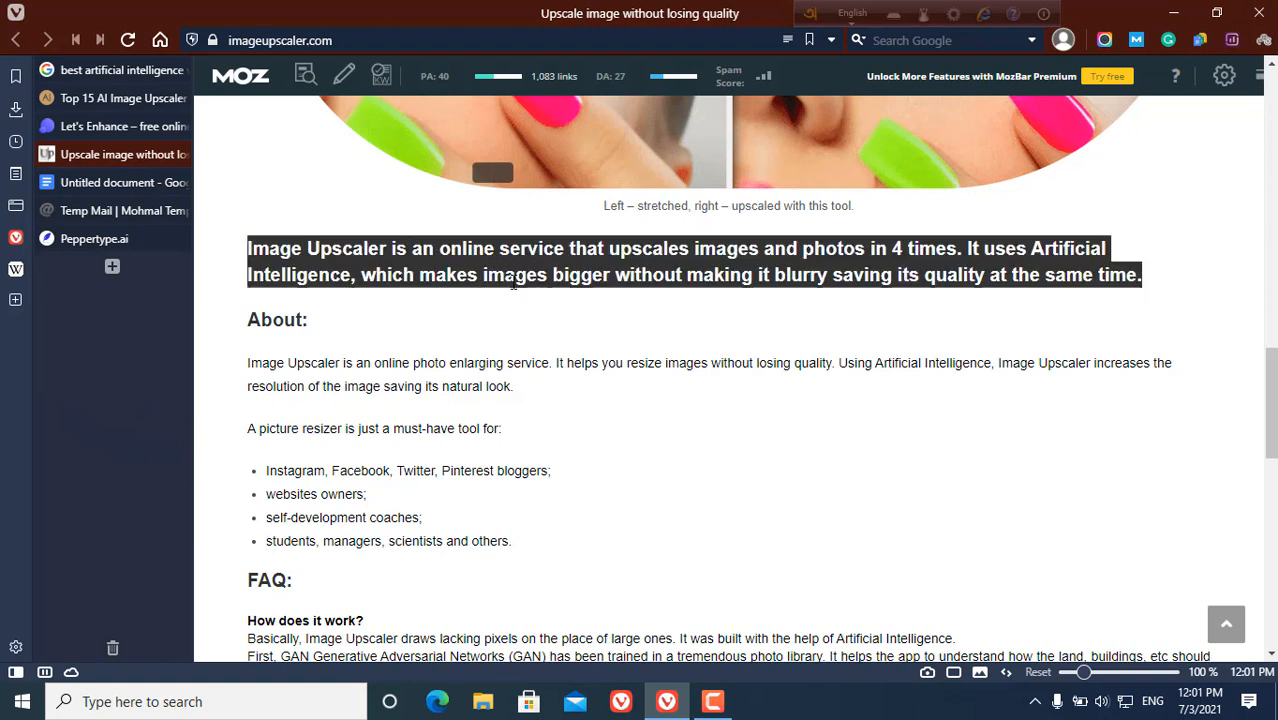
{"action": "mouse_move", "coordinate": [324, 410]}
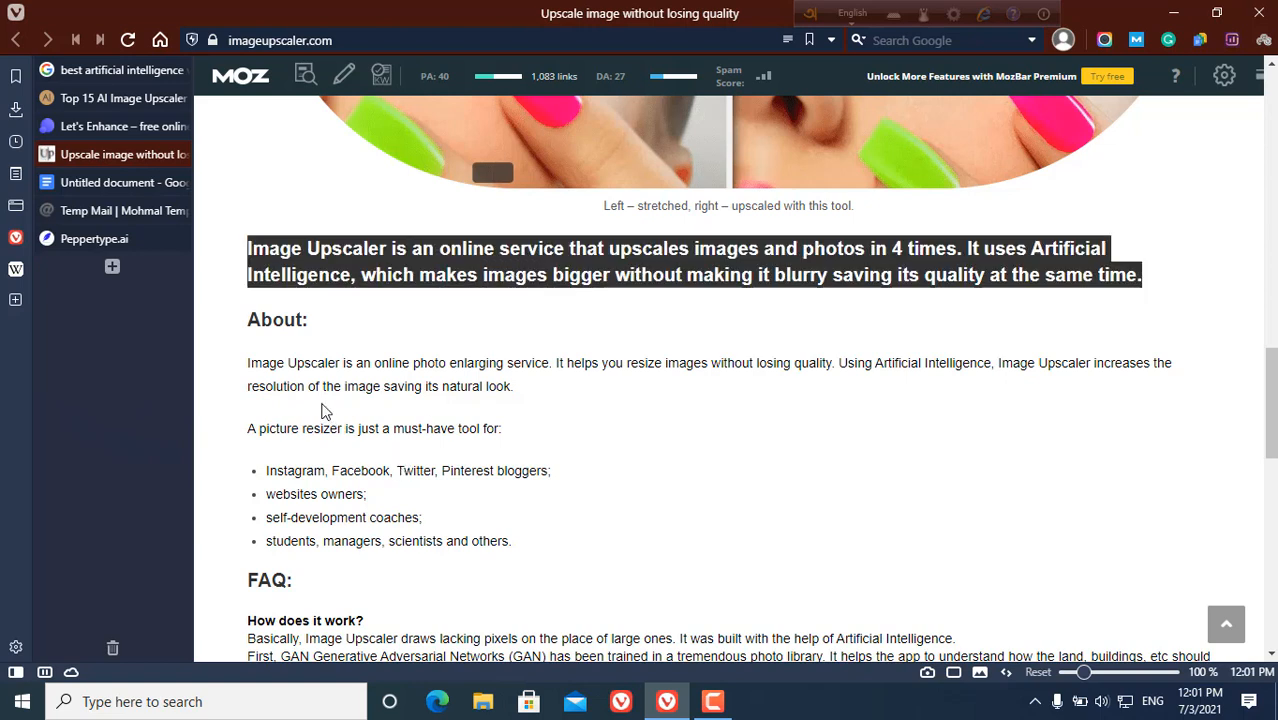
{"action": "mouse_move", "coordinate": [110, 182]}
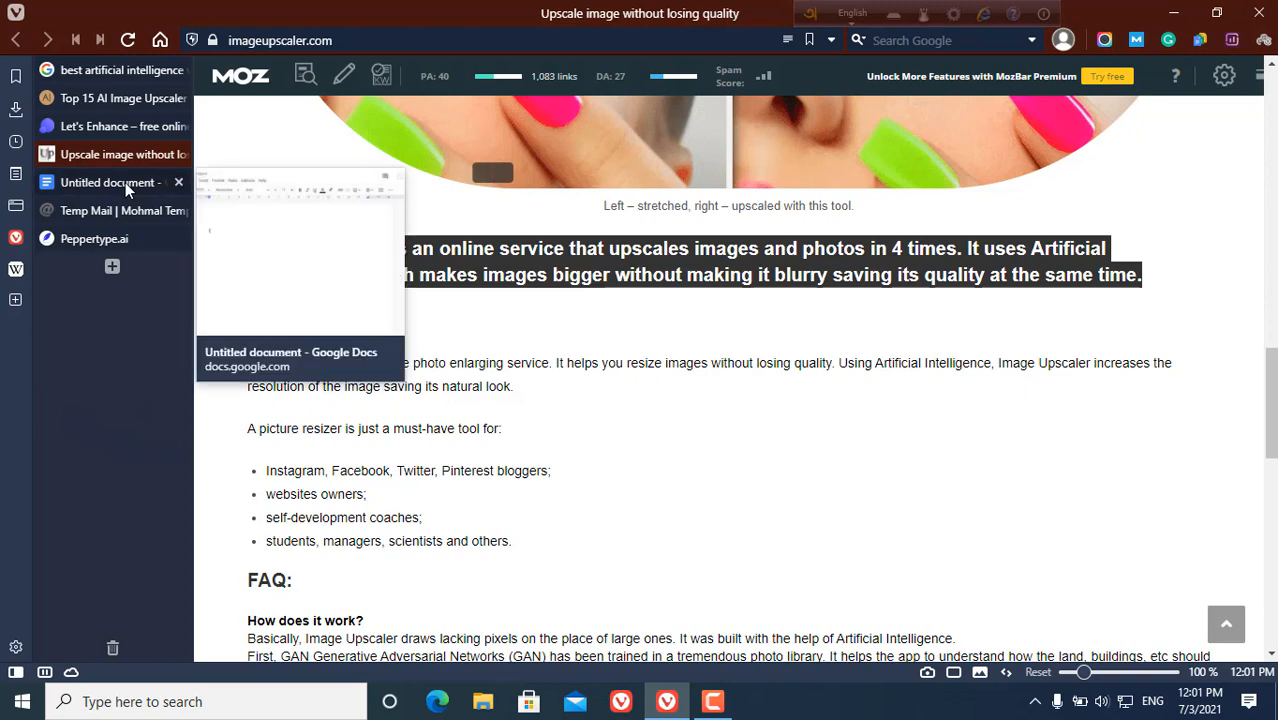
{"action": "mouse_move", "coordinate": [96, 126]}
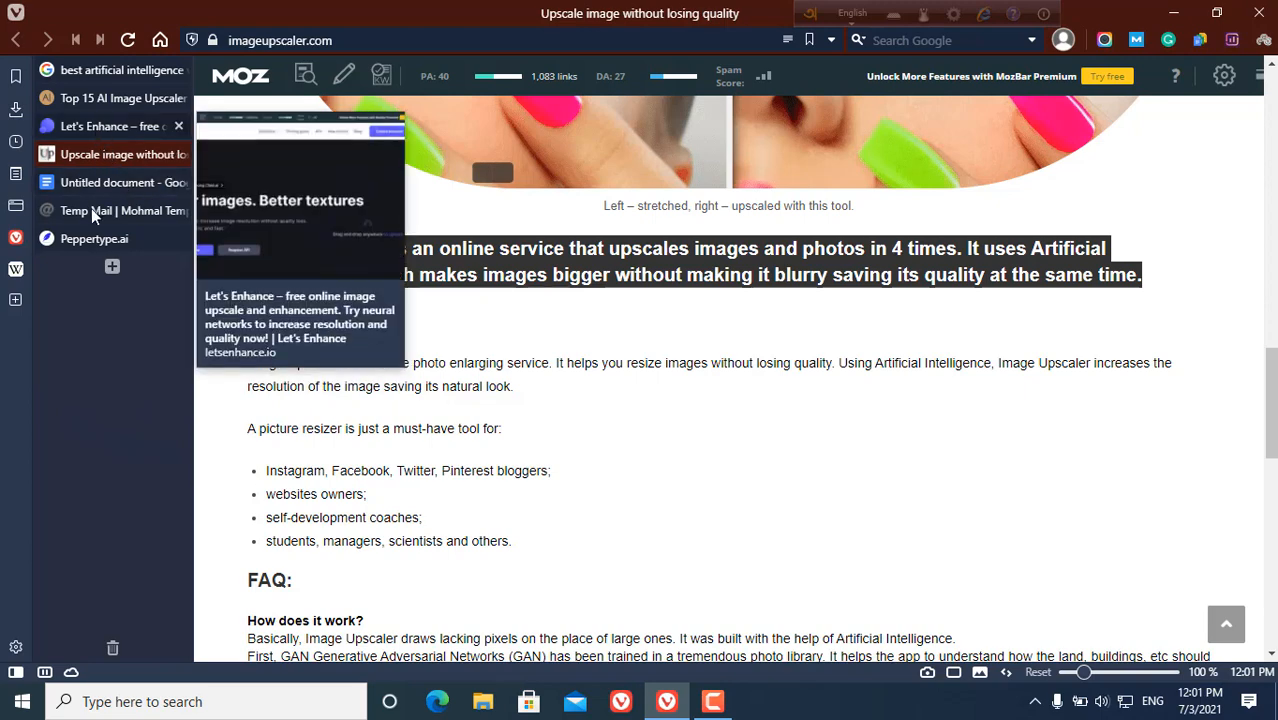
Paste Image Upscaler's 4x AI upscaling paragraph into Description, trim the overflow, and generate value propositions
{"action": "left_click", "coordinate": [94, 238]}
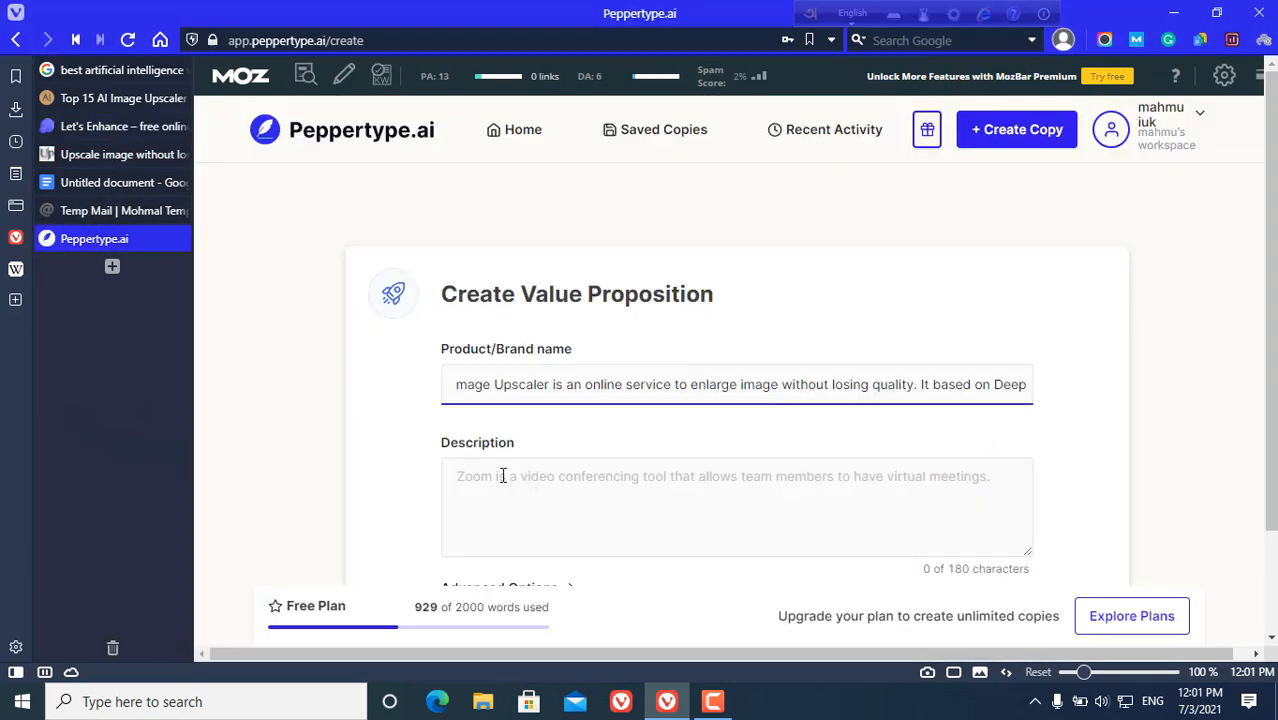
{"action": "type", "text": "Image Upscaler is an online service that upscales images and photos in 4 times. It uses Artificial Intelligence, which makes images bigger without making it blurry saving its quality at the same time."}
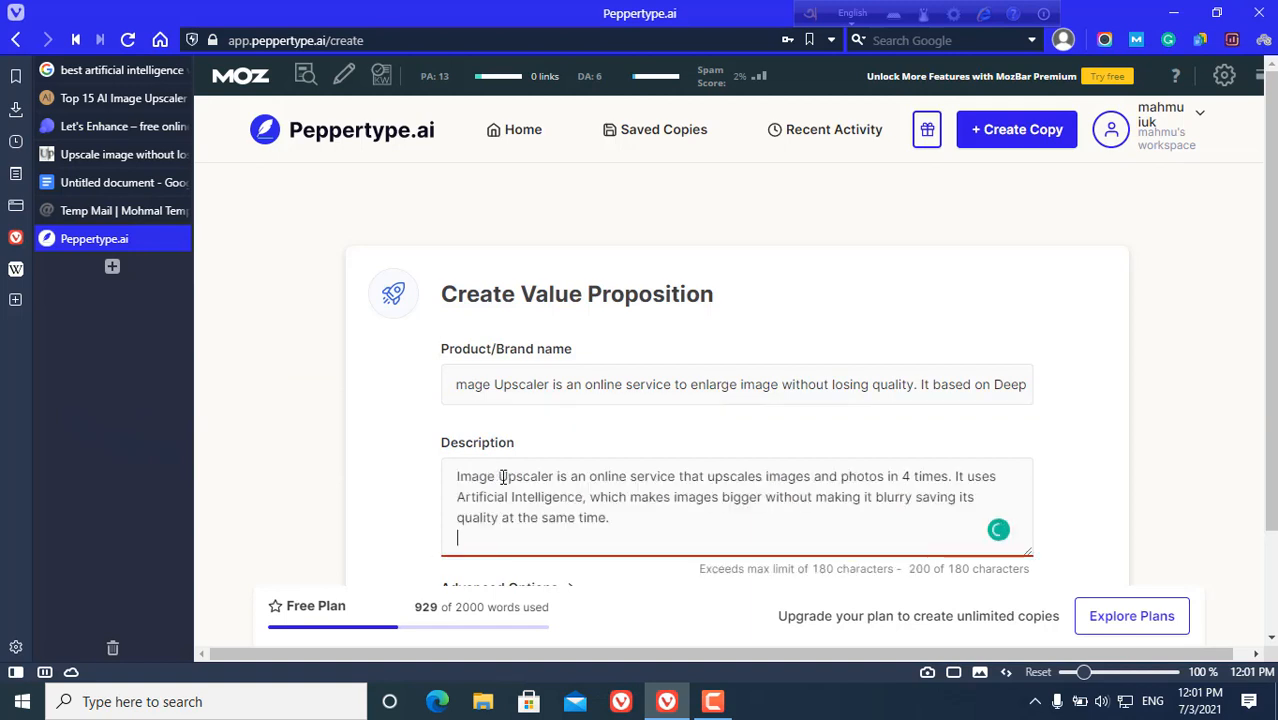
{"action": "scroll", "scroll_direction": "down", "scroll_amount": 3}
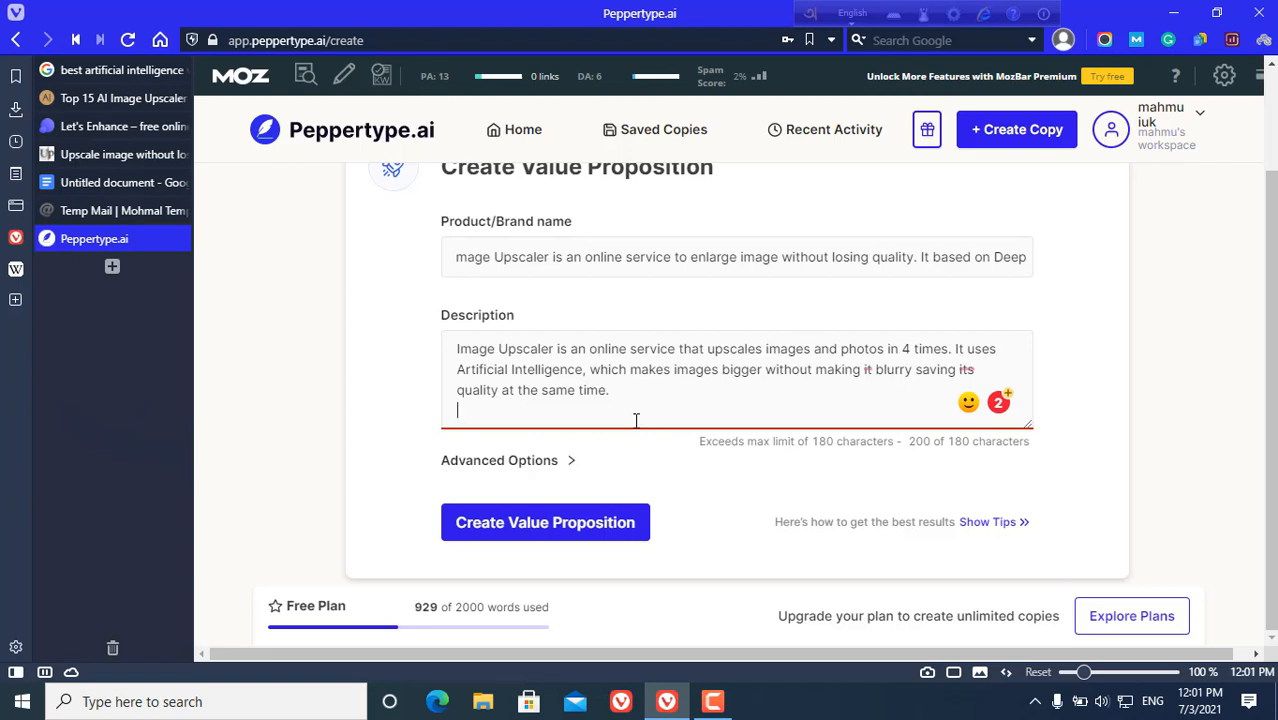
{"action": "mouse_move", "coordinate": [692, 390]}
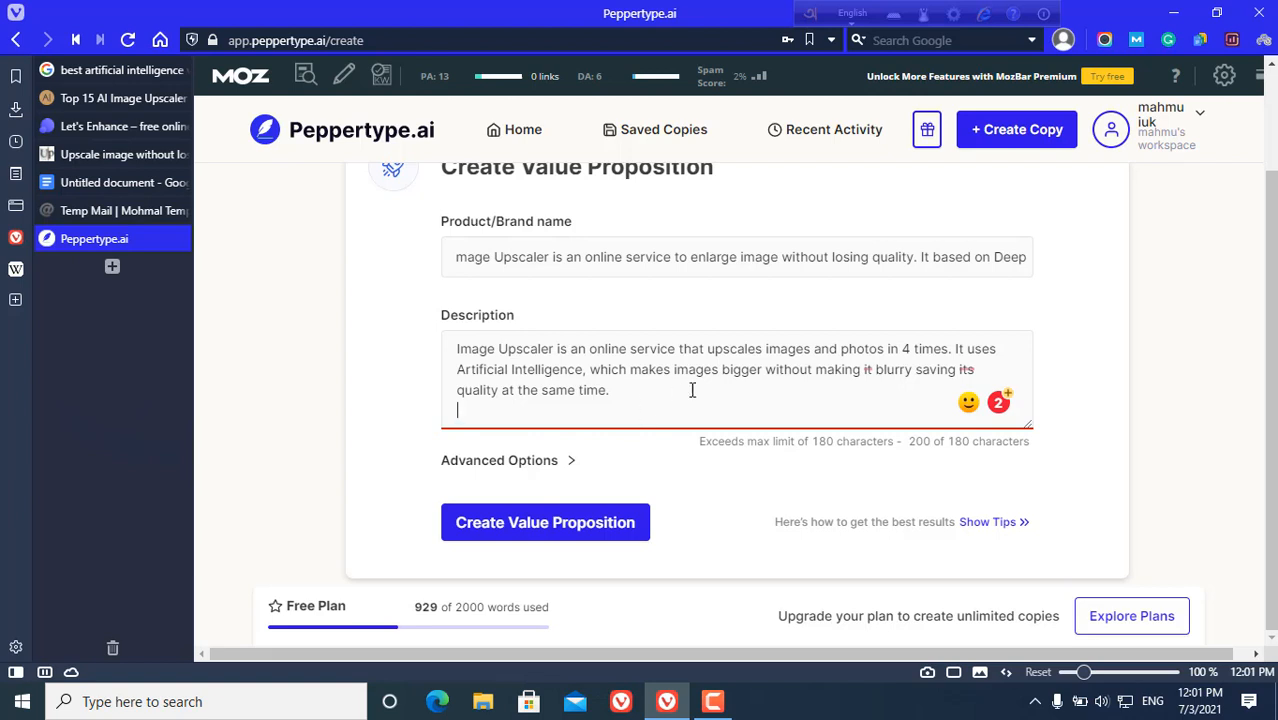
{"action": "mouse_move", "coordinate": [776, 370]}
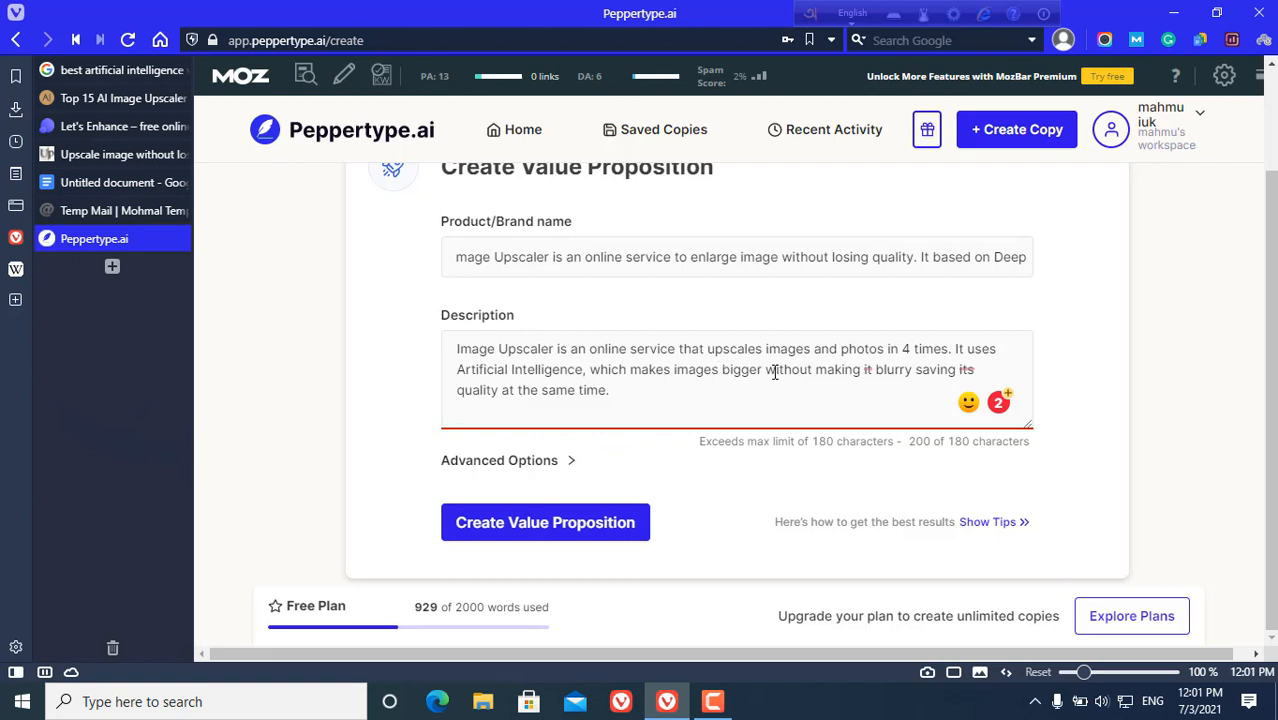
{"action": "left_click_drag", "start_coordinate": [864, 368], "coordinate": [610, 390]}
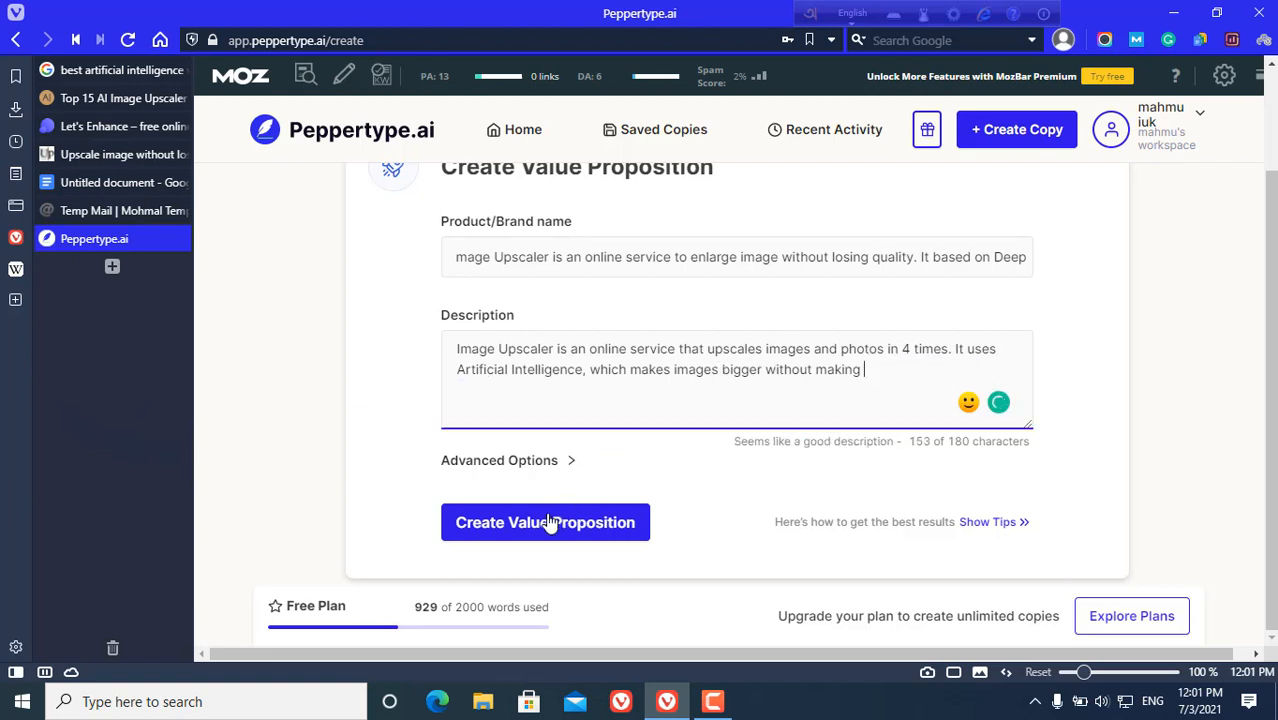
{"action": "left_click", "coordinate": [544, 522]}
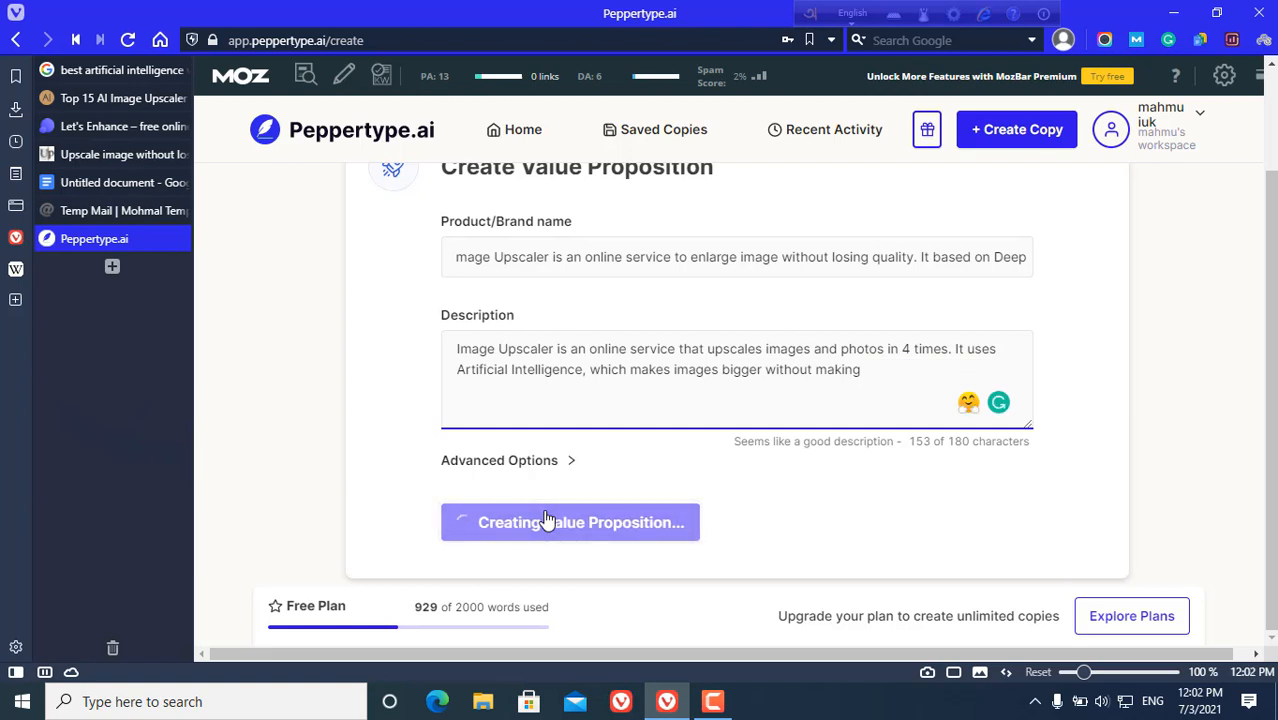
Read the four generated Image Upscaler value propositions, then switch to the untitled Google Docs tab
{"action": "left_click", "coordinate": [570, 522]}
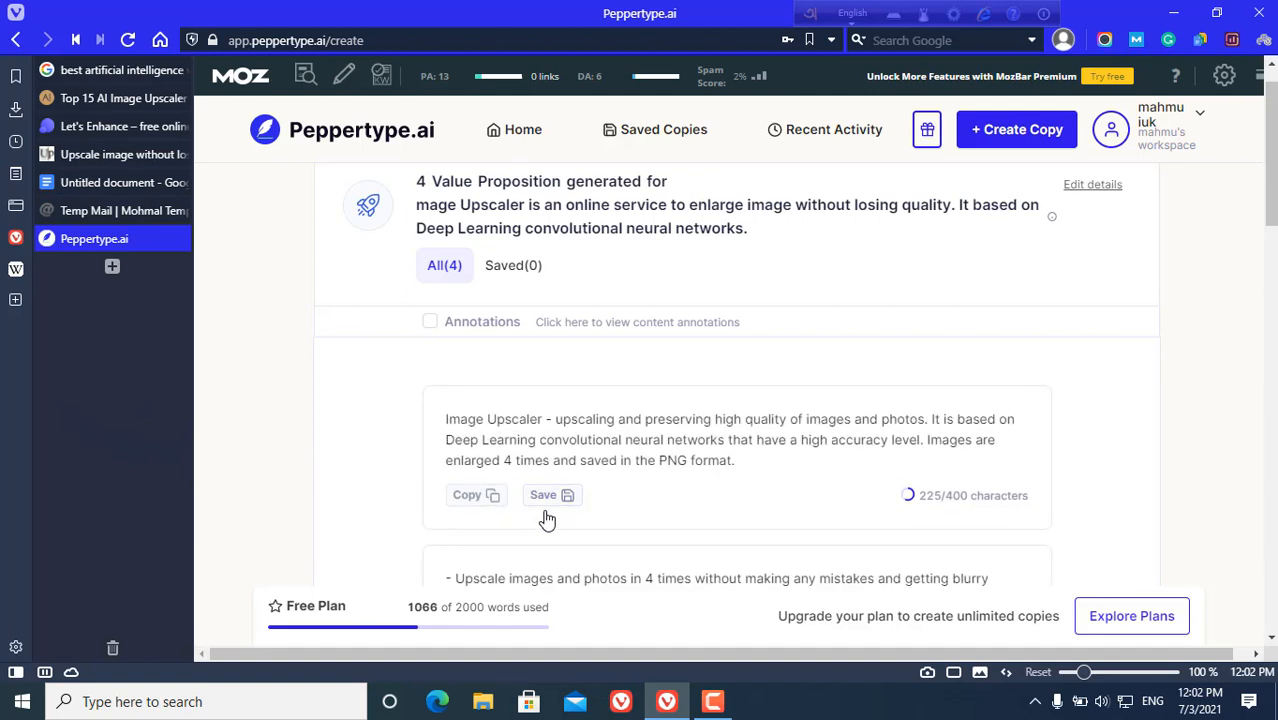
{"action": "scroll", "scroll_direction": "down", "scroll_amount": 3}
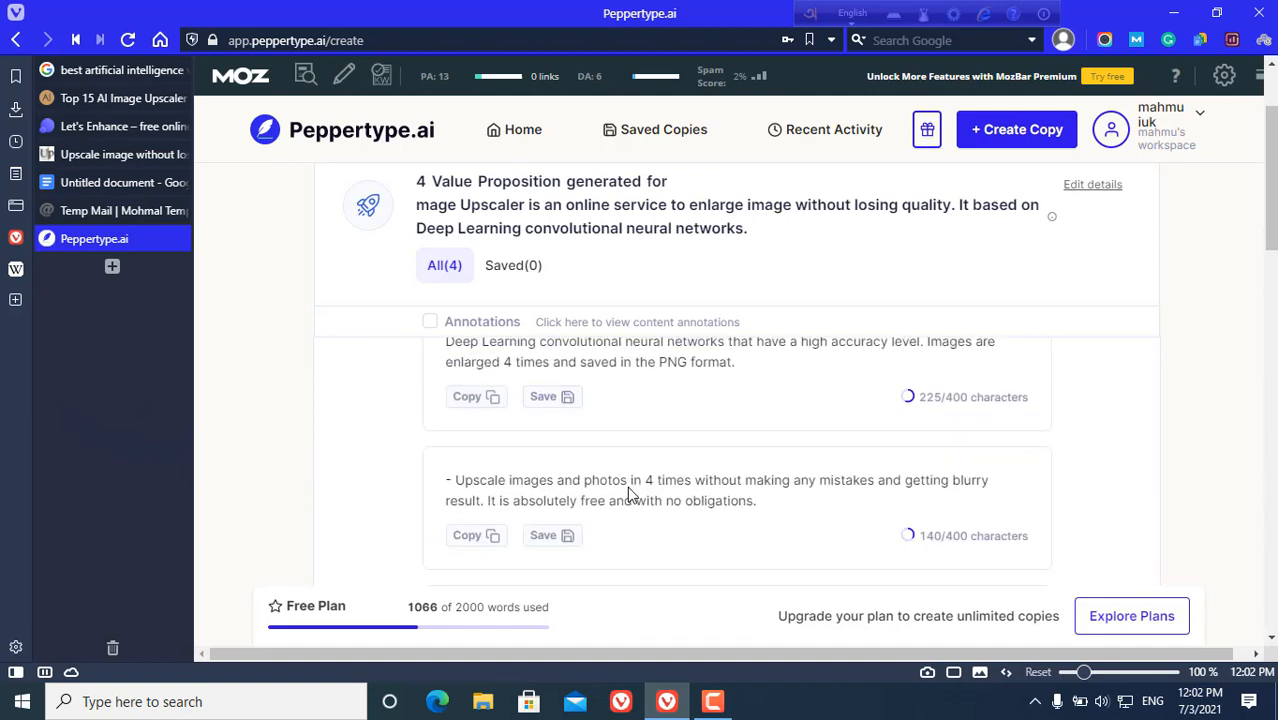
{"action": "scroll", "scroll_direction": "up", "scroll_amount": 3}
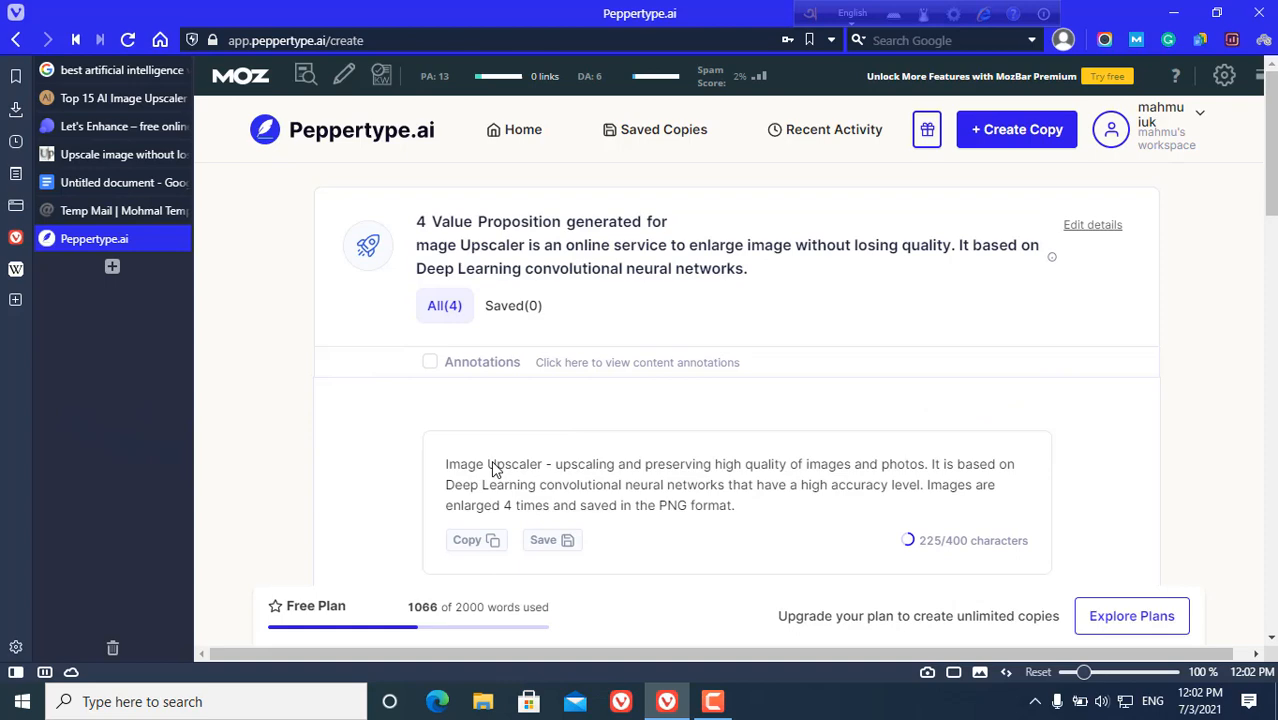
{"action": "scroll", "scroll_direction": "down", "scroll_amount": 3}
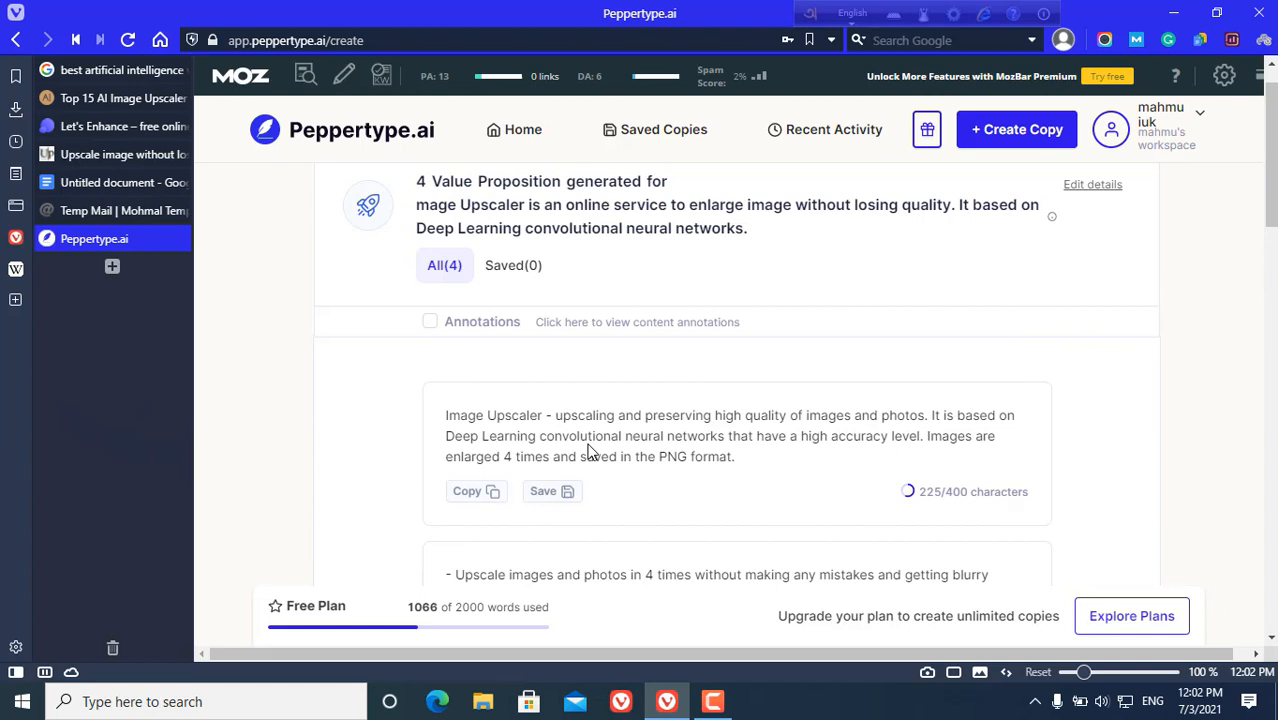
{"action": "mouse_move", "coordinate": [624, 446]}
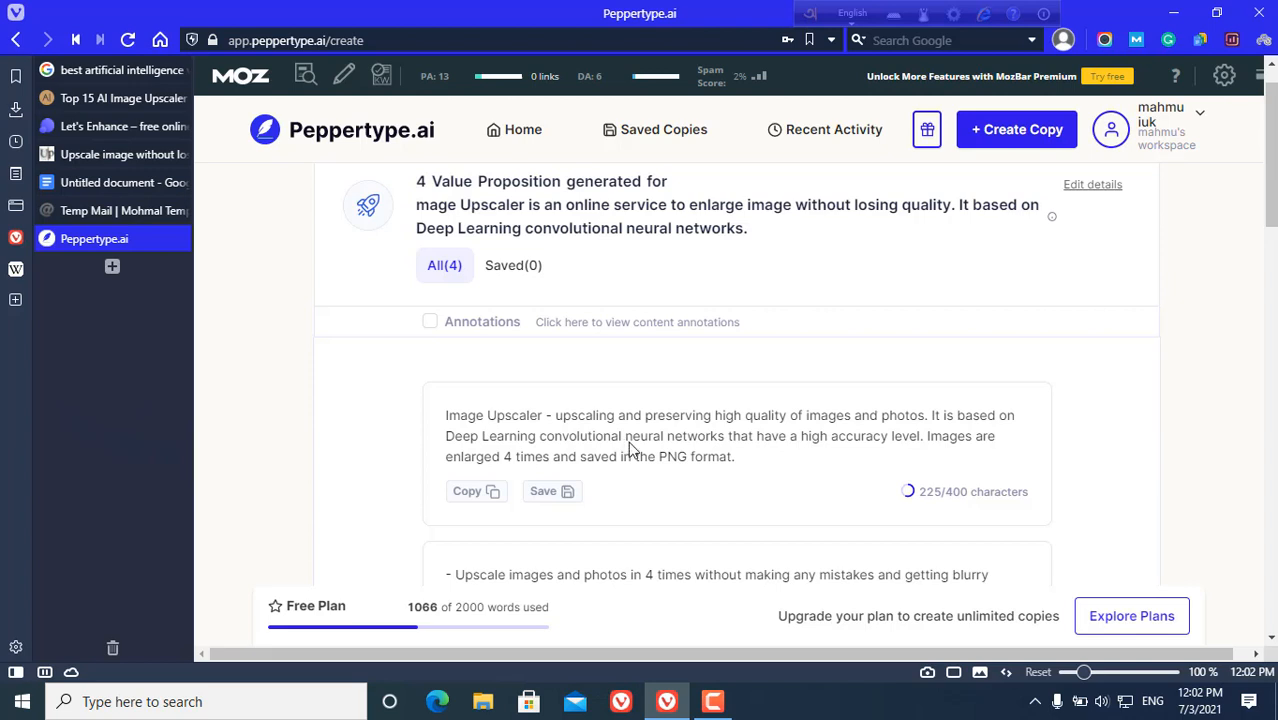
{"action": "mouse_move", "coordinate": [894, 458]}
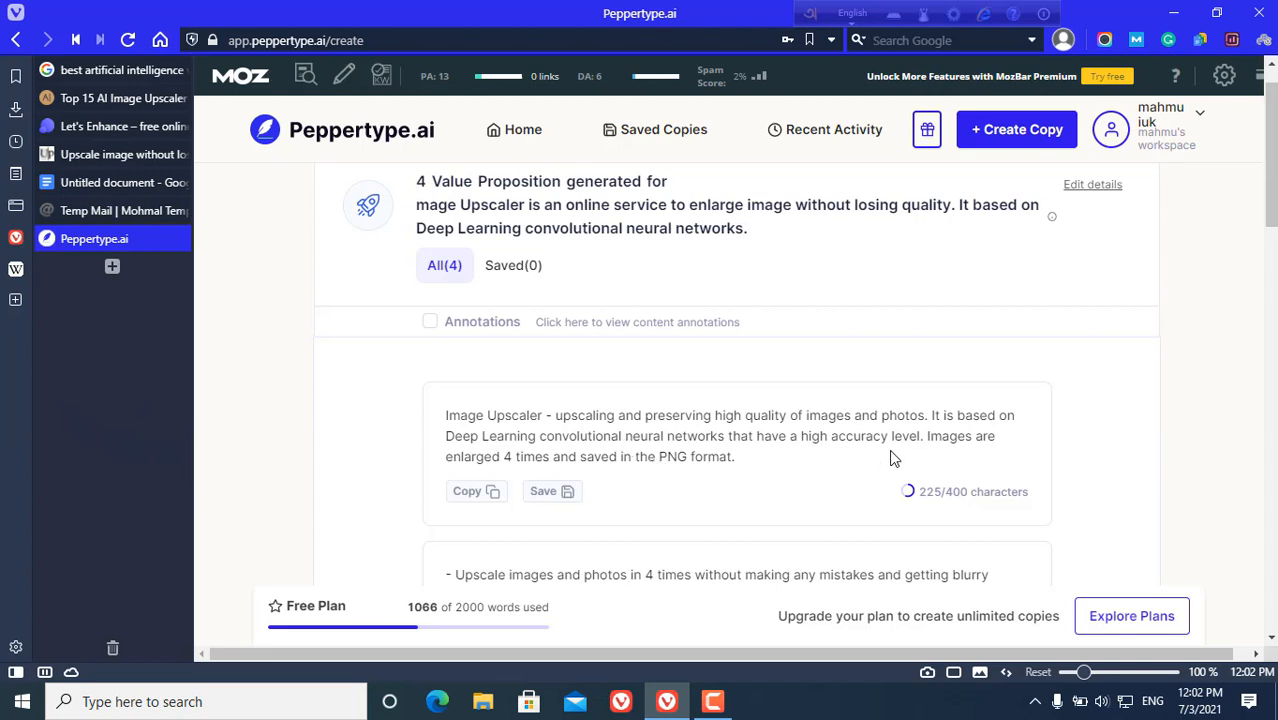
{"action": "mouse_move", "coordinate": [644, 476]}
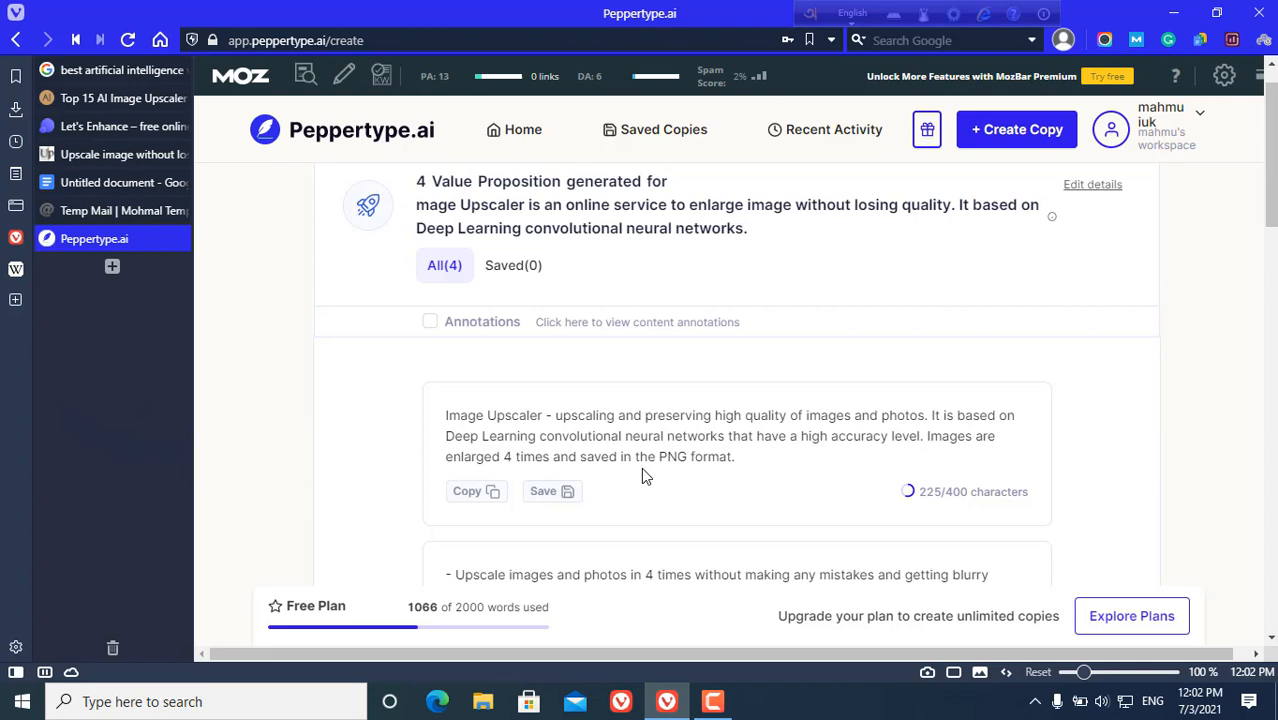
{"action": "scroll", "scroll_direction": "down", "scroll_amount": 3}
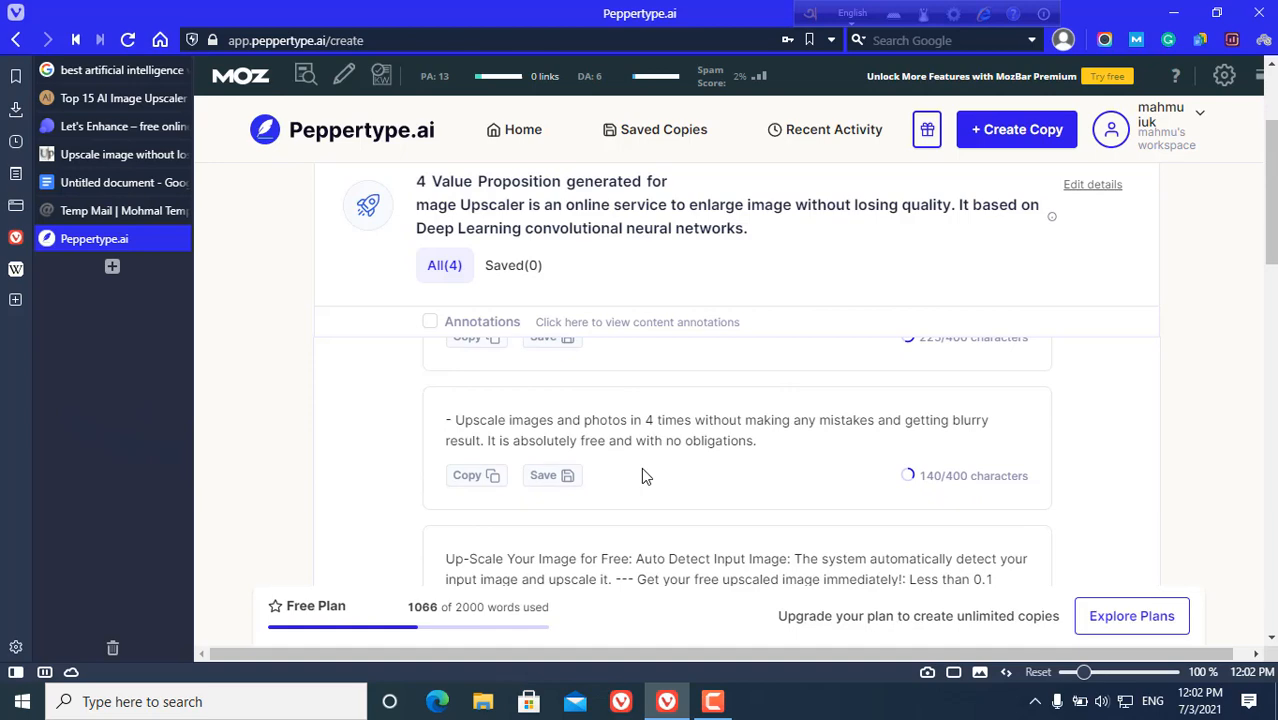
{"action": "left_click", "coordinate": [124, 182]}
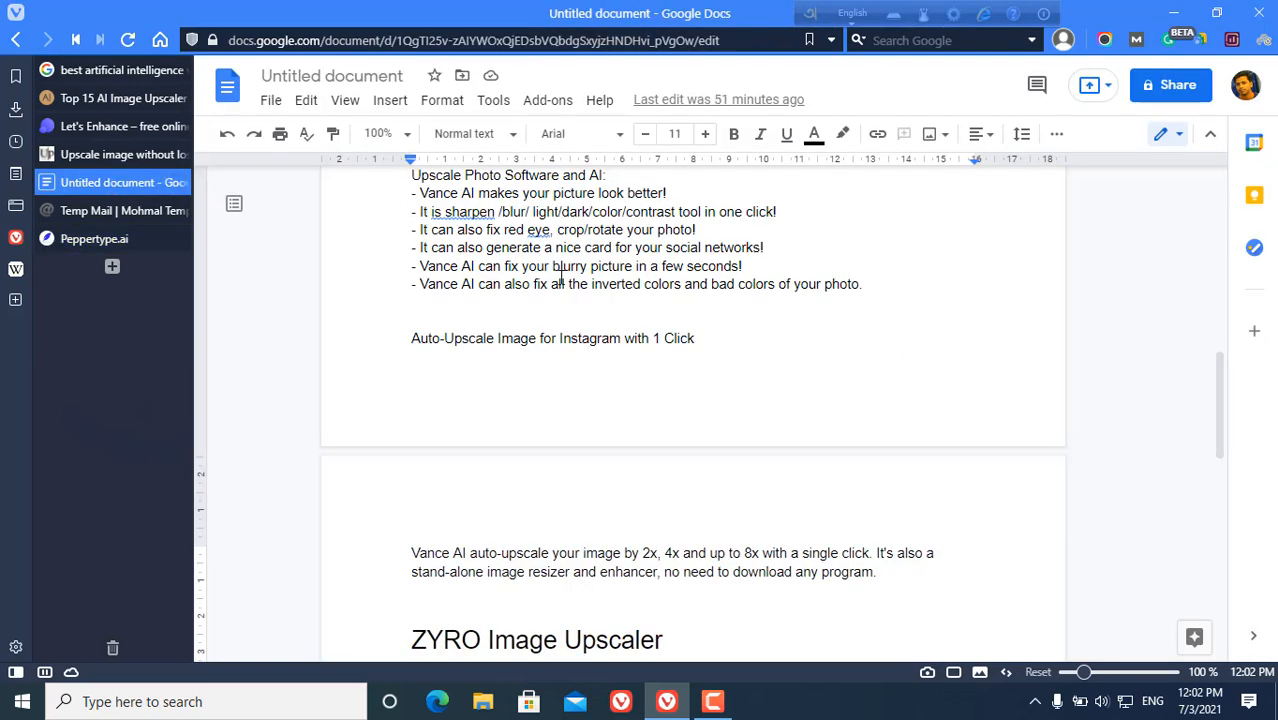
Use File > Open to open the Top 10 Voice Generators Review document from My Drive
{"action": "scroll", "scroll_direction": "up", "scroll_amount": 3}
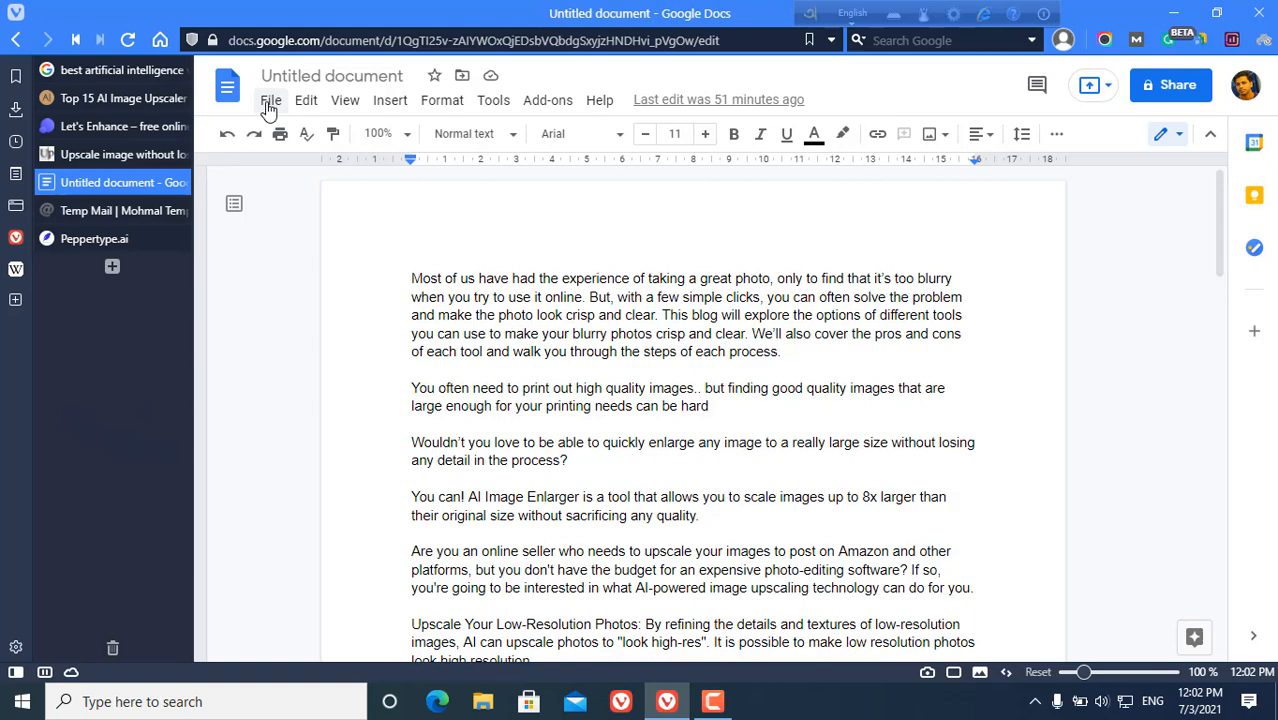
{"action": "left_click", "coordinate": [306, 100]}
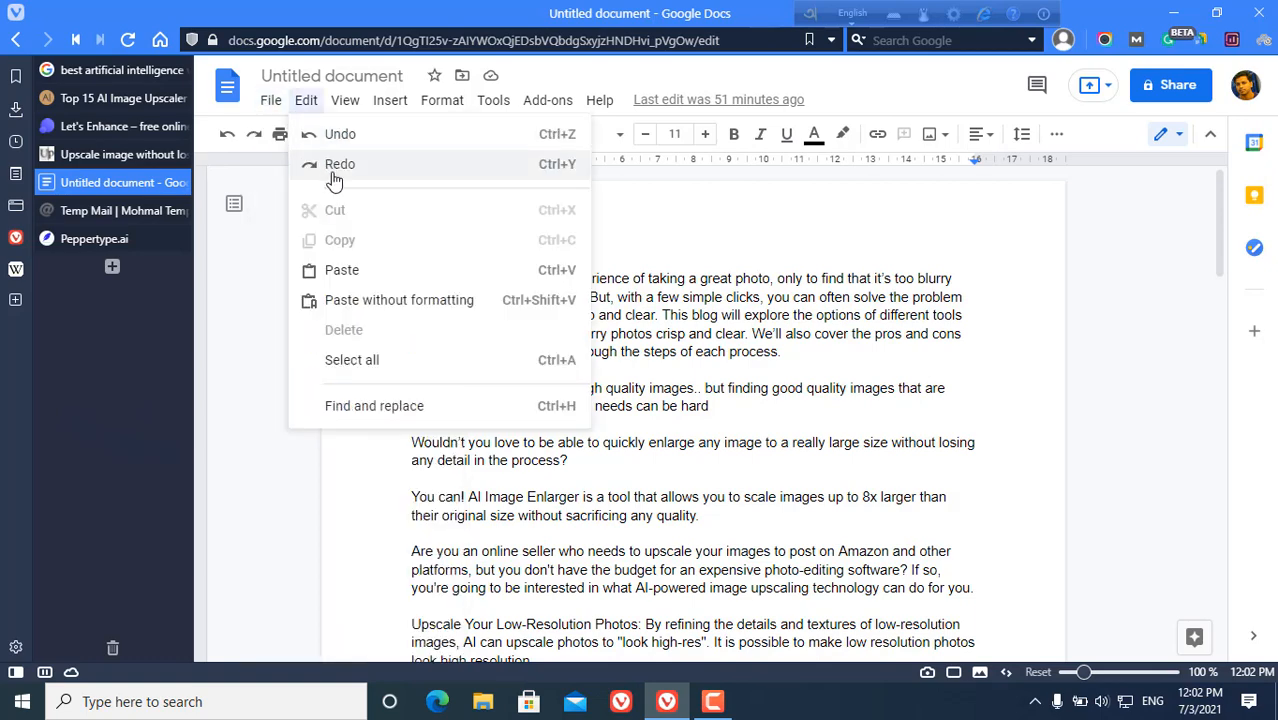
{"action": "left_click", "coordinate": [270, 100]}
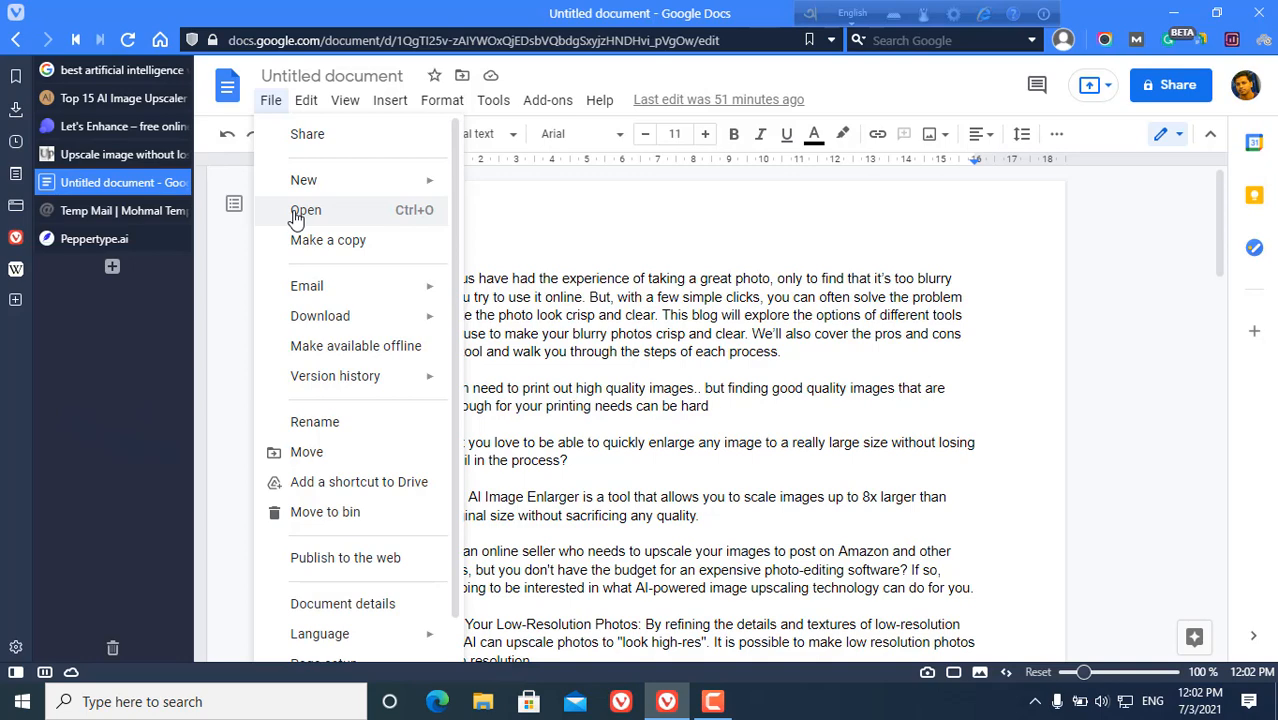
{"action": "mouse_move", "coordinate": [348, 226]}
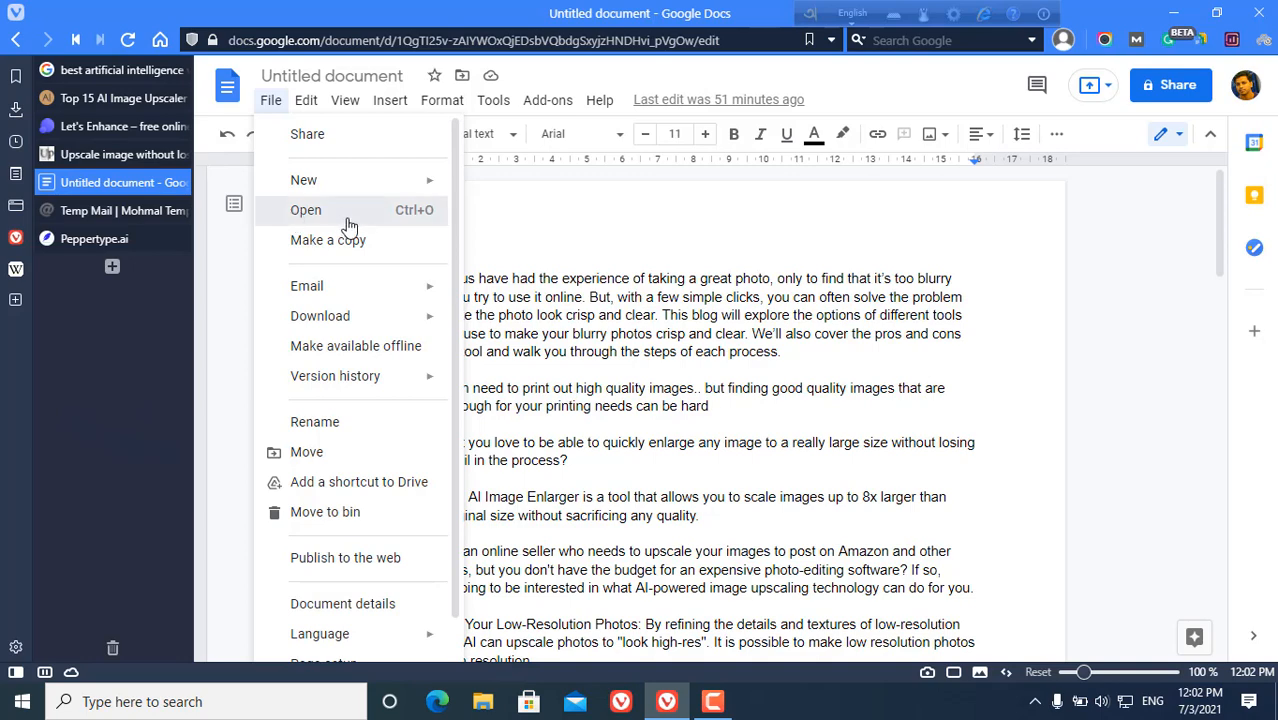
{"action": "left_click", "coordinate": [304, 210]}
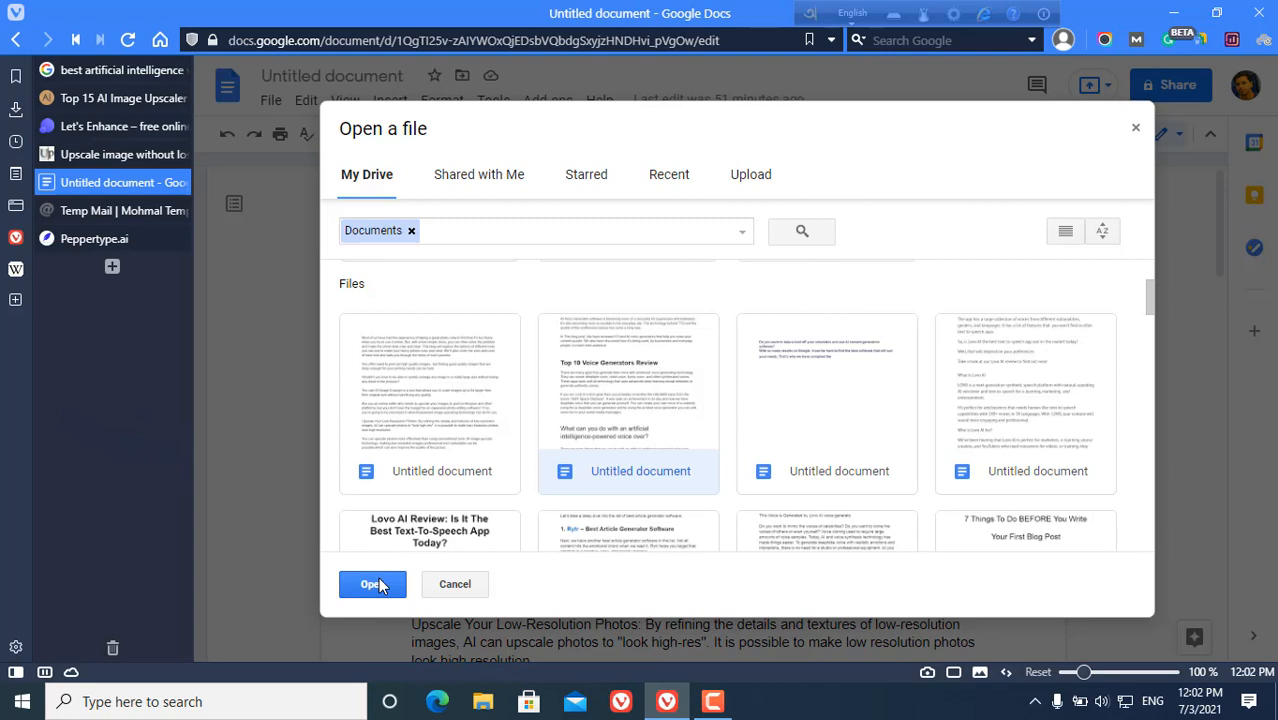
{"action": "left_click", "coordinate": [372, 584]}
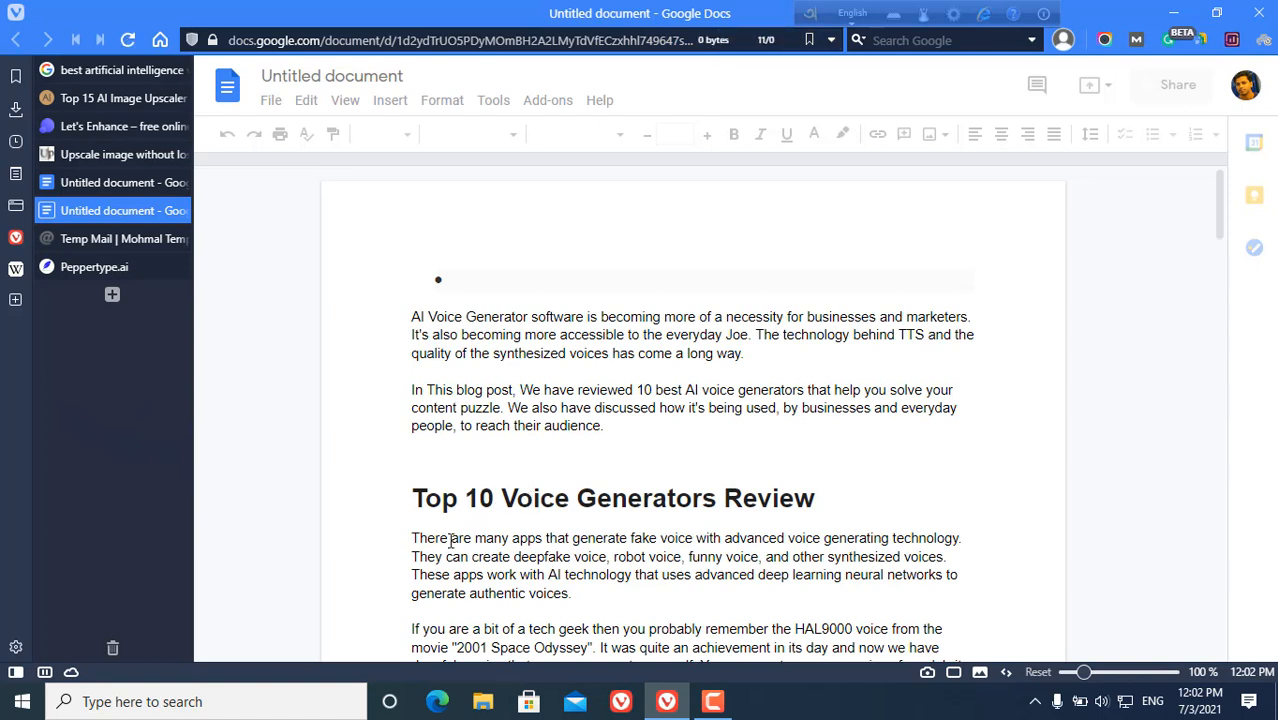
{"action": "left_click", "coordinate": [456, 280]}
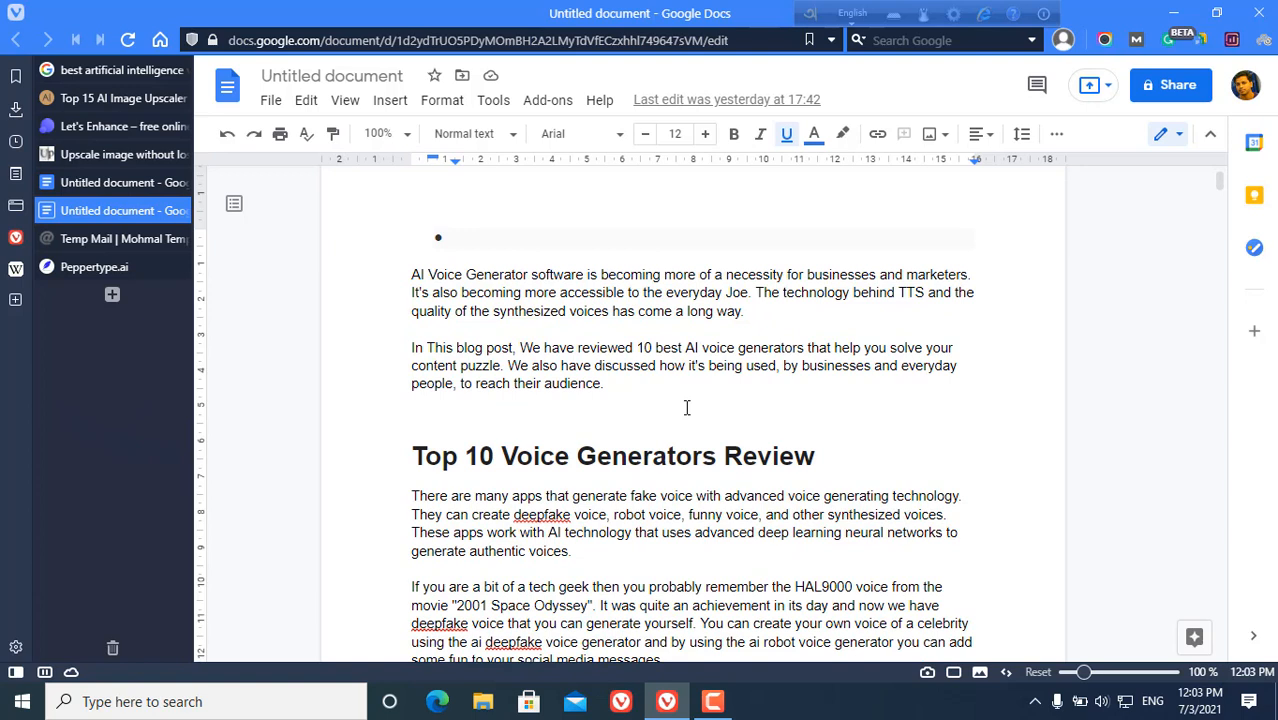
{"action": "left_click", "coordinate": [456, 236]}
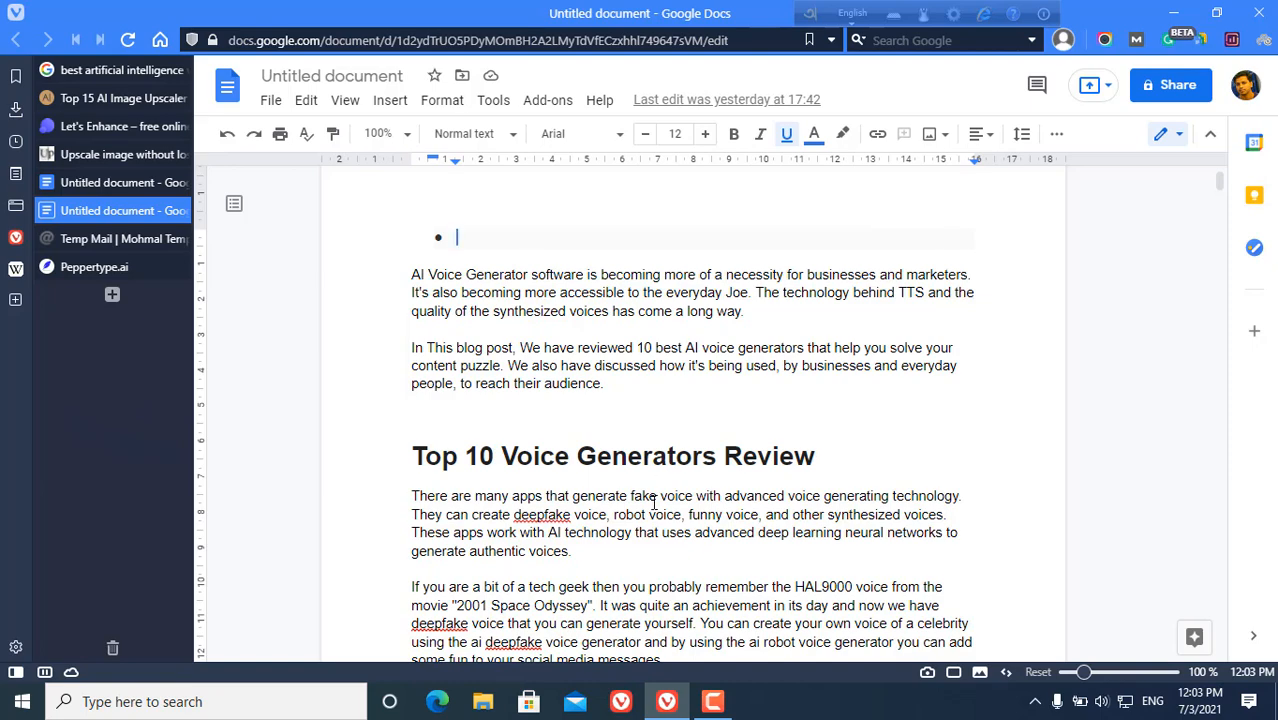
{"action": "scroll", "scroll_direction": "down", "scroll_amount": 3}
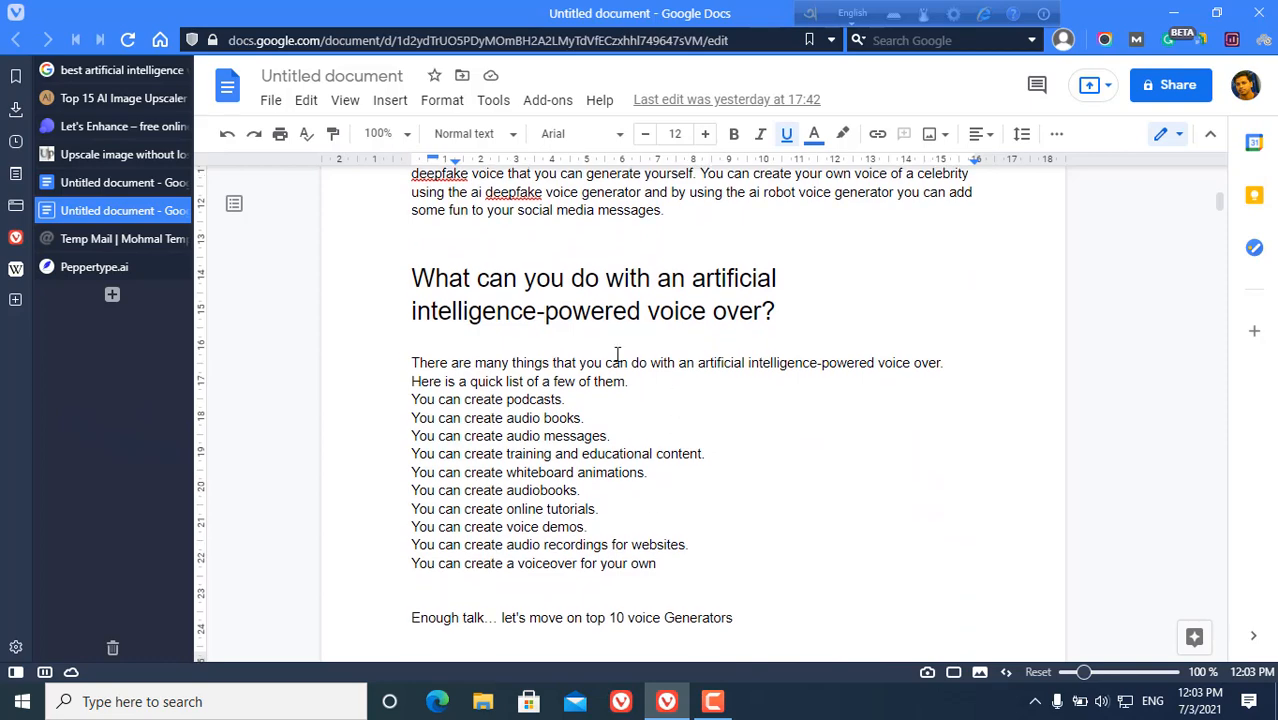
{"action": "scroll", "scroll_direction": "down", "scroll_amount": 3}
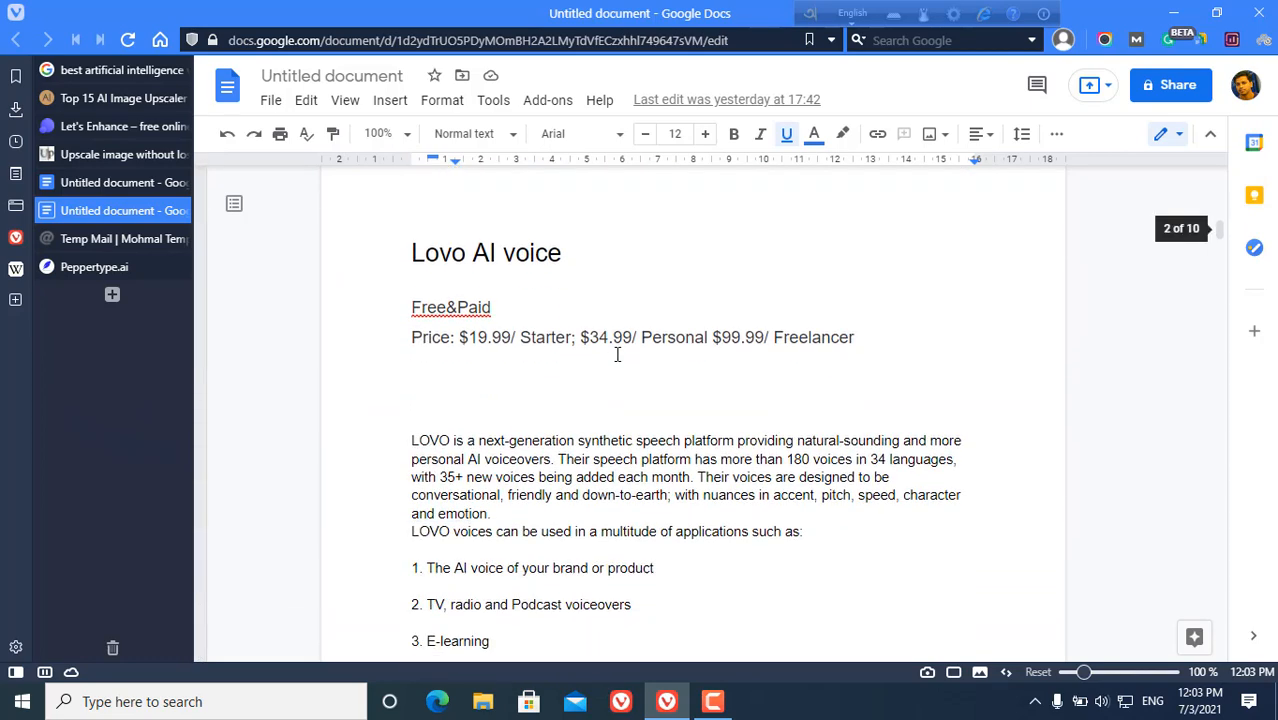
{"action": "mouse_move", "coordinate": [524, 404]}
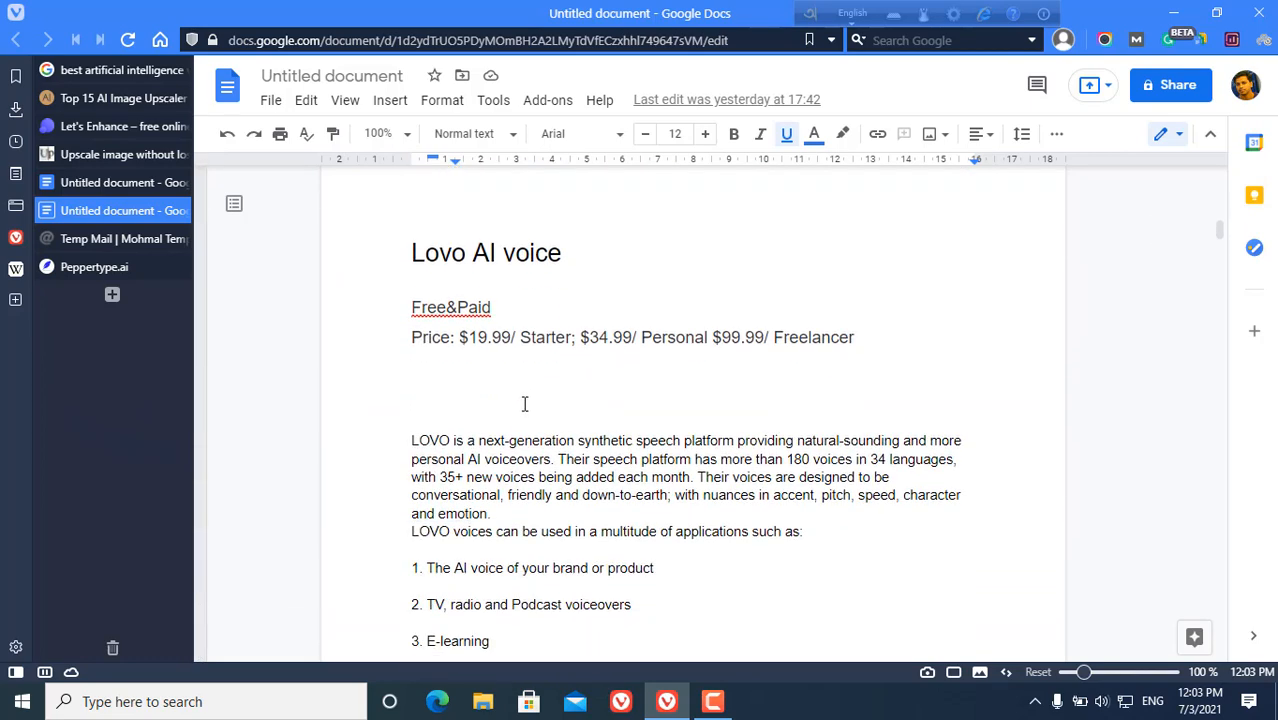
{"action": "scroll", "scroll_direction": "down", "scroll_amount": 3}
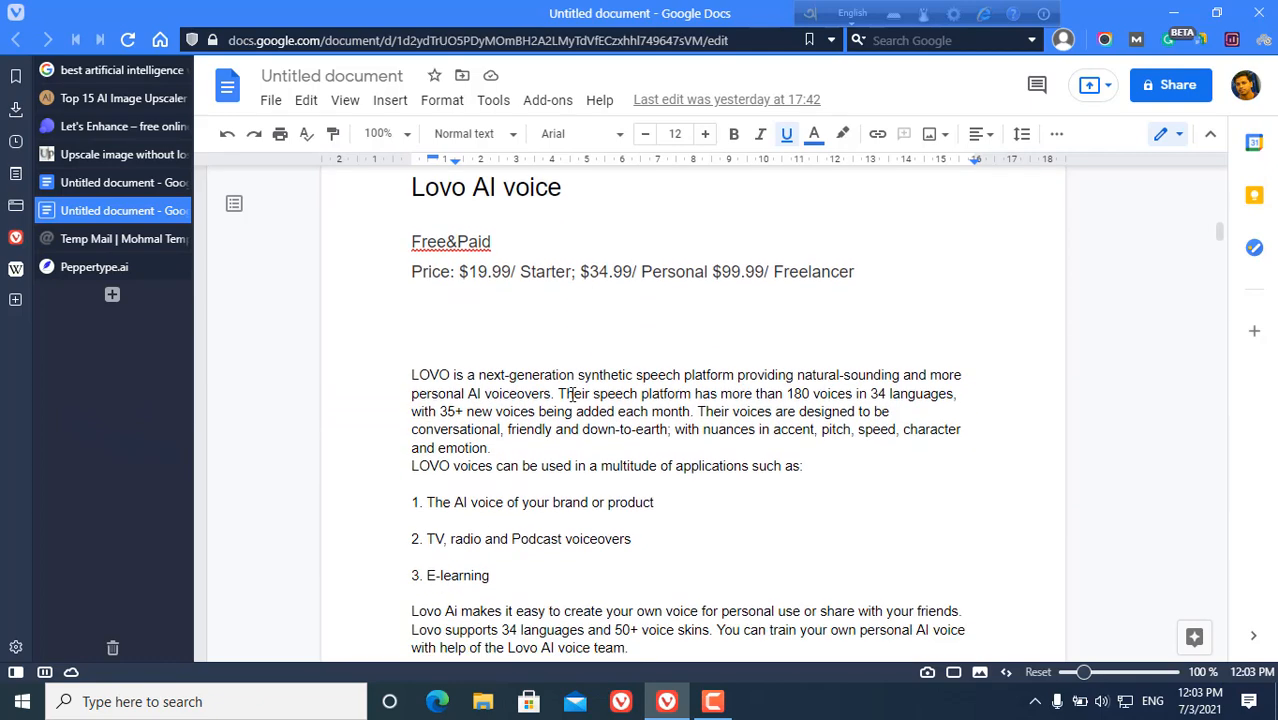
{"action": "mouse_move", "coordinate": [618, 392]}
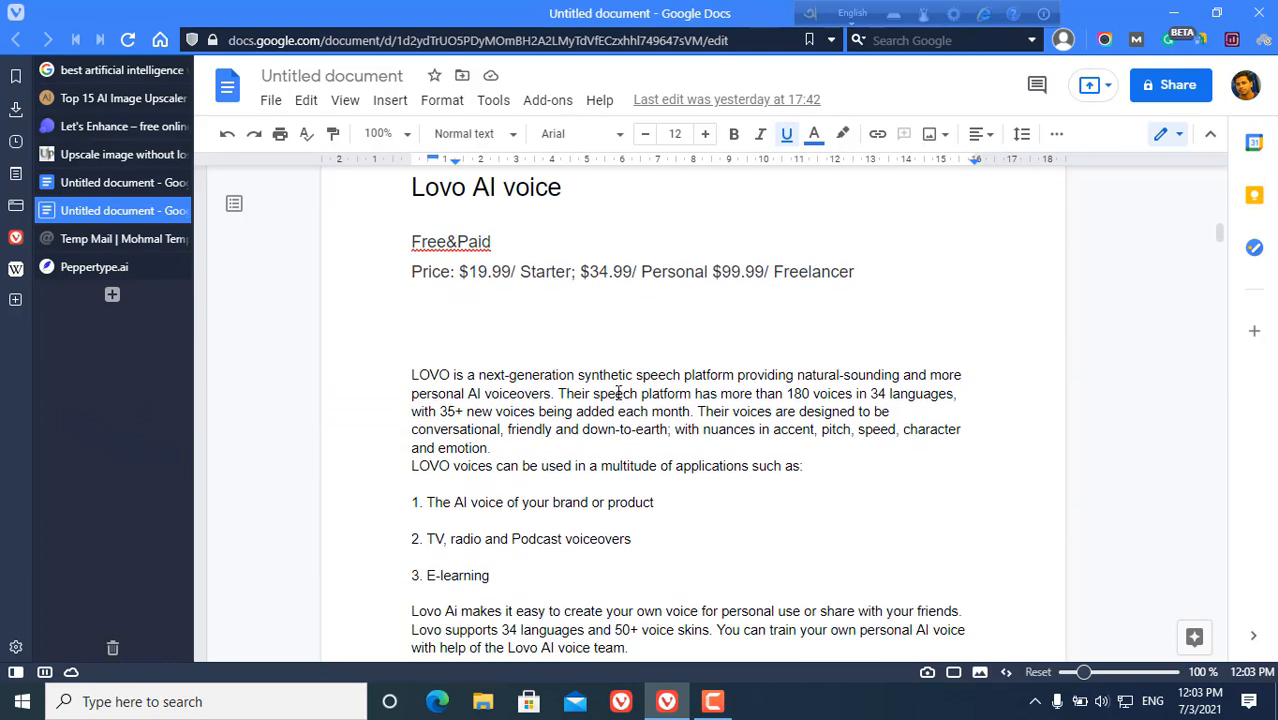
{"action": "scroll", "scroll_direction": "down", "scroll_amount": 3}
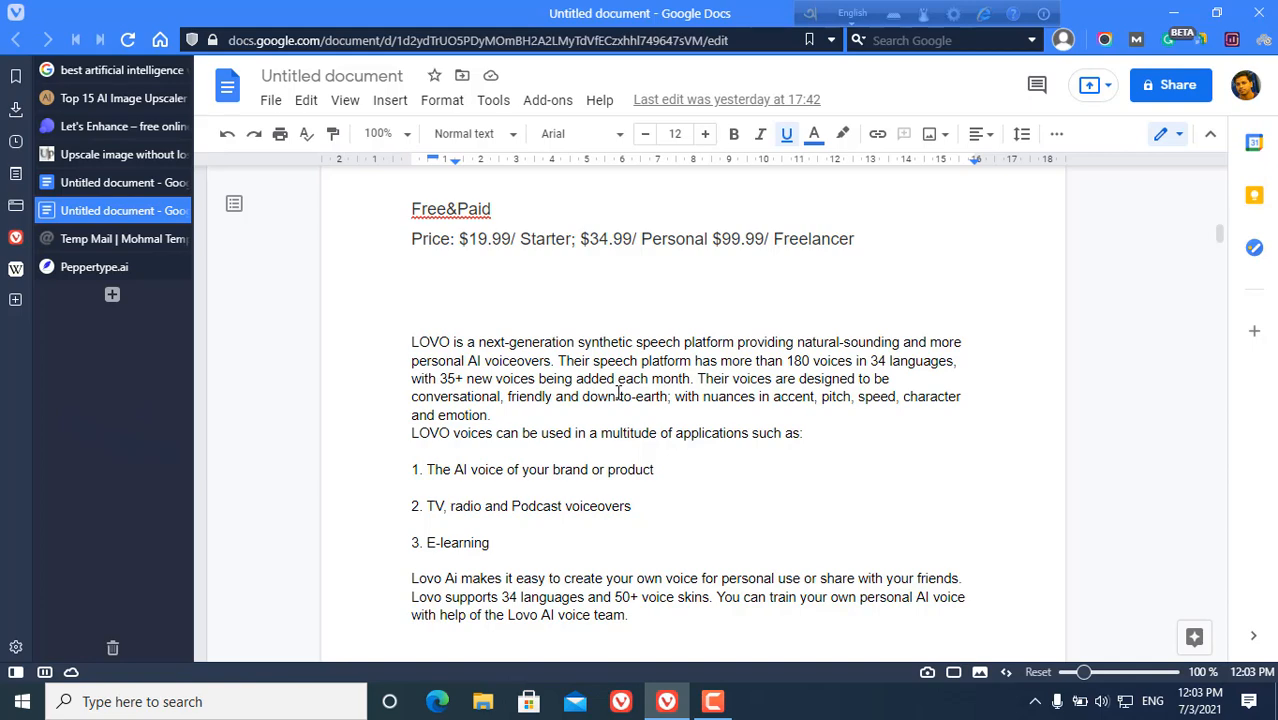
{"action": "scroll", "scroll_direction": "down", "scroll_amount": 3}
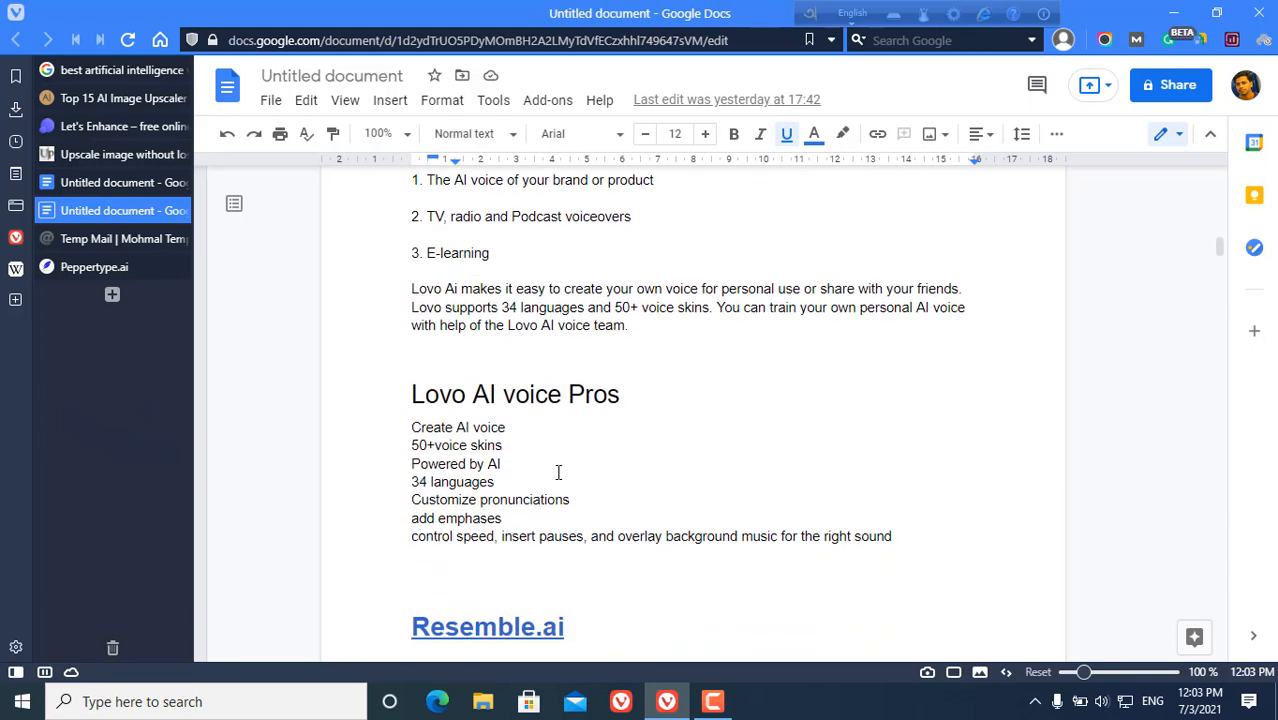
{"action": "scroll", "scroll_direction": "down", "scroll_amount": 3}
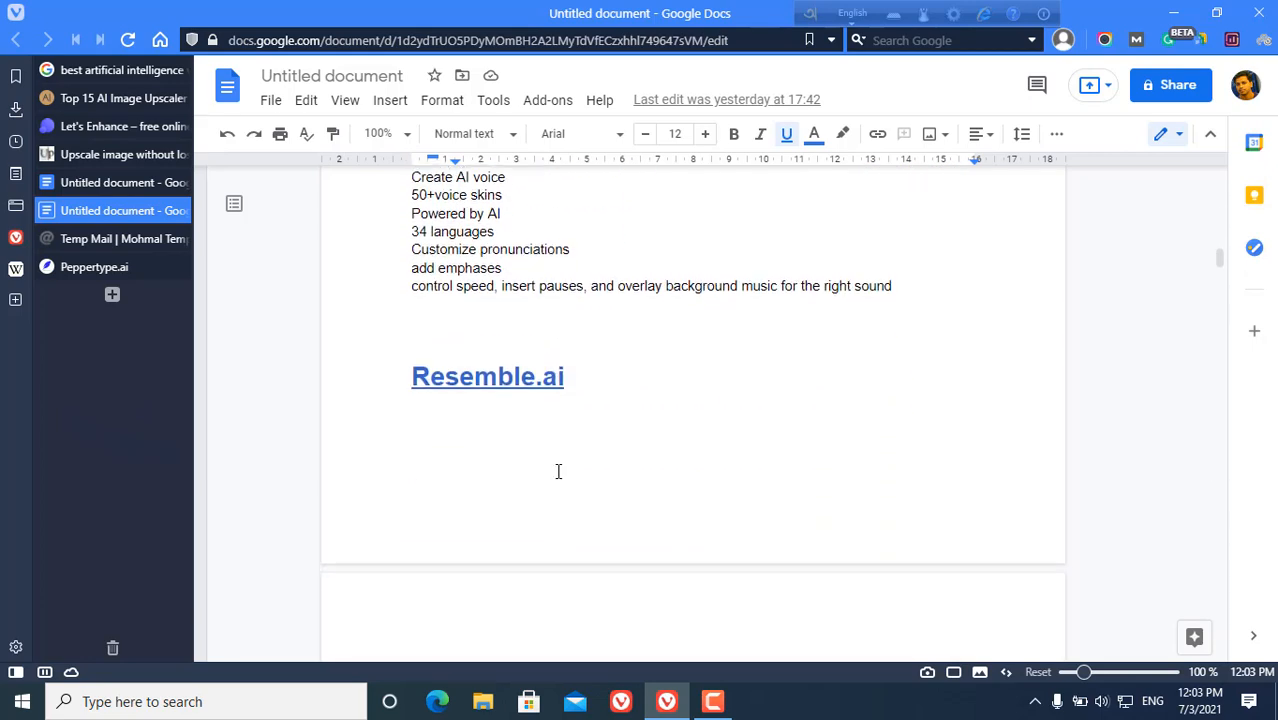
{"action": "scroll", "scroll_direction": "down", "scroll_amount": 3}
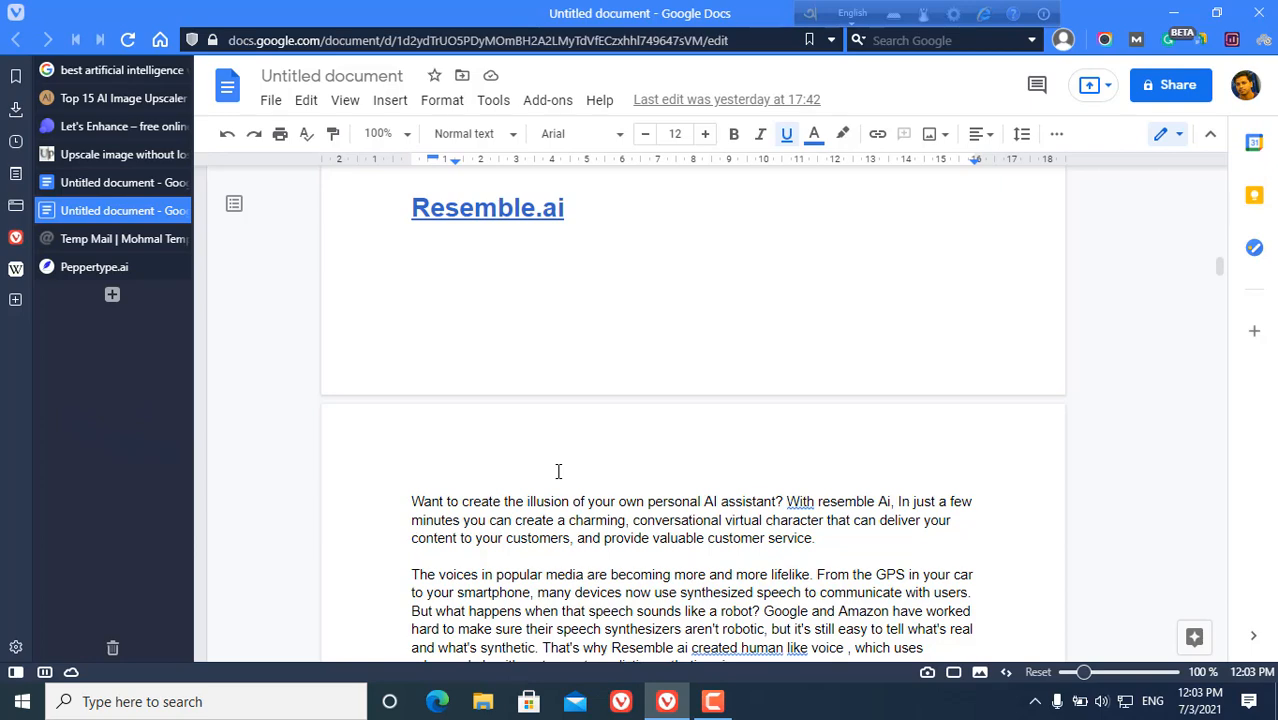
{"action": "scroll", "scroll_direction": "down", "scroll_amount": 3}
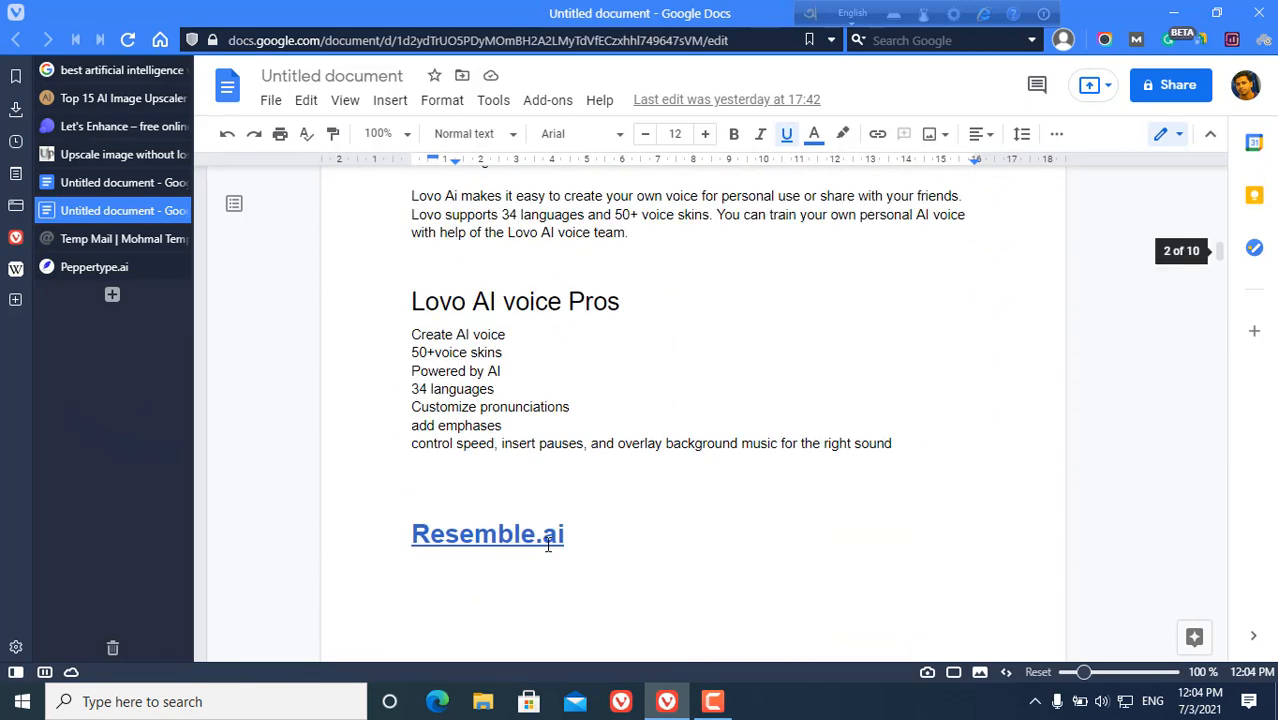
{"action": "scroll", "scroll_direction": "up", "scroll_amount": 3}
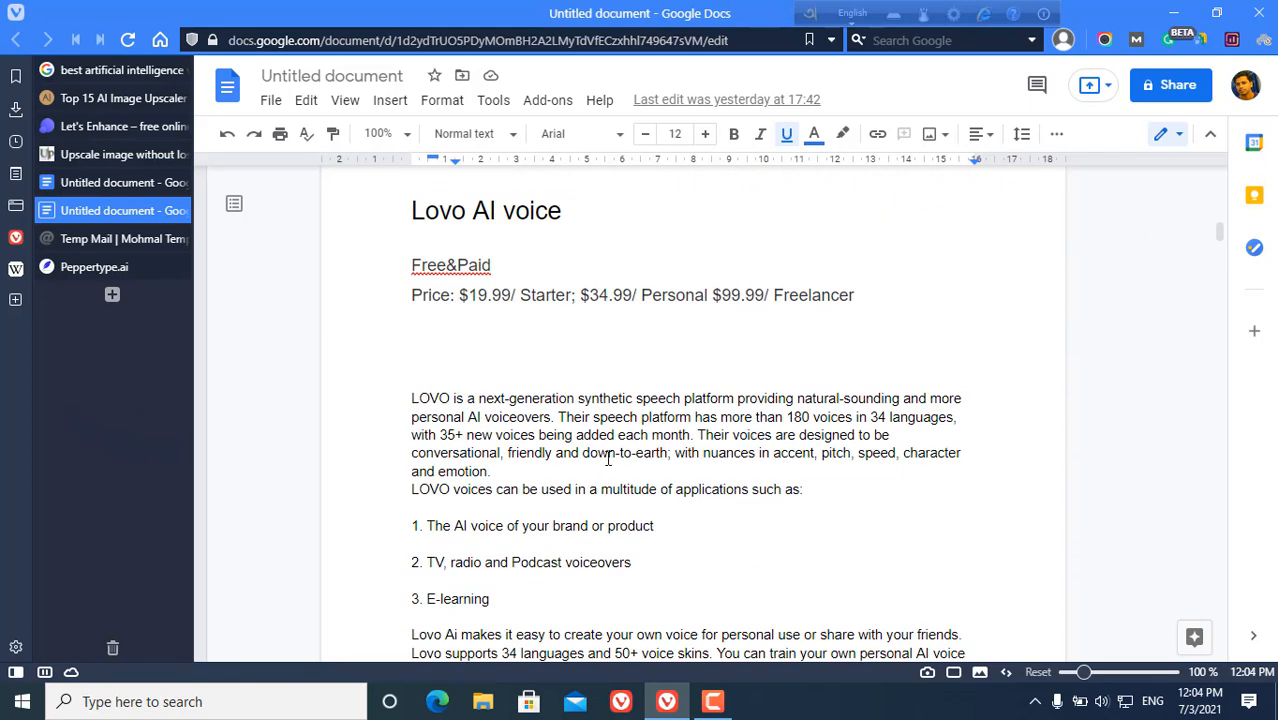
{"action": "scroll", "scroll_direction": "up", "scroll_amount": 3}
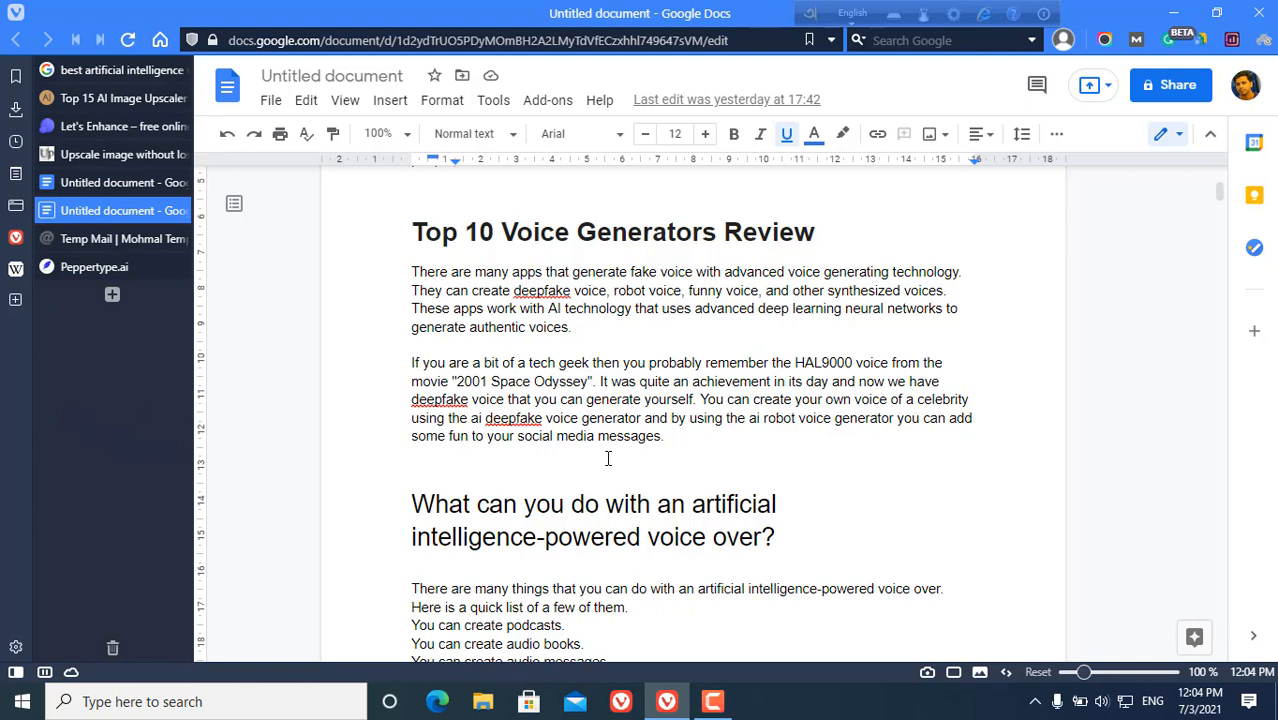
{"action": "scroll", "scroll_direction": "down", "scroll_amount": 3}
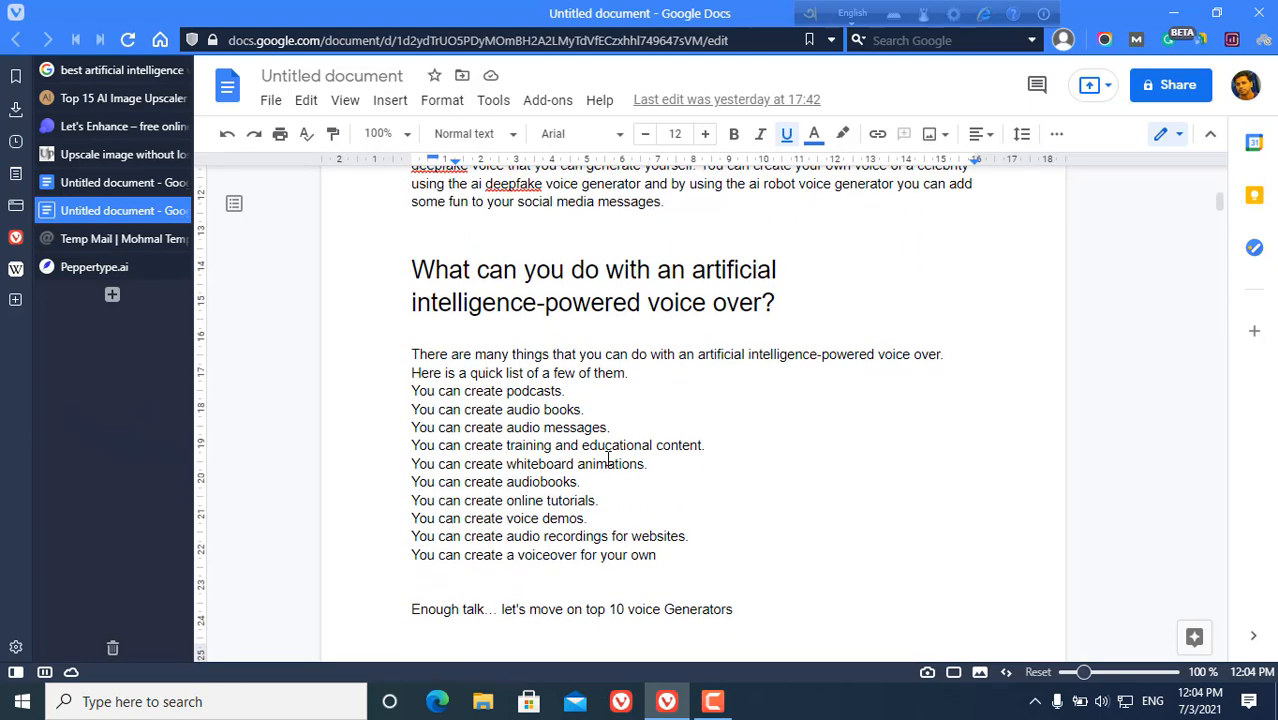
{"action": "scroll", "scroll_direction": "down", "scroll_amount": 3}
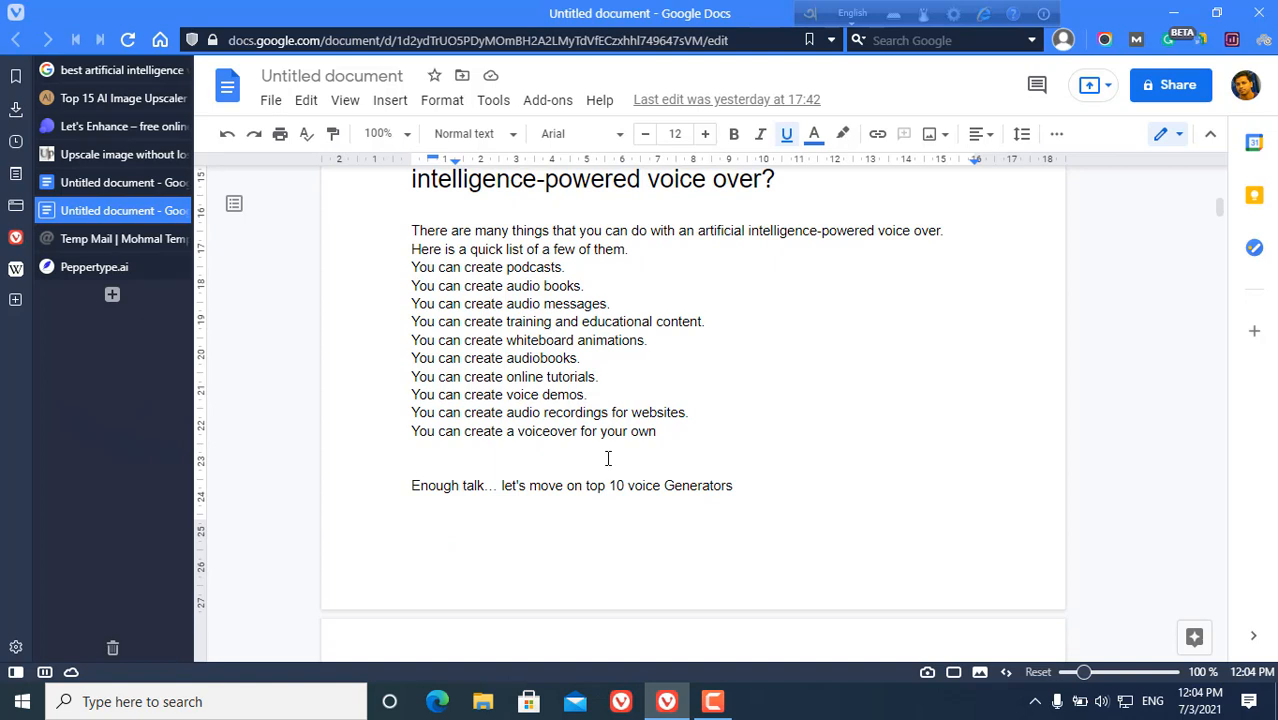
{"action": "mouse_move", "coordinate": [662, 616]}
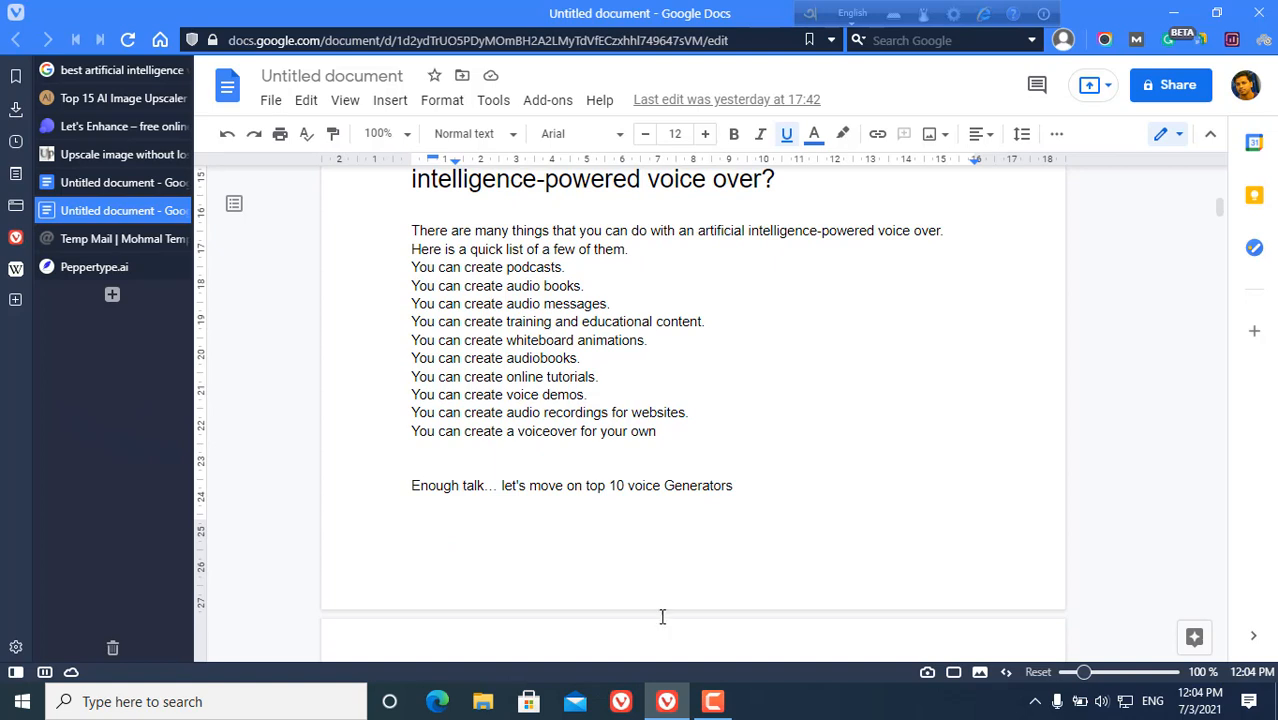